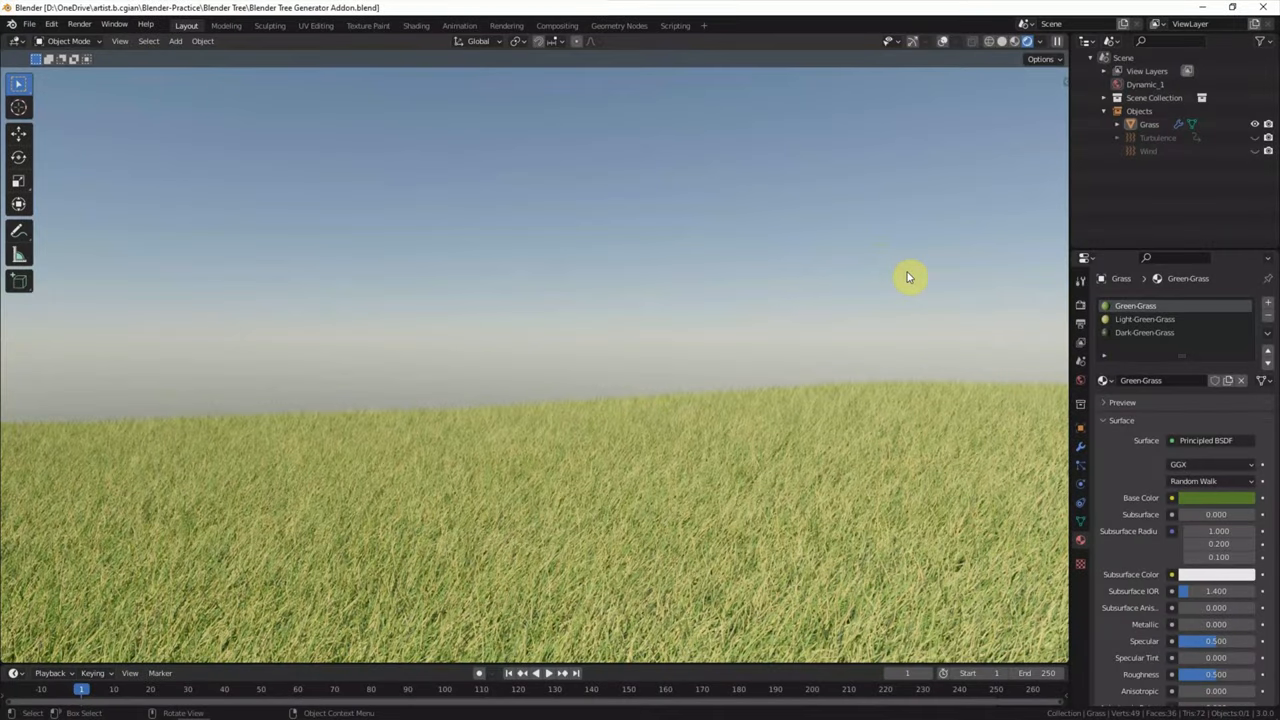
pyautogui.moveTo(902, 274)
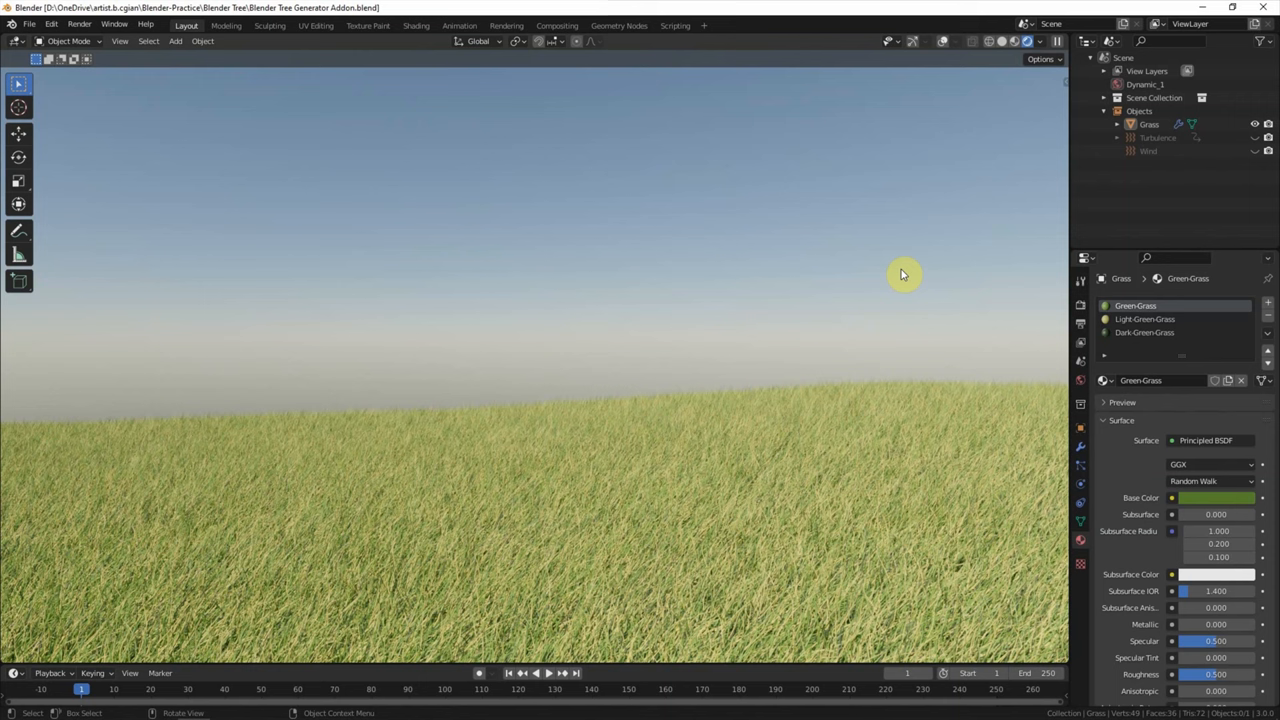
pyautogui.moveTo(960, 224)
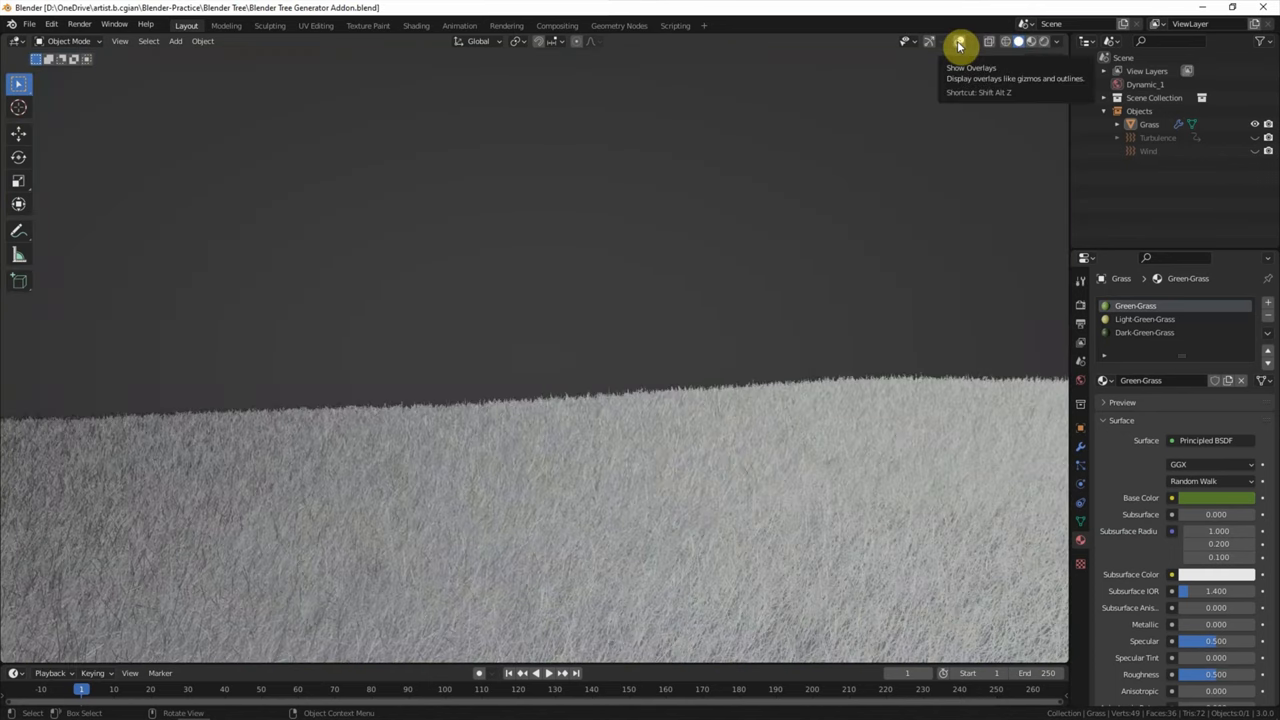
# Enable the viewport overlays and gizmos for the plain solid-shaded scene
pyautogui.click(929, 41)
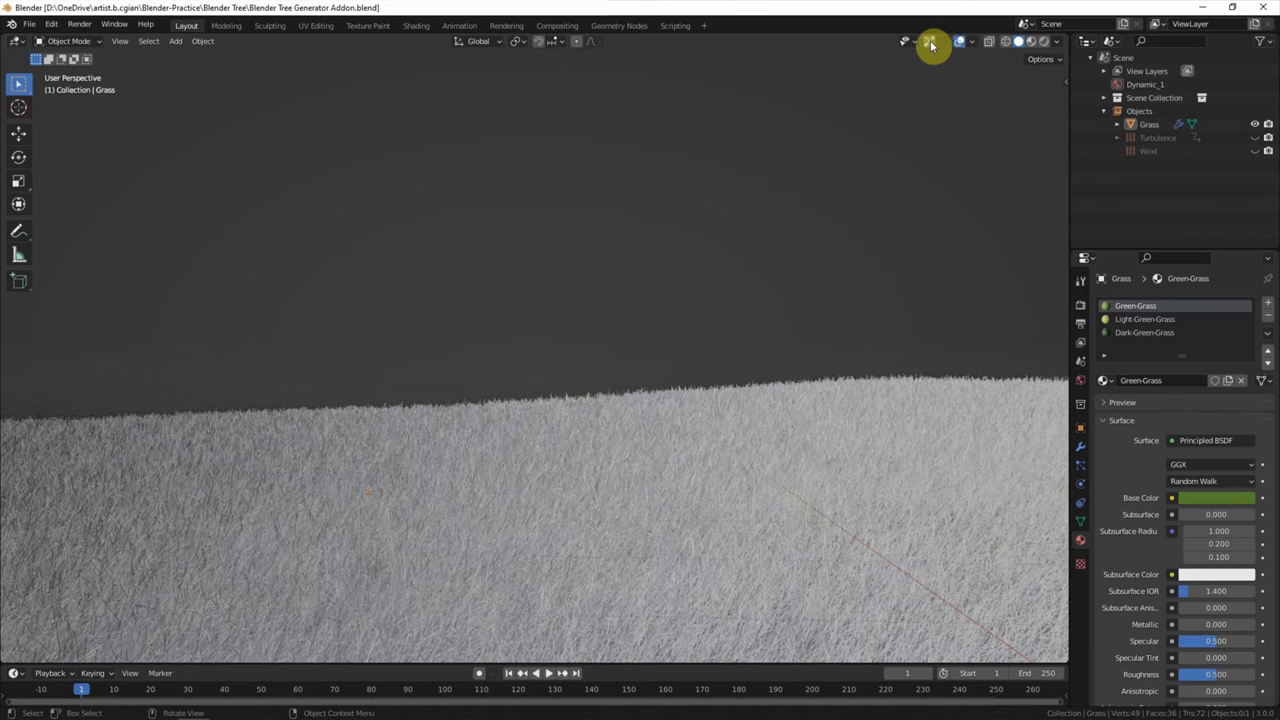
pyautogui.moveTo(928, 42)
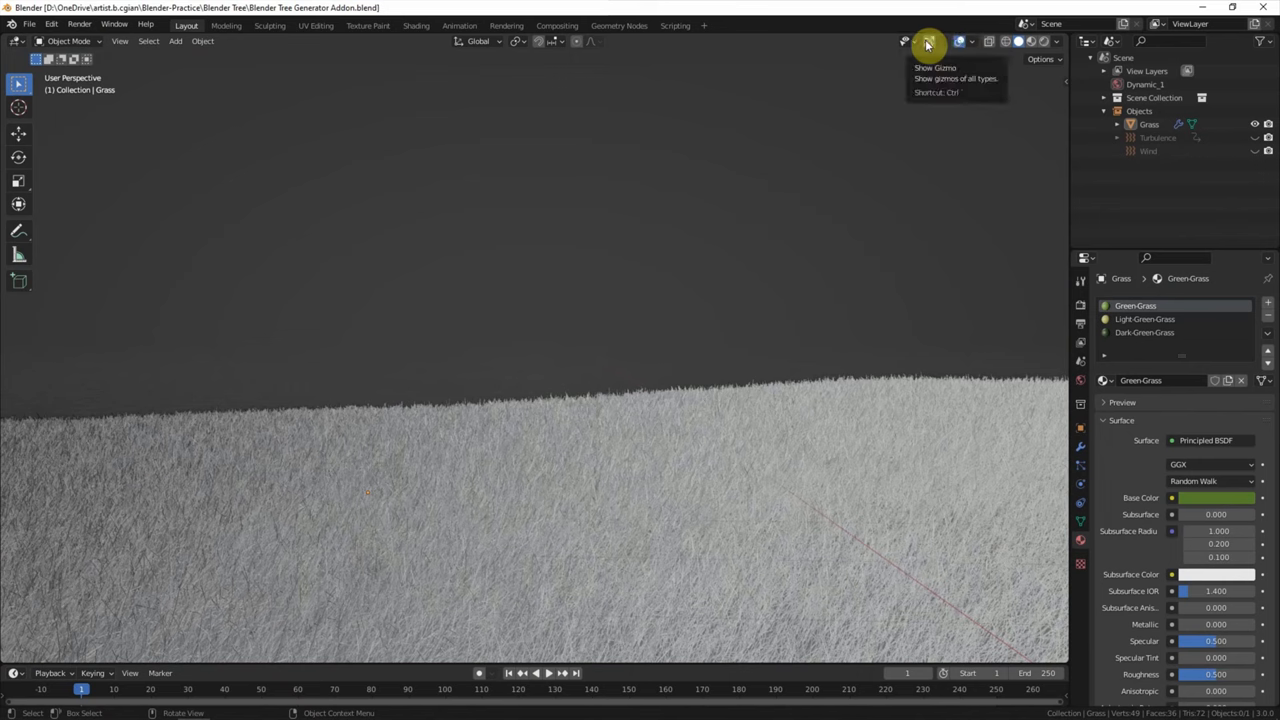
pyautogui.click(928, 41)
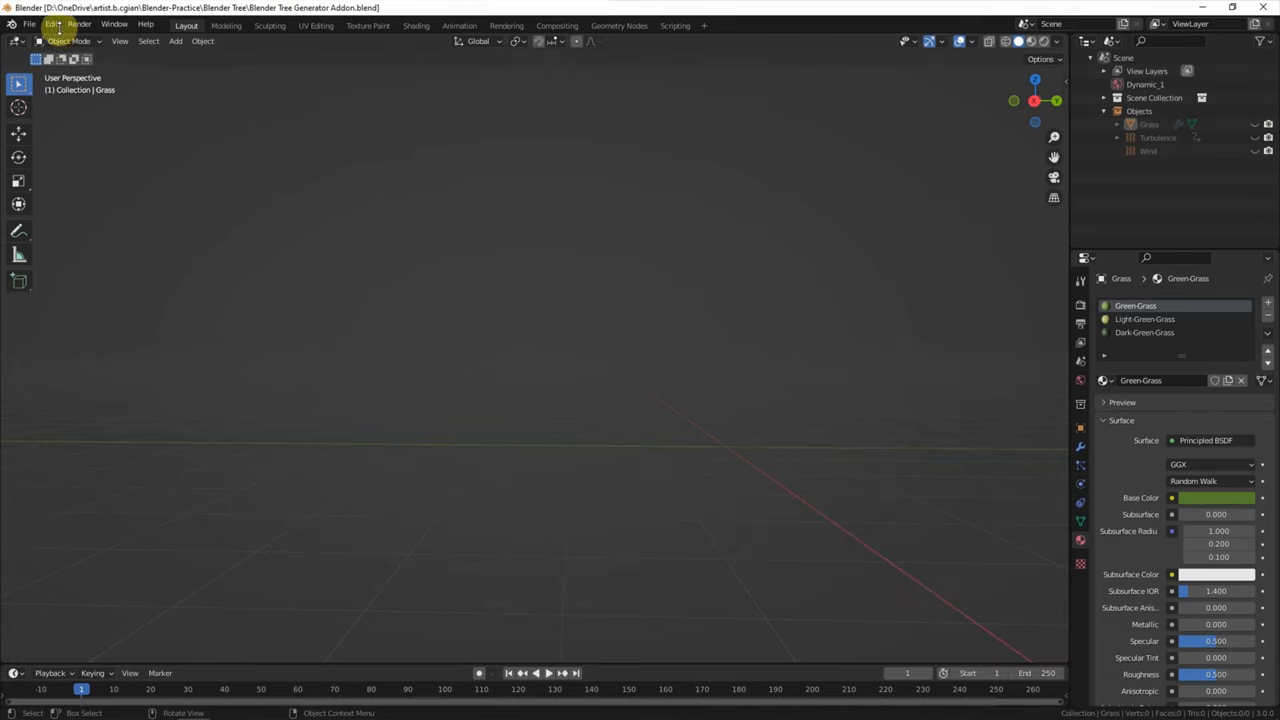
# Search 'sapl' in Preferences add-ons and enable Add Curve: Sapling Tree Gen
pyautogui.click(51, 23)
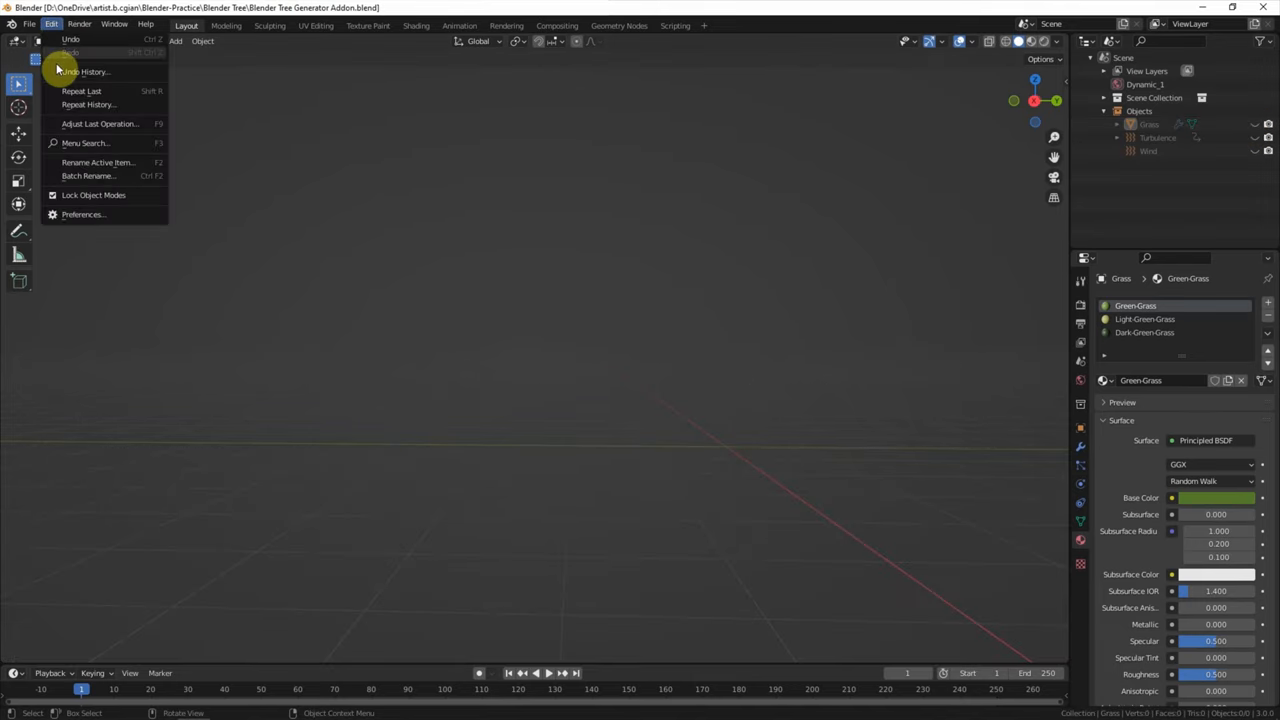
pyautogui.moveTo(85, 214)
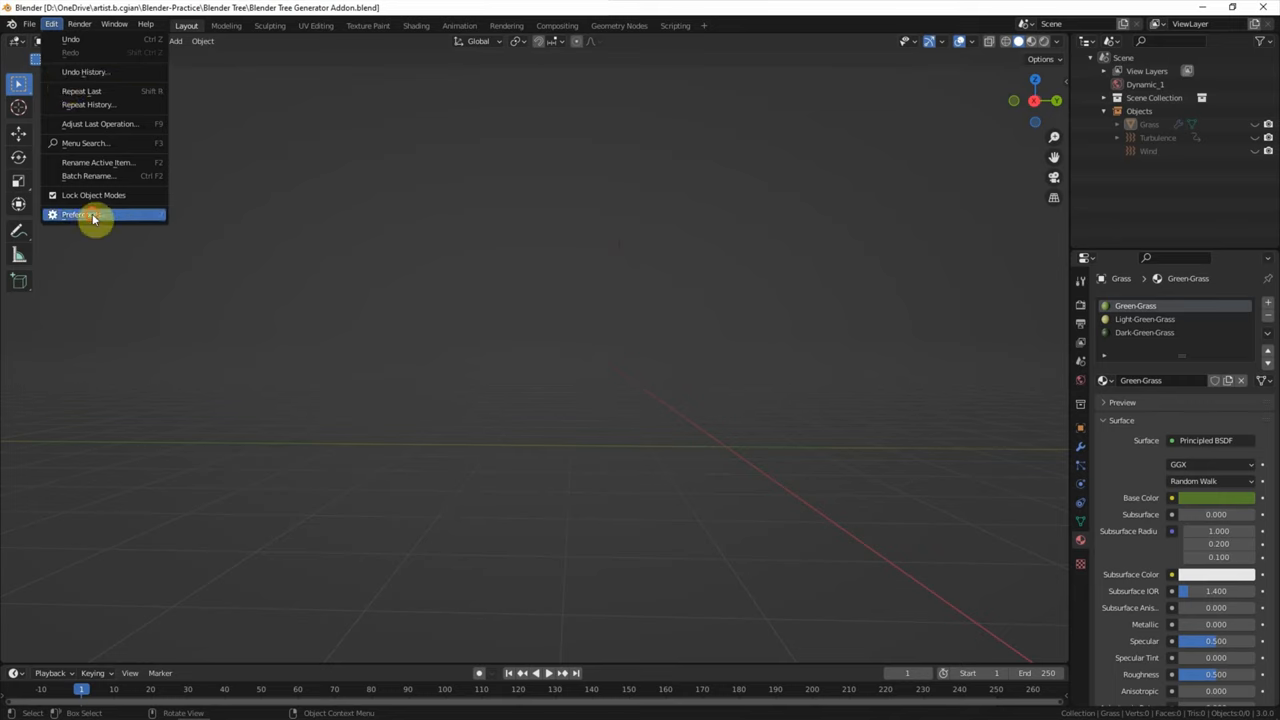
pyautogui.click(75, 214)
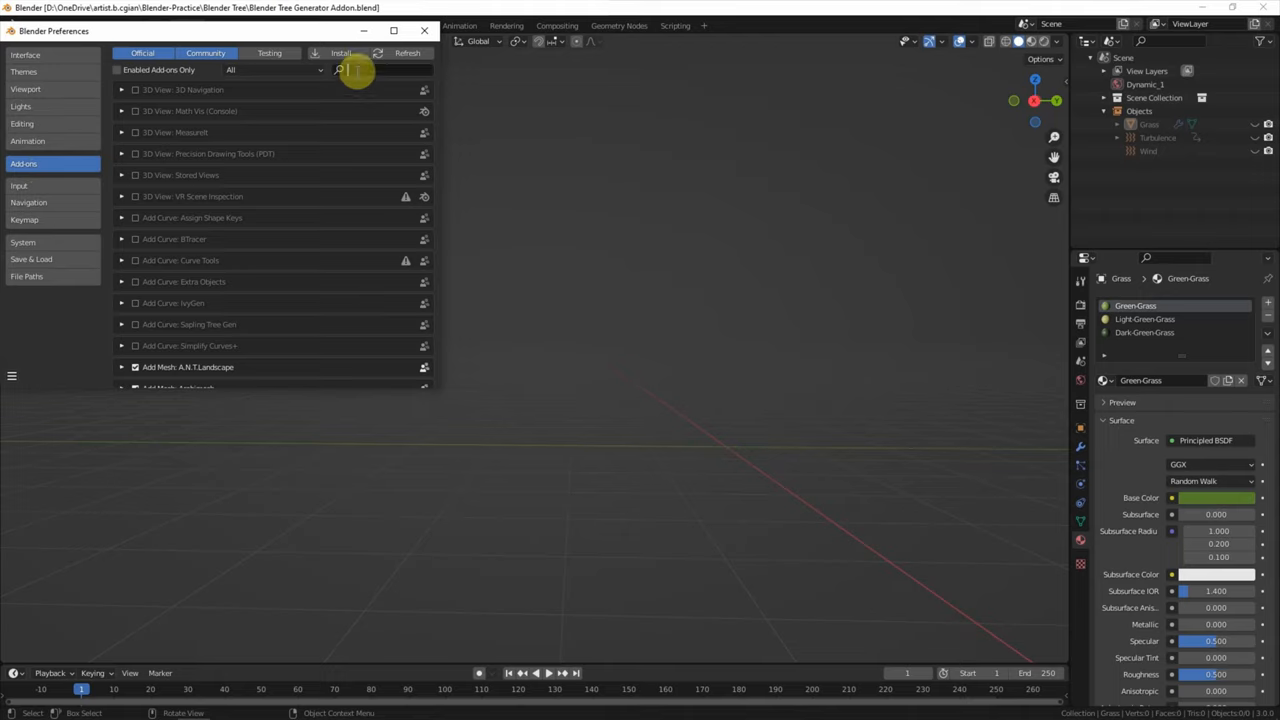
pyautogui.write('sapling')
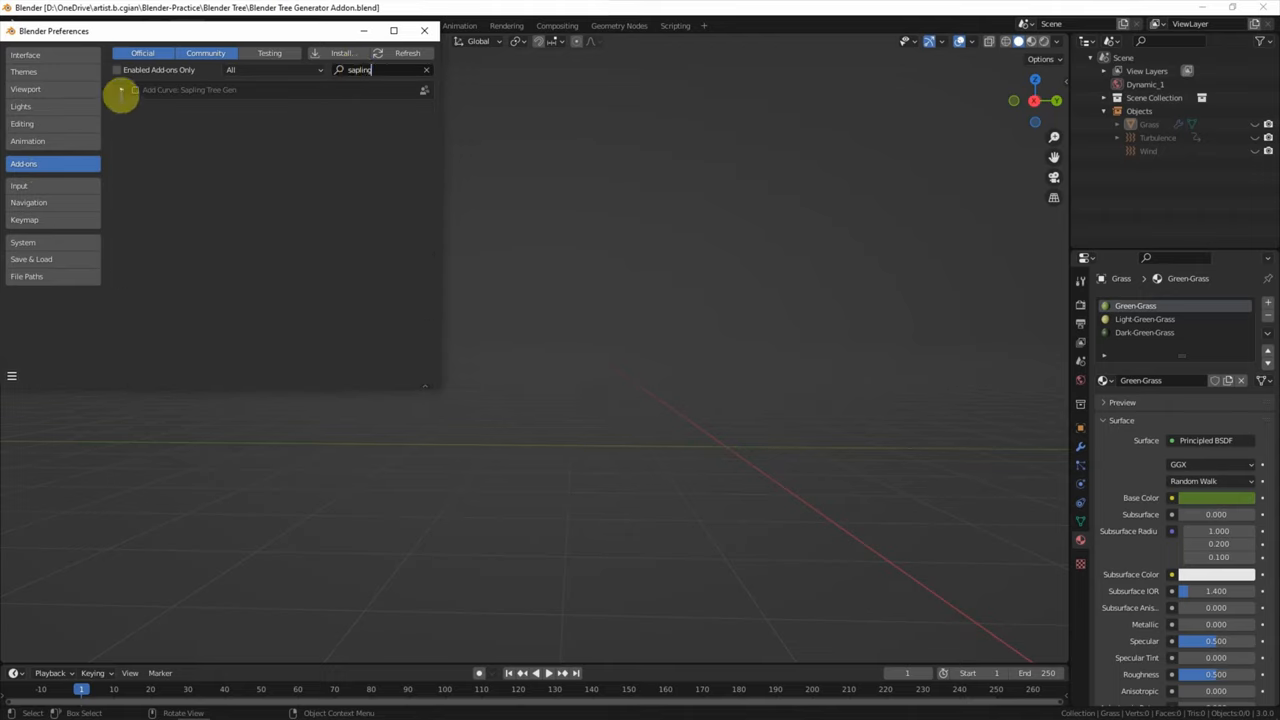
pyautogui.click(121, 90)
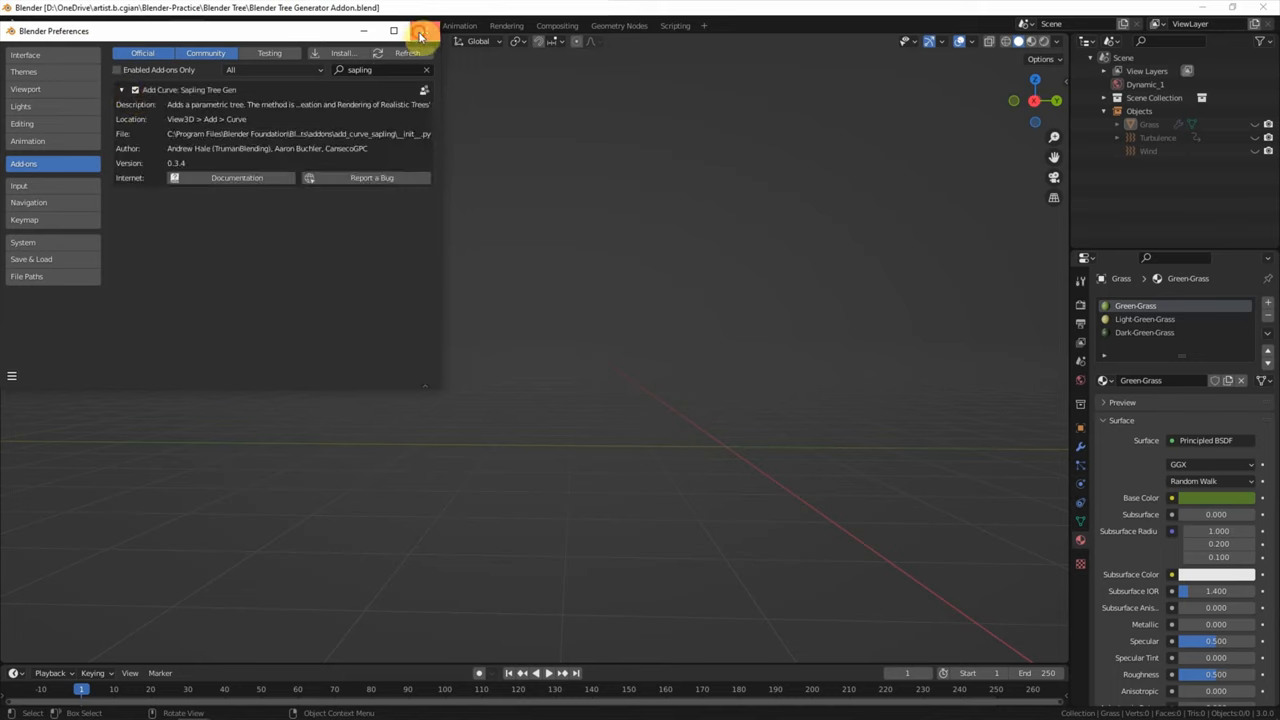
# Close Preferences and add a default Sapling tree named 'tree' via Add > Curve
pyautogui.click(419, 31)
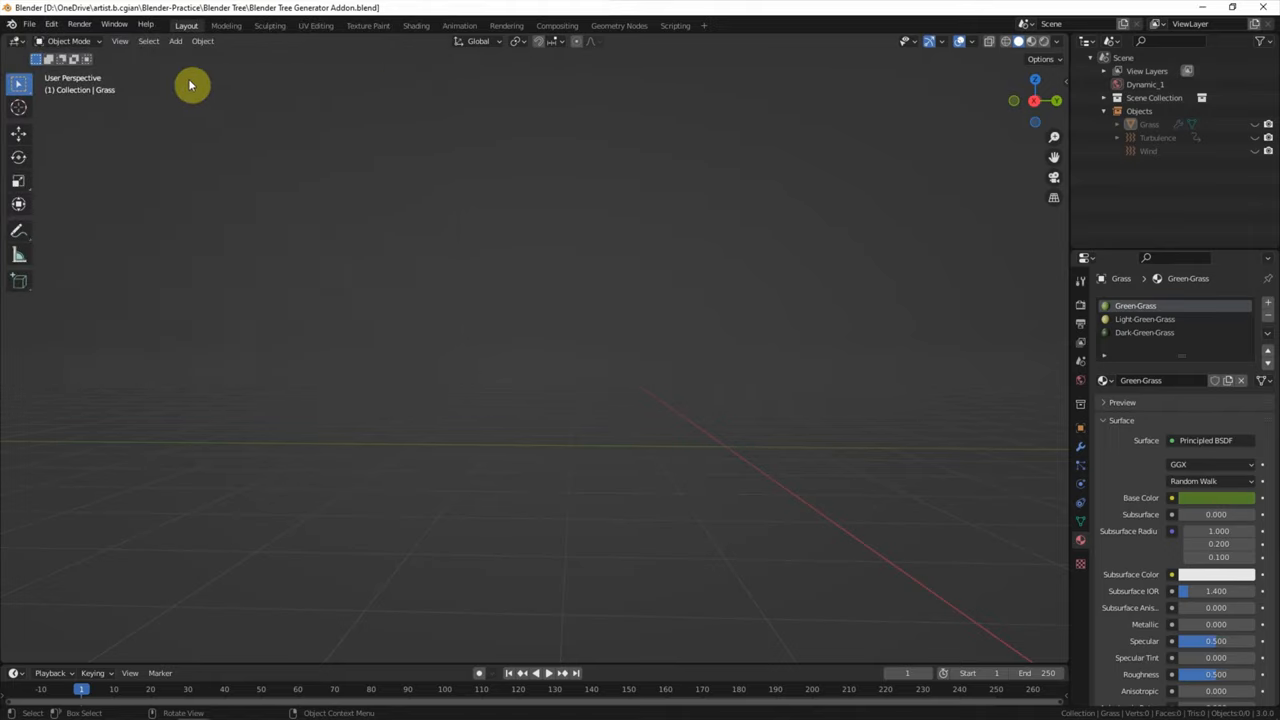
pyautogui.click(176, 41)
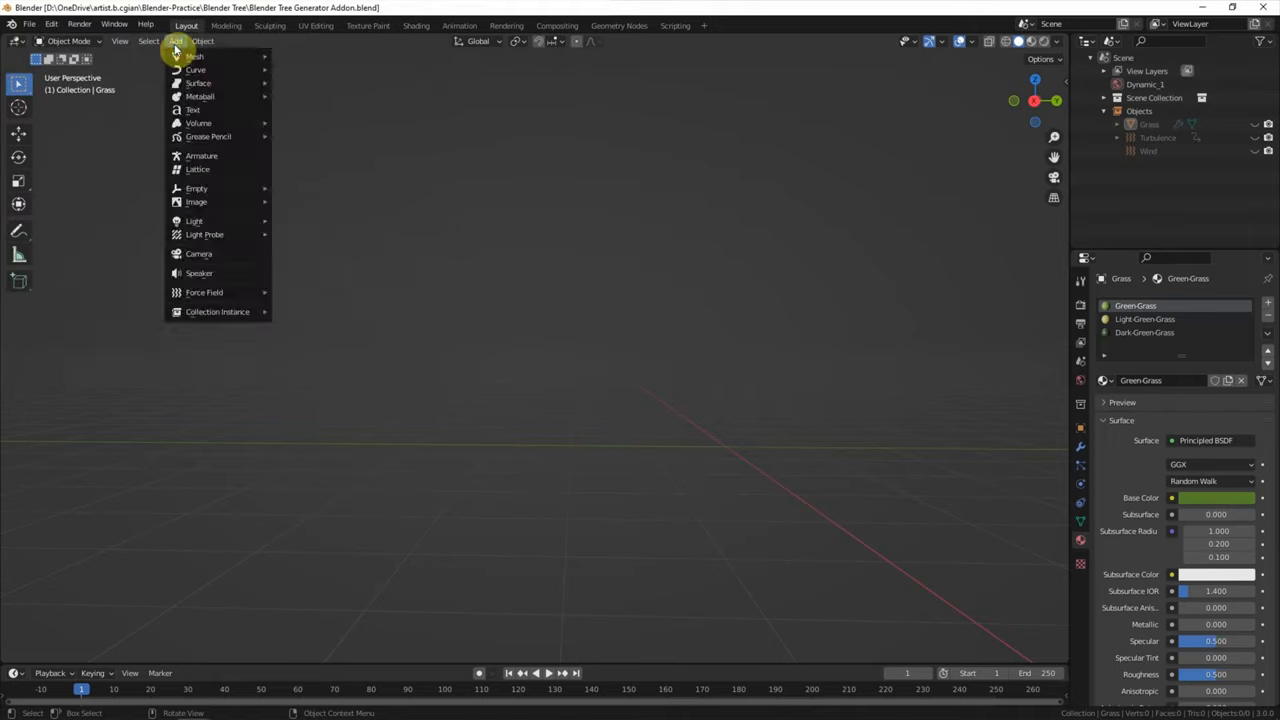
pyautogui.moveTo(196, 69)
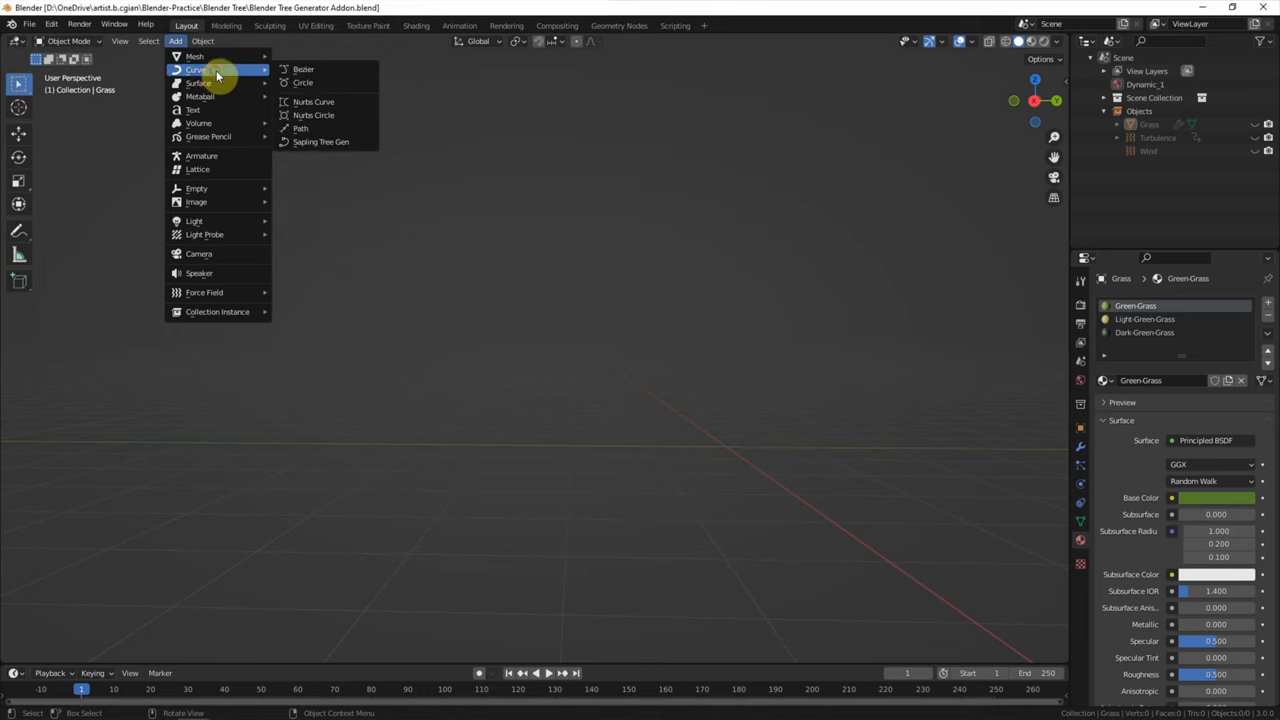
pyautogui.moveTo(320, 141)
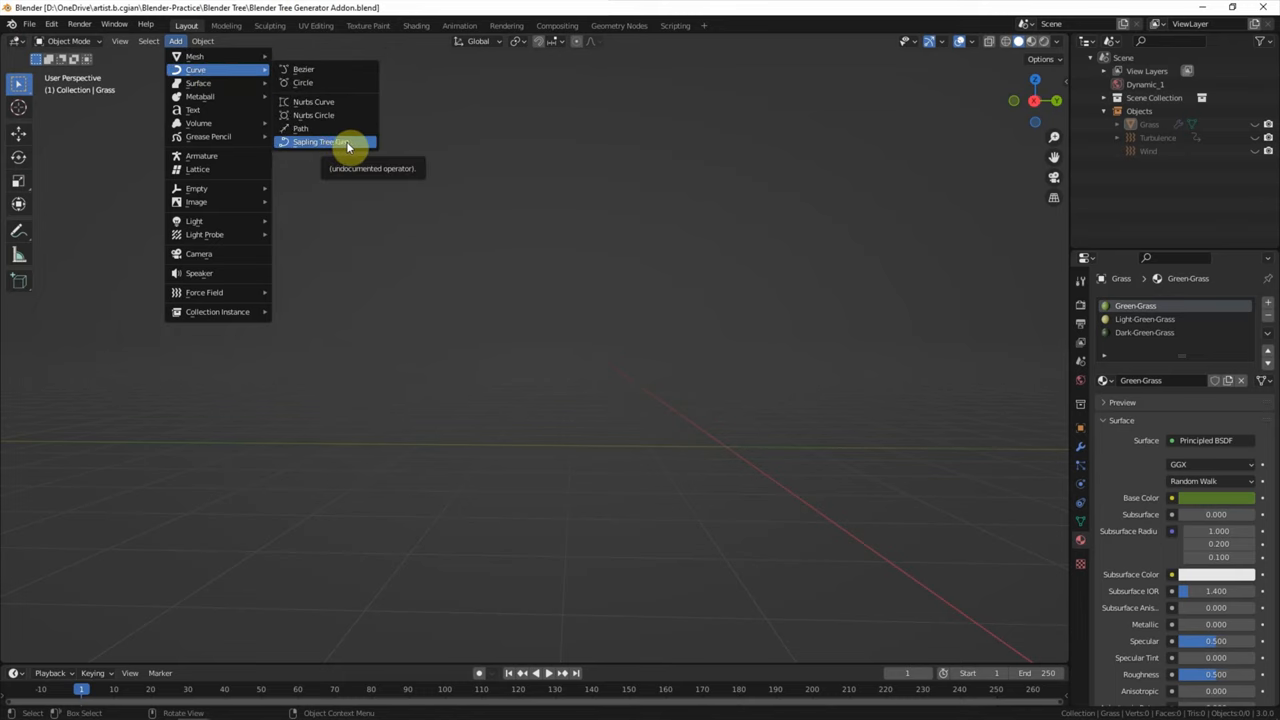
pyautogui.click(320, 141)
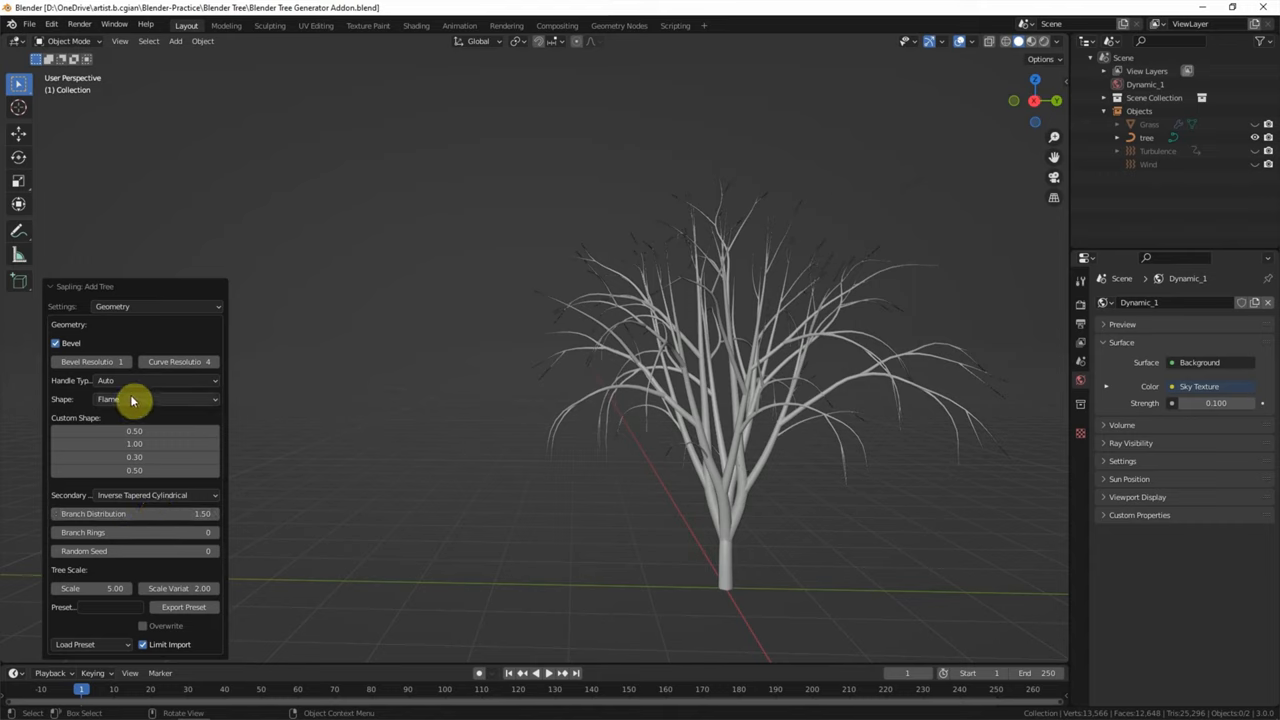
# Set the tree shape to Tend Flame and lower branch distribution to 0.96
pyautogui.click(155, 399)
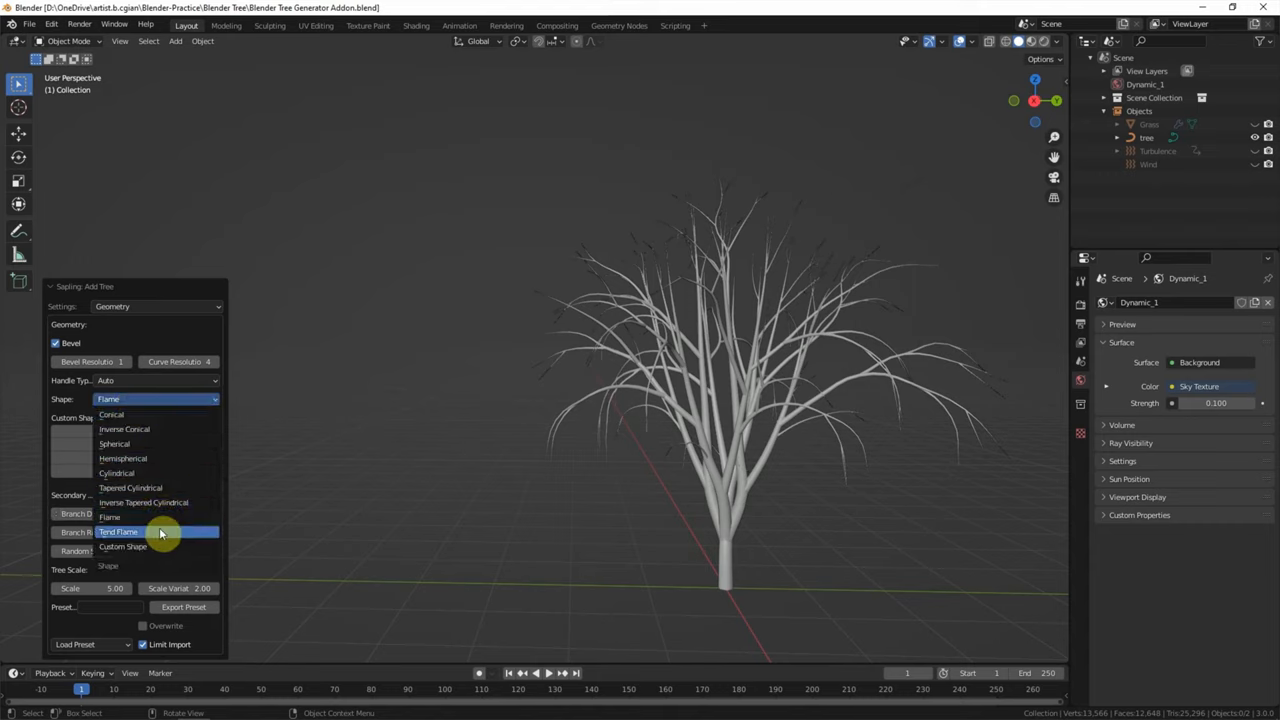
pyautogui.click(118, 531)
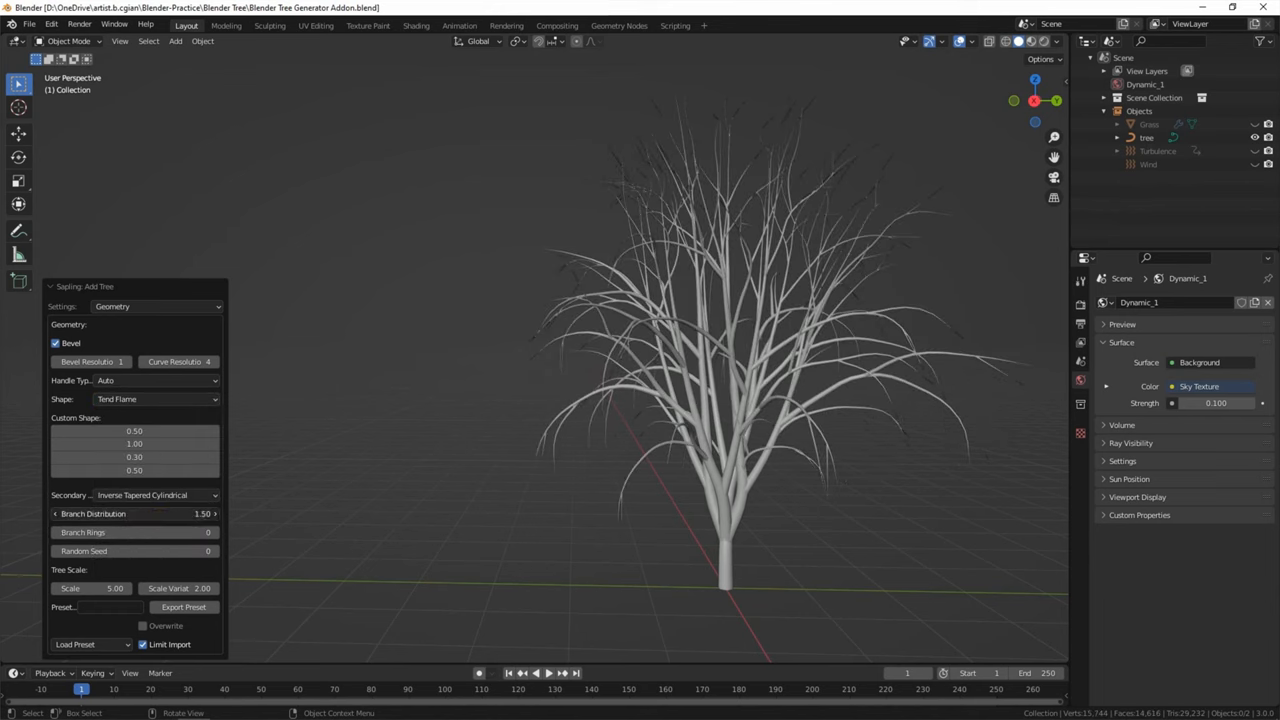
pyautogui.moveTo(200, 513); pyautogui.dragTo(134, 513)
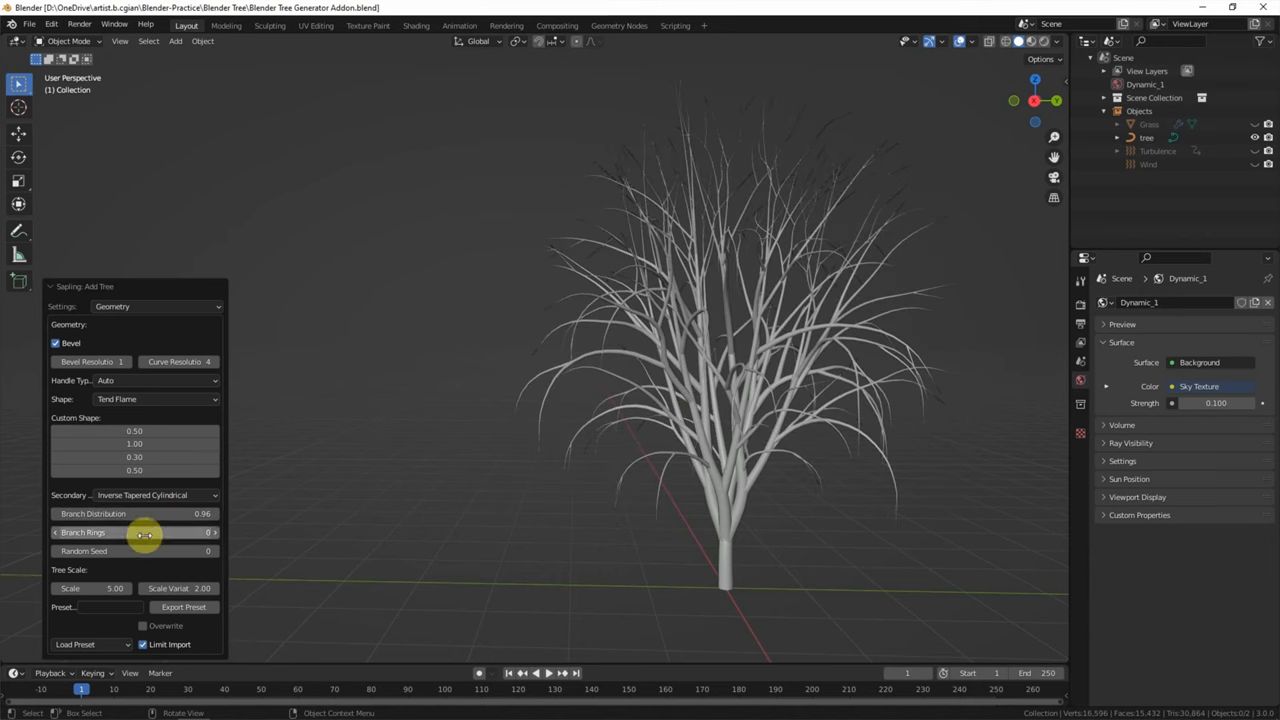
pyautogui.moveTo(213, 537)
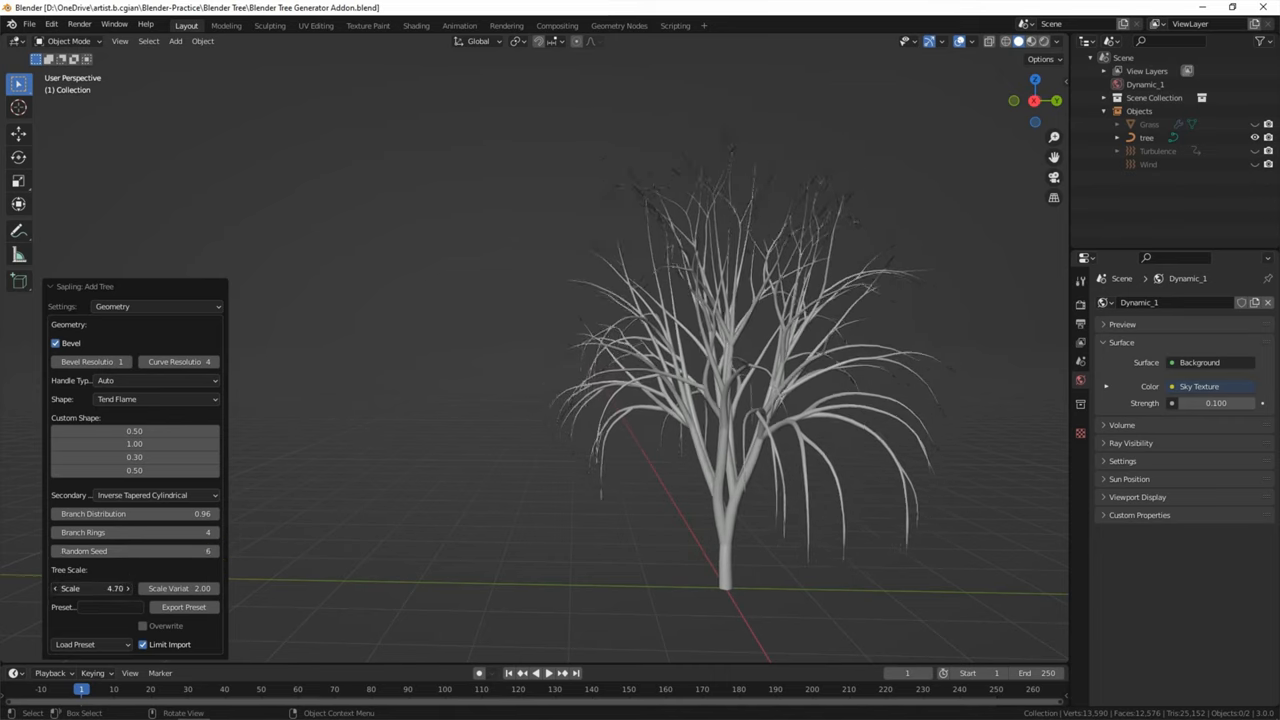
# Reset branch distribution to 1.50, branch rings 0, random seed 0 and scale 5.00
pyautogui.moveTo(90, 588); pyautogui.dragTo(150, 588)
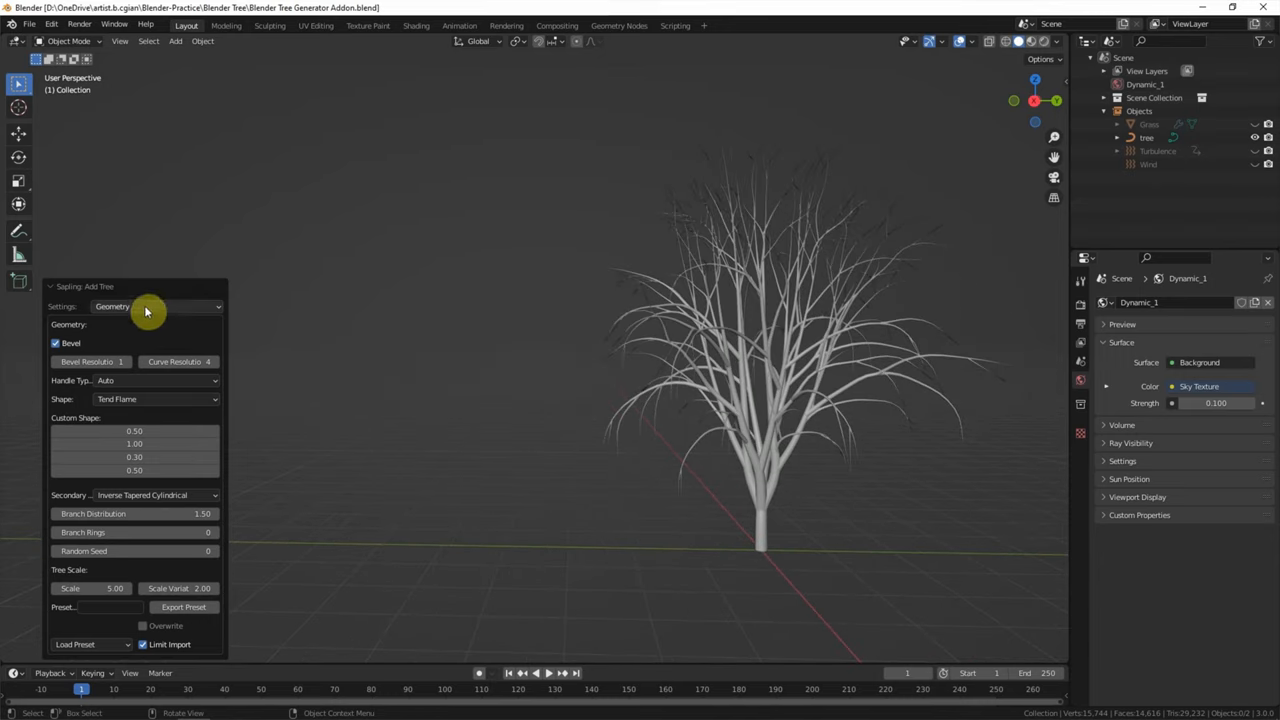
# In Branch Radius settings, set radius scale 2.20 and branch radius ratio 1.32
pyautogui.click(155, 306)
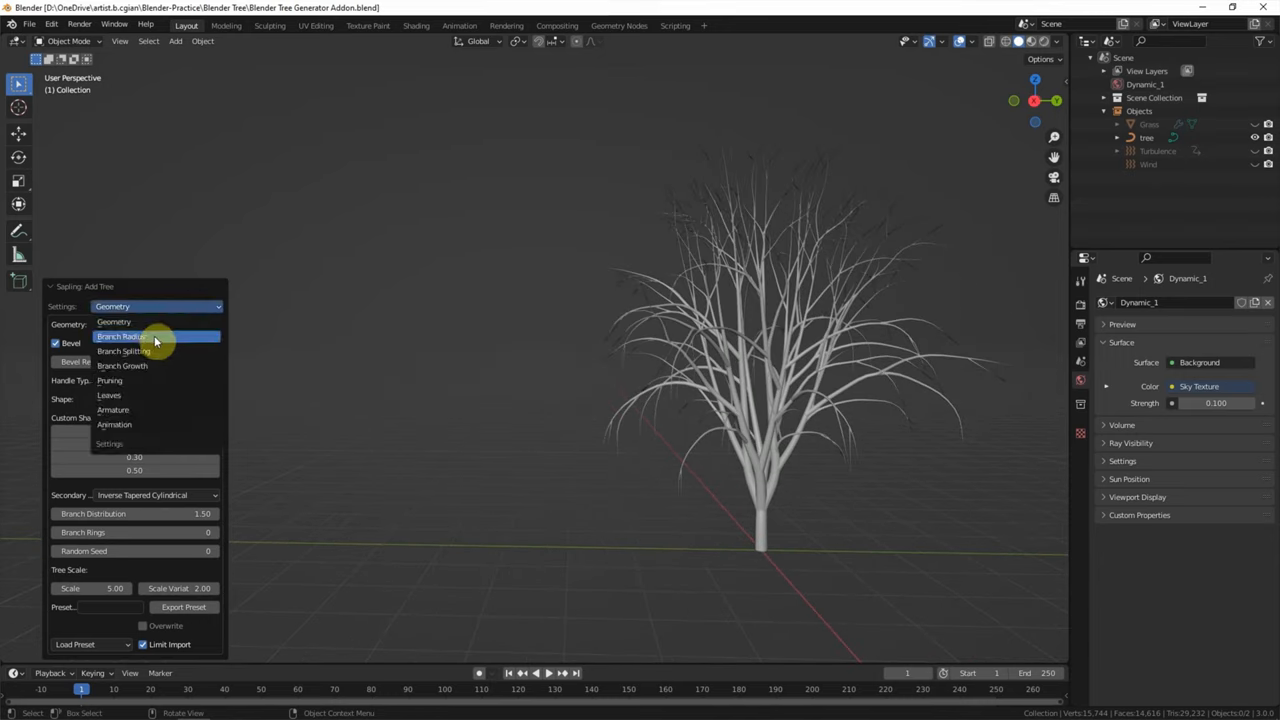
pyautogui.click(123, 336)
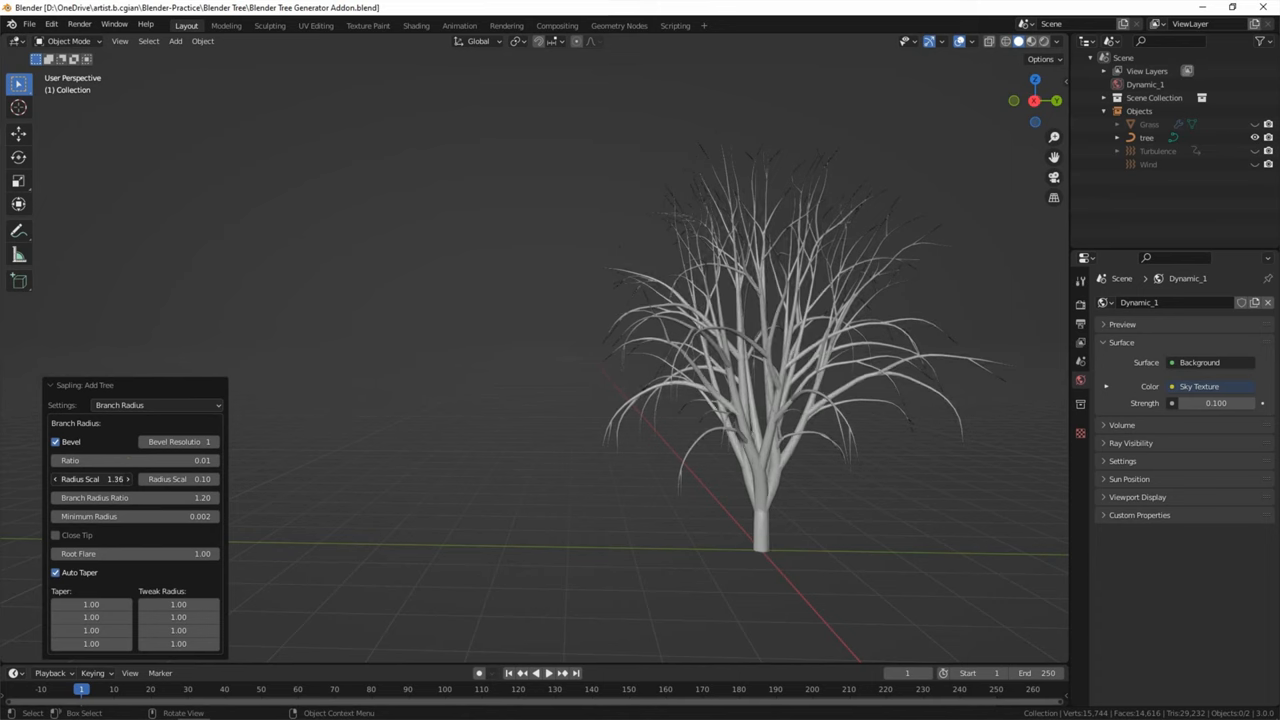
pyautogui.click(114, 479)
pyautogui.write('2.2')
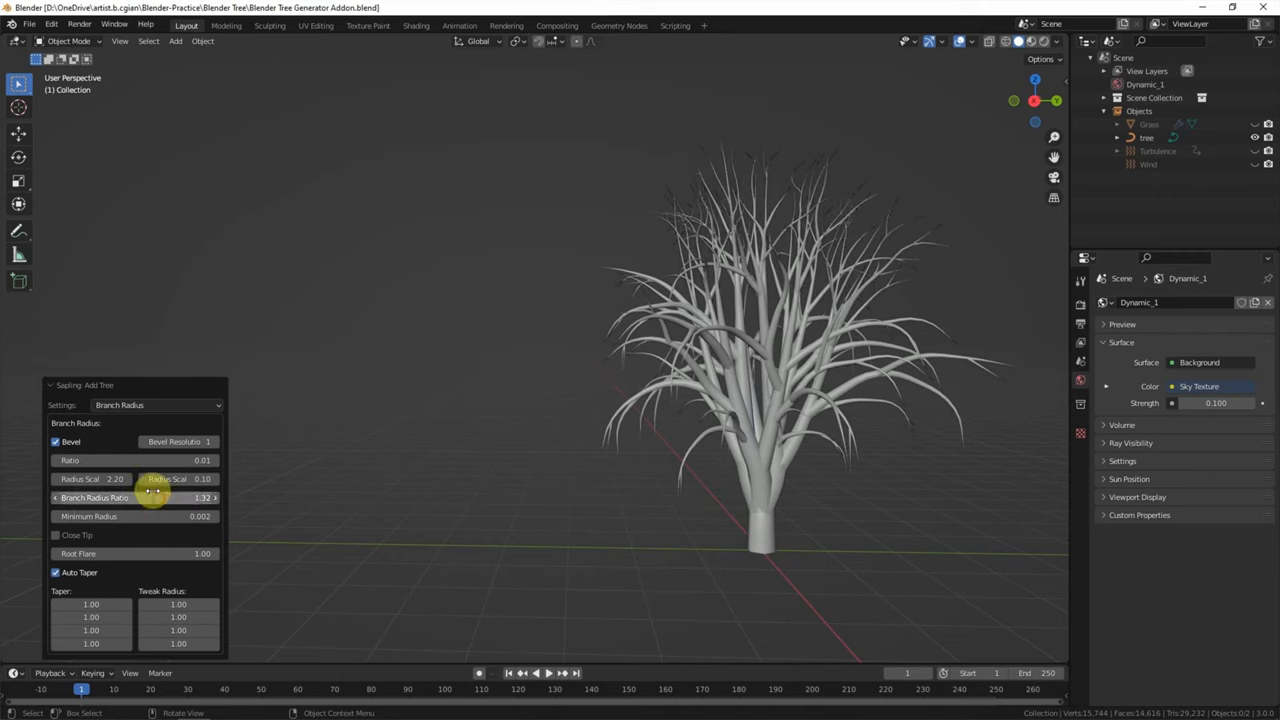
pyautogui.click(155, 405)
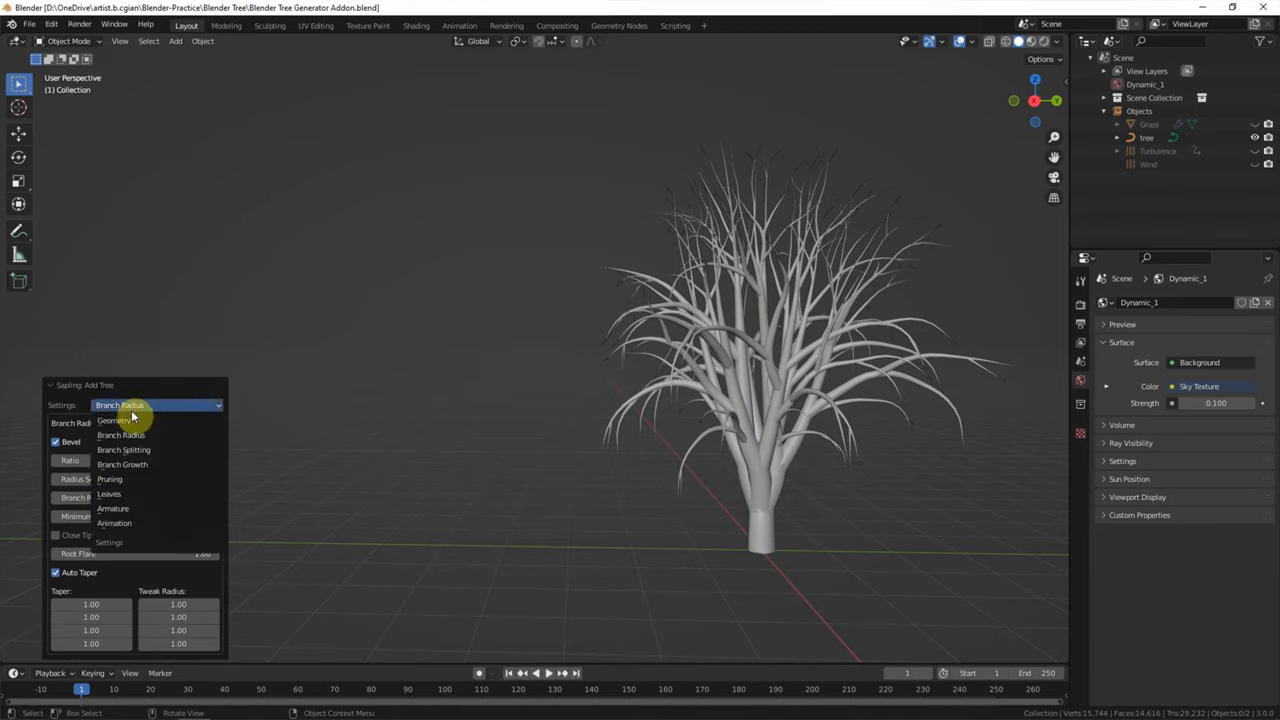
pyautogui.moveTo(155, 449)
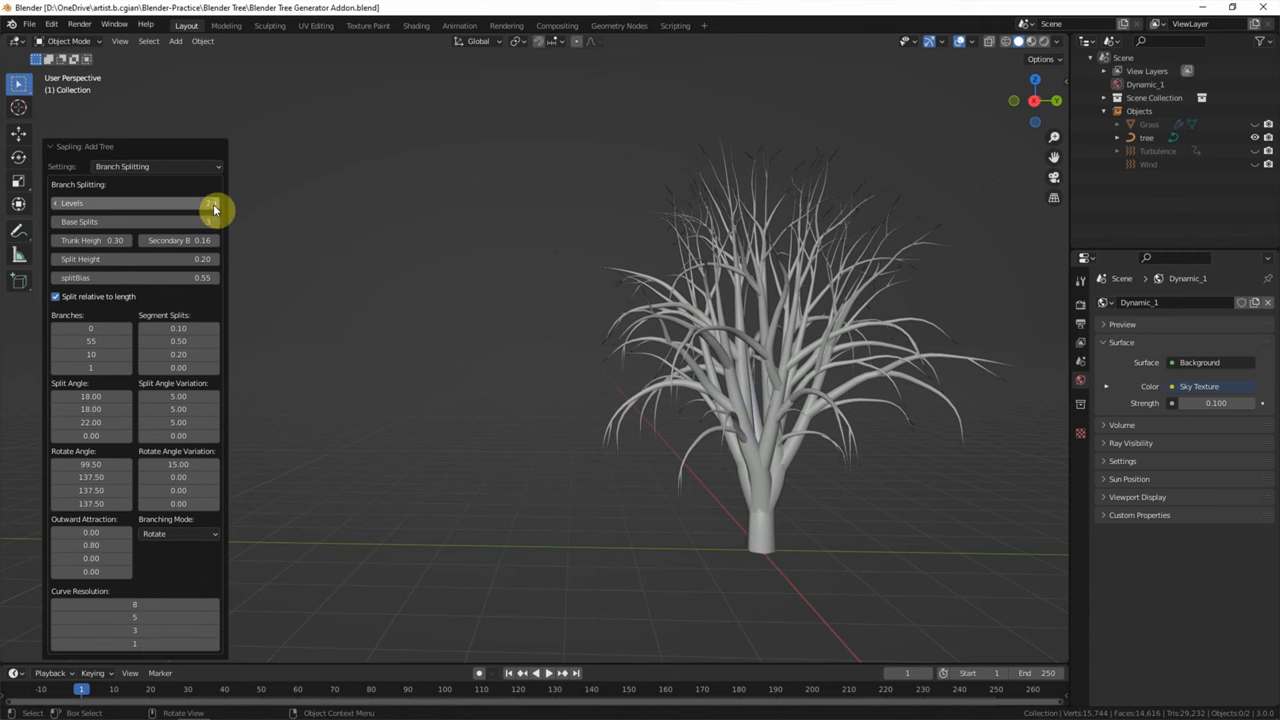
# Show Branch Splitting with 2 levels, 3 base splits and trunk height 0.36
pyautogui.click(205, 203)
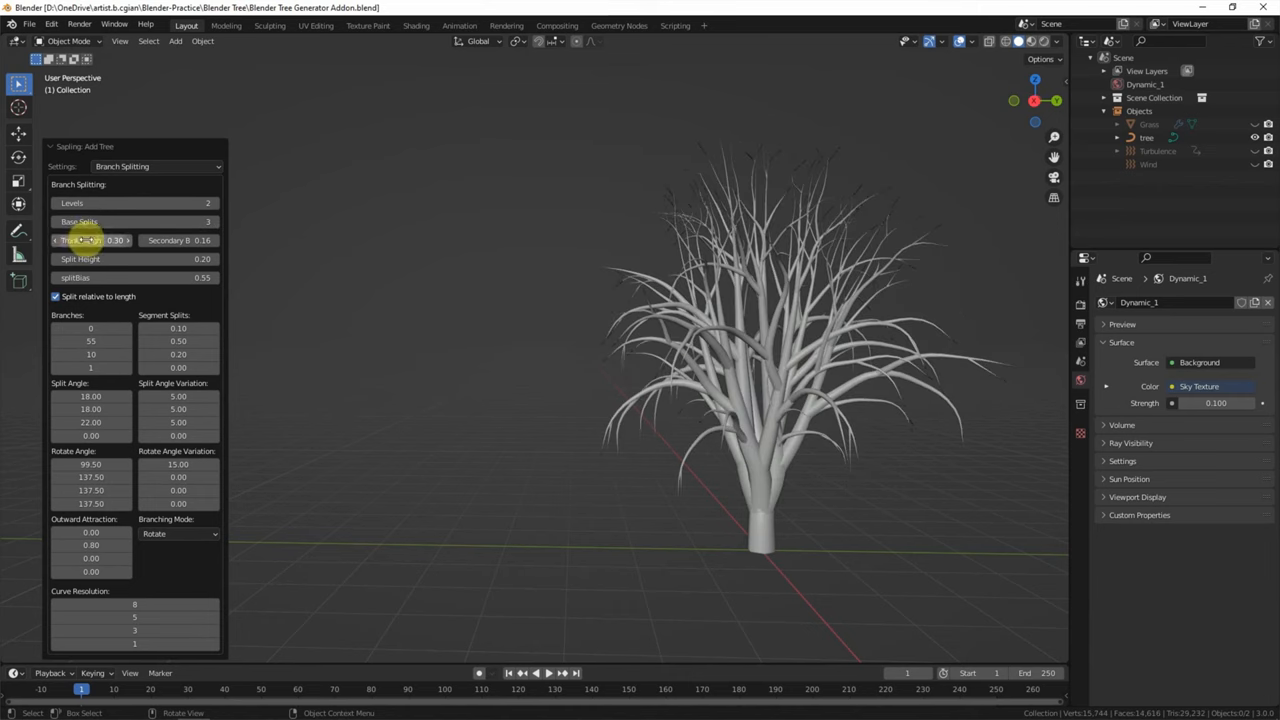
pyautogui.moveTo(90, 240); pyautogui.dragTo(120, 240)
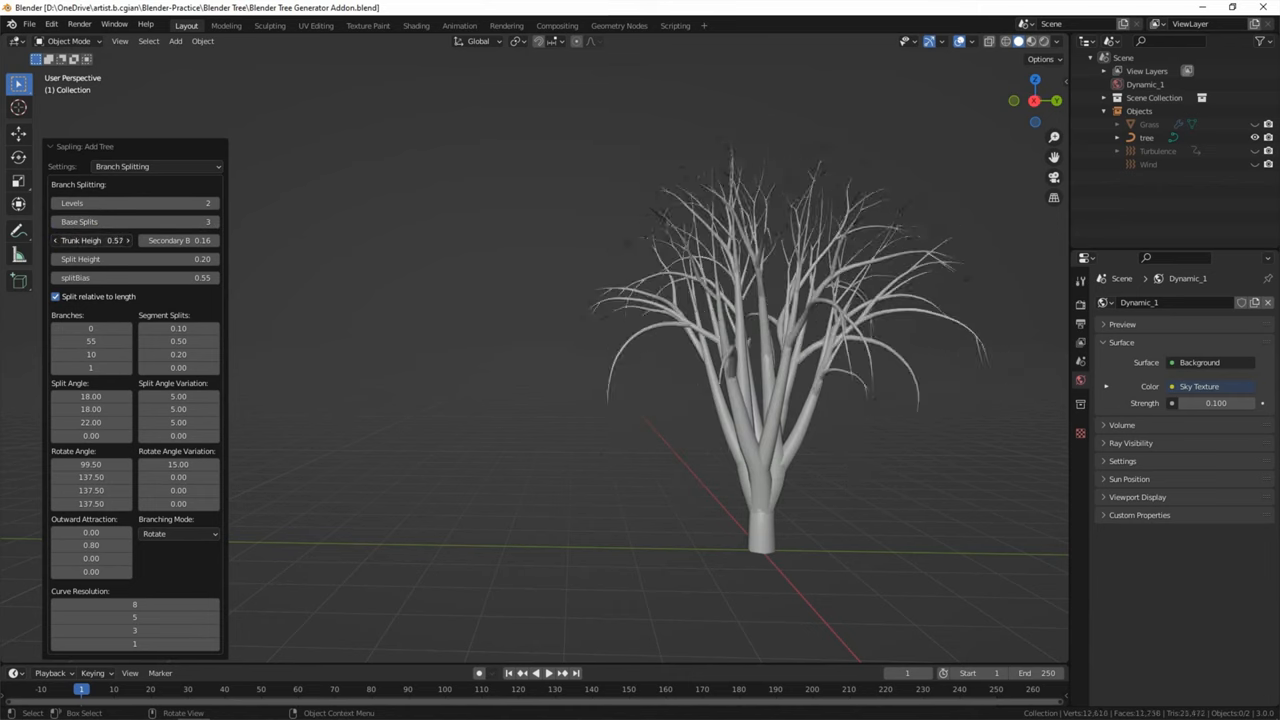
pyautogui.moveTo(95, 240); pyautogui.dragTo(90, 240)
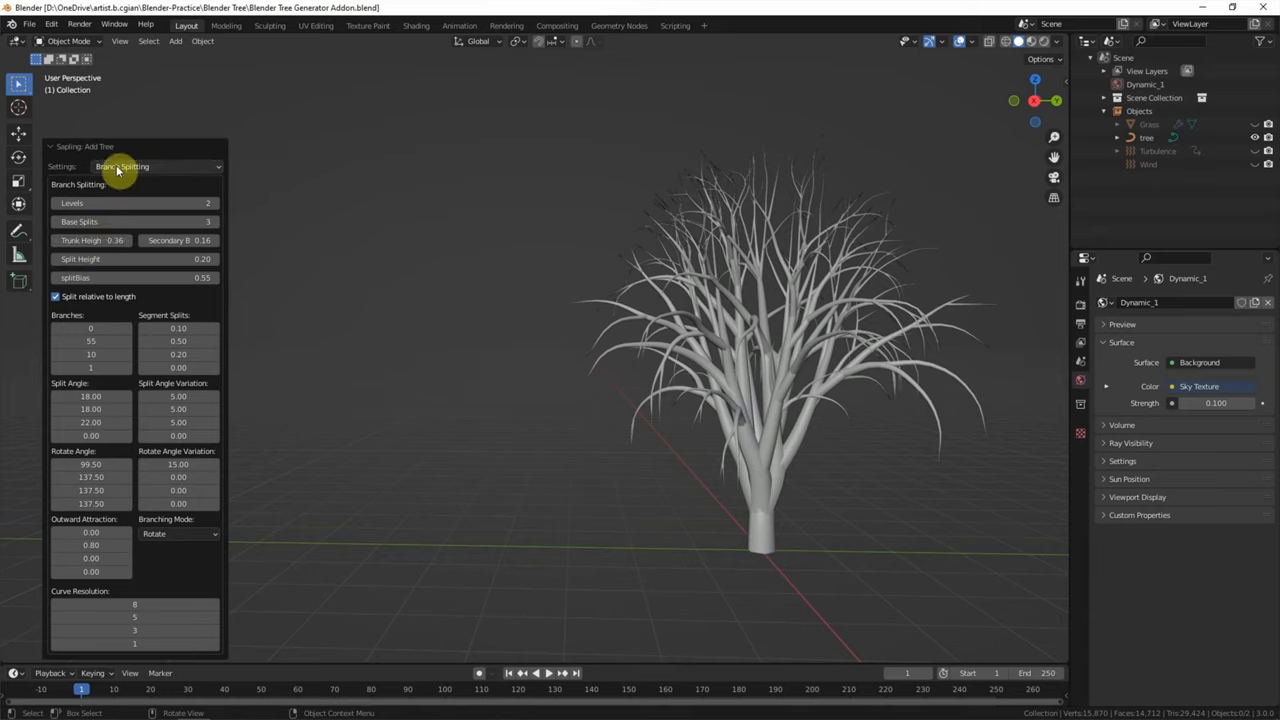
# Test pruning in the Pruning settings, leaving Prune off with prune width 0.37
pyautogui.click(155, 166)
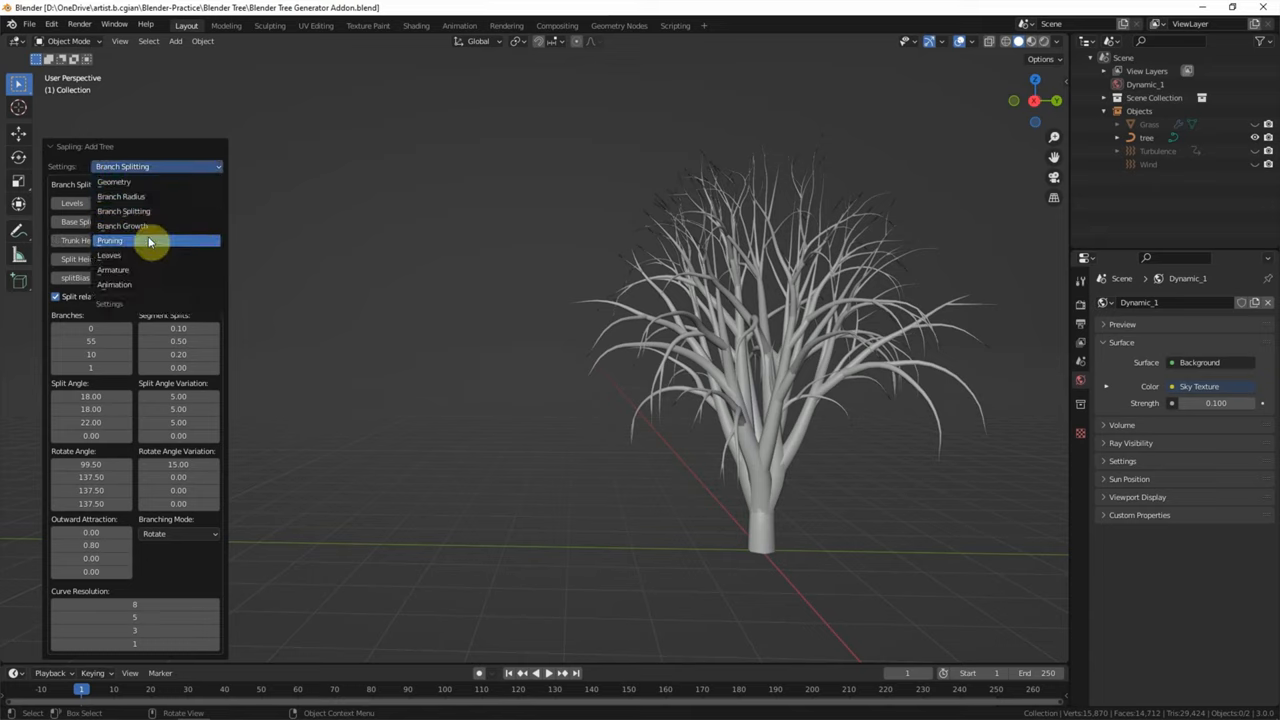
pyautogui.click(110, 240)
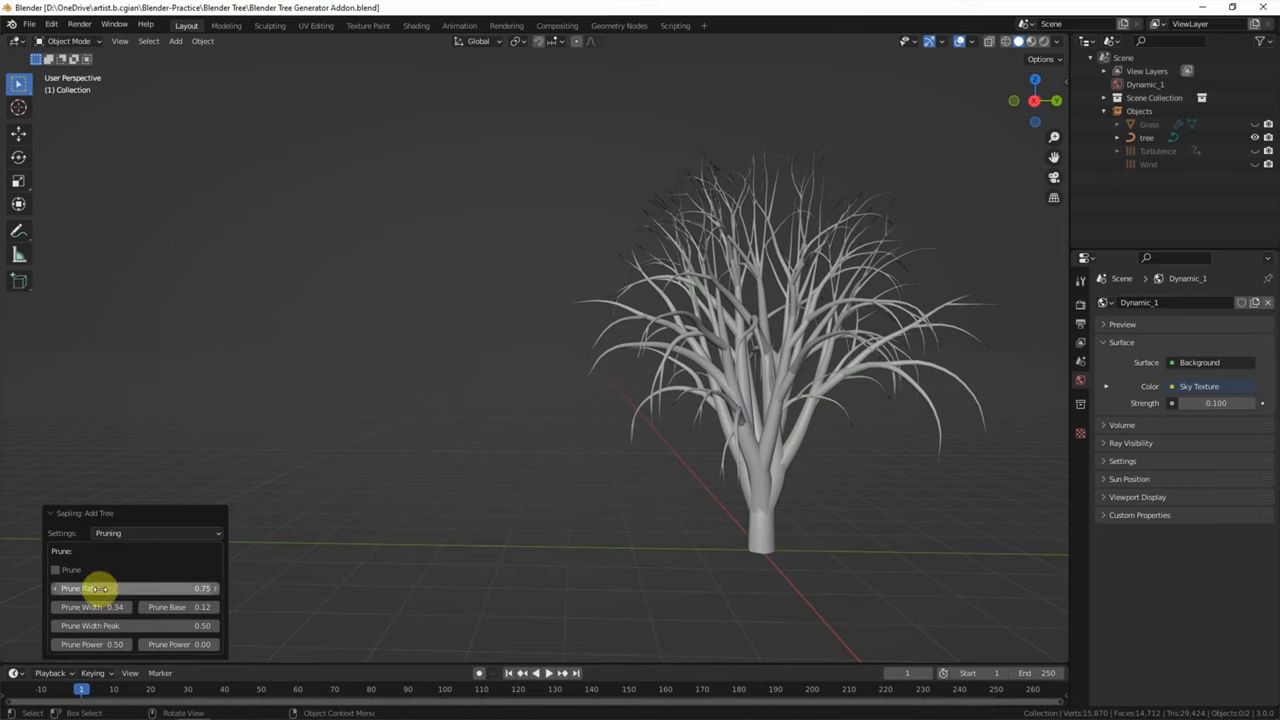
pyautogui.click(56, 569)
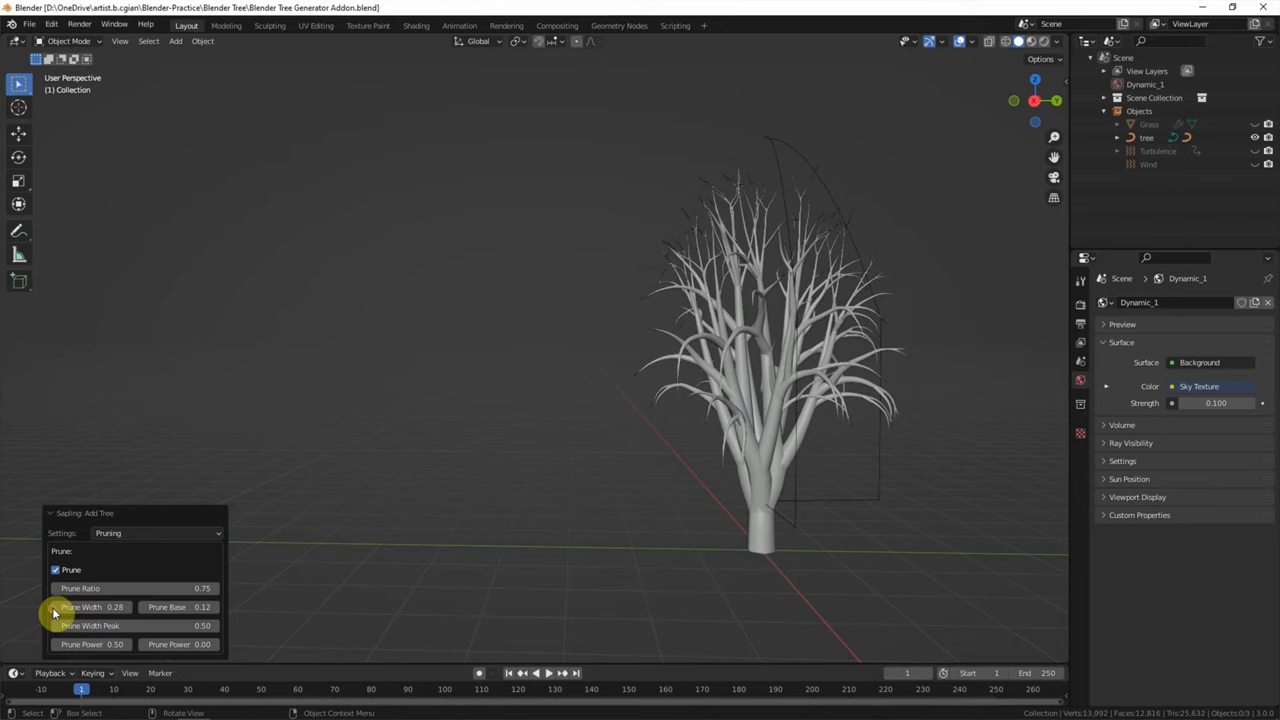
pyautogui.moveTo(120, 607); pyautogui.dragTo(50, 607)
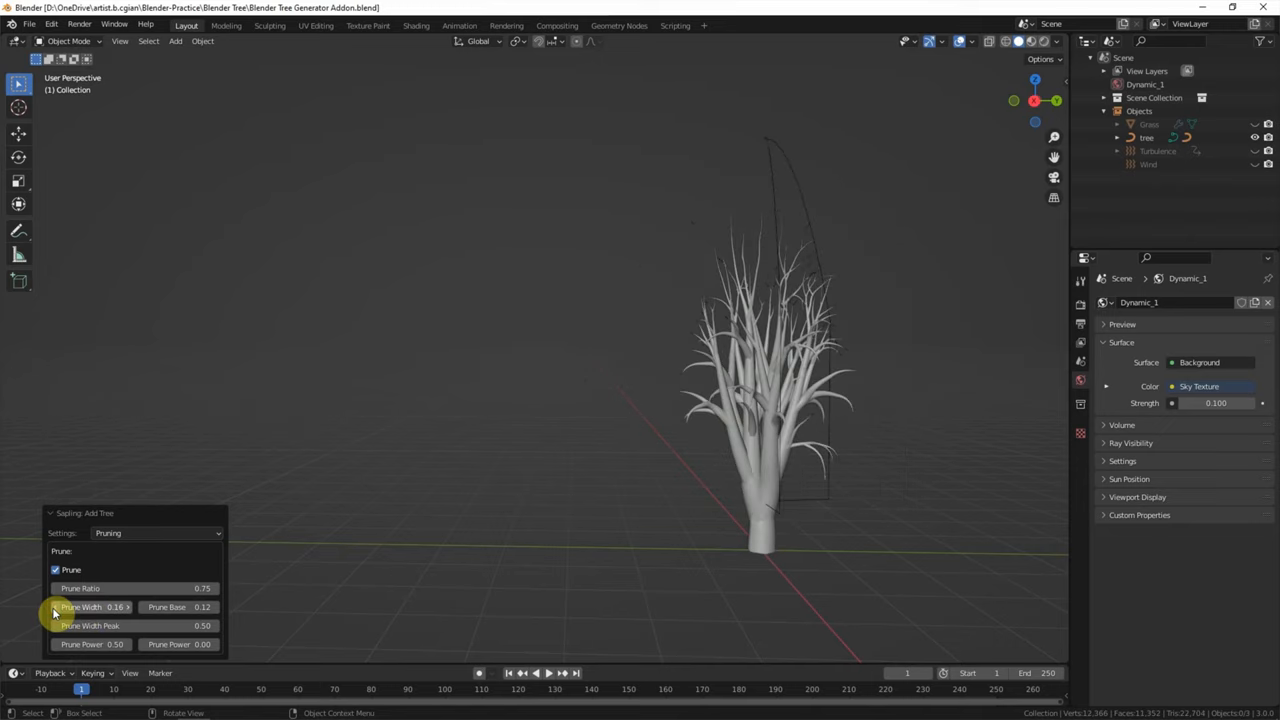
pyautogui.moveTo(53, 607); pyautogui.dragTo(125, 607)
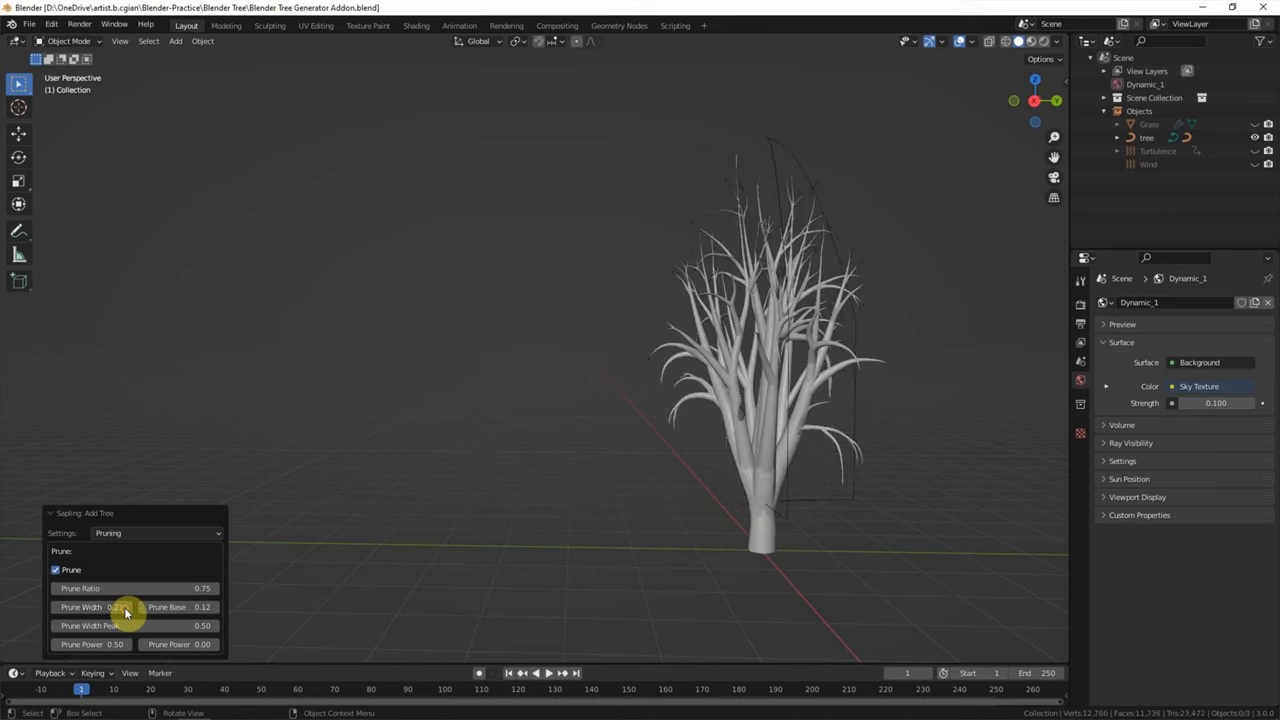
pyautogui.moveTo(100, 607); pyautogui.dragTo(130, 607)
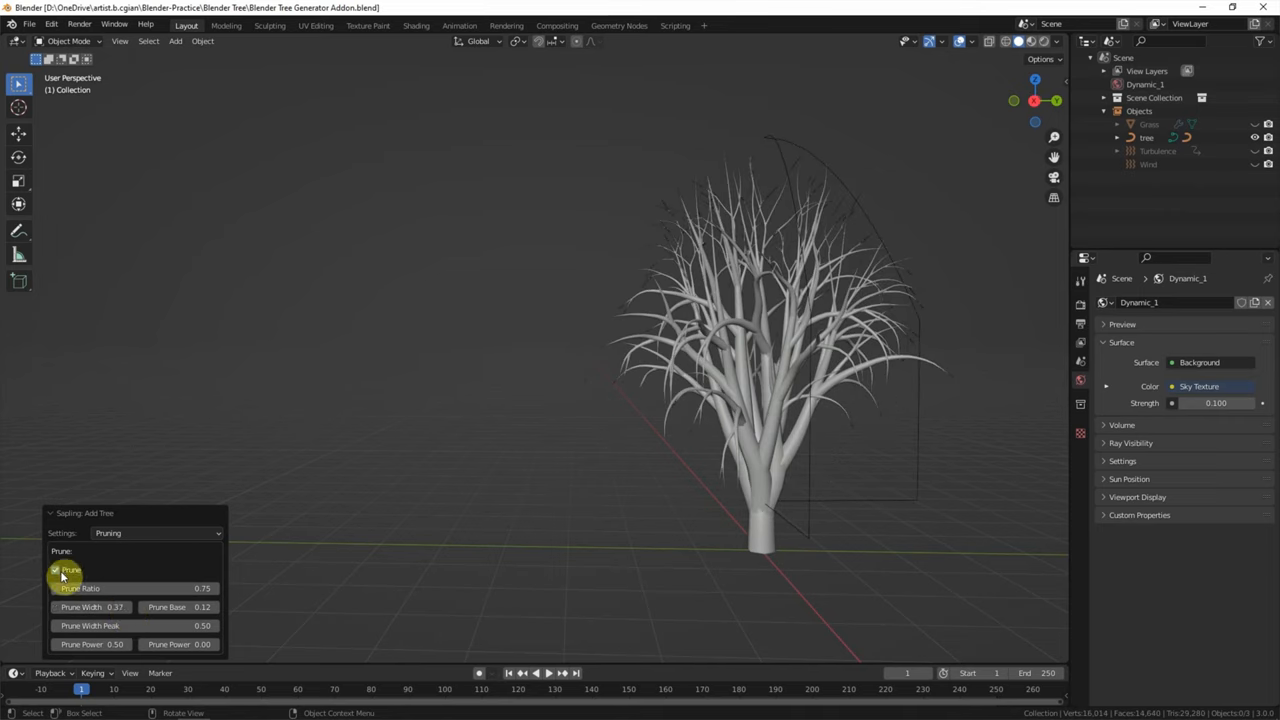
pyautogui.click(55, 569)
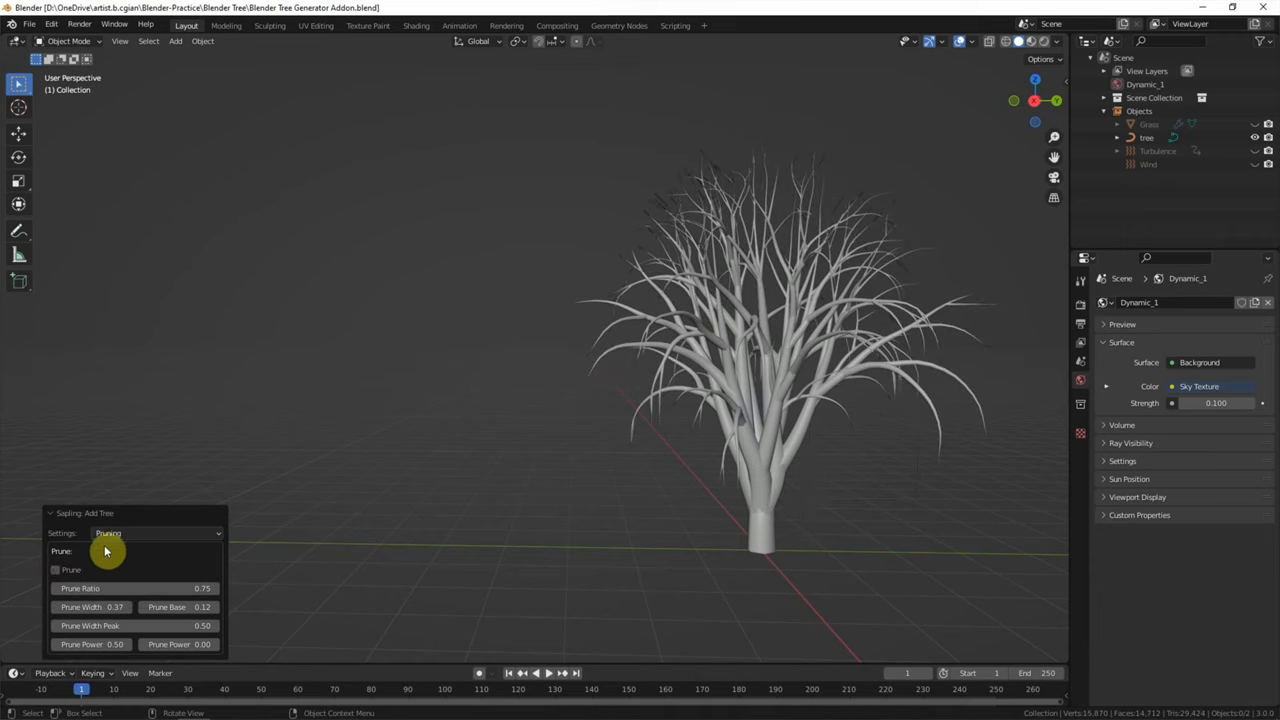
# Switch to Leaves settings and show hexagonal leaves on the tree
pyautogui.click(155, 533)
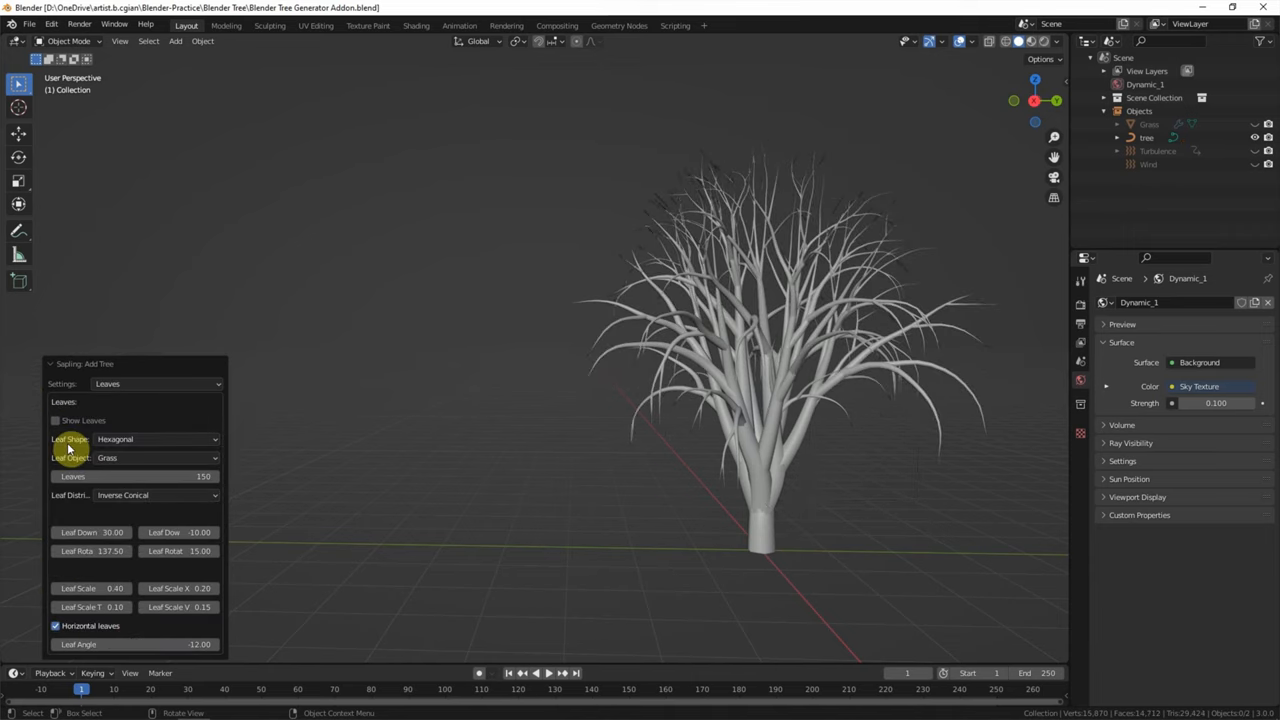
pyautogui.moveTo(57, 420)
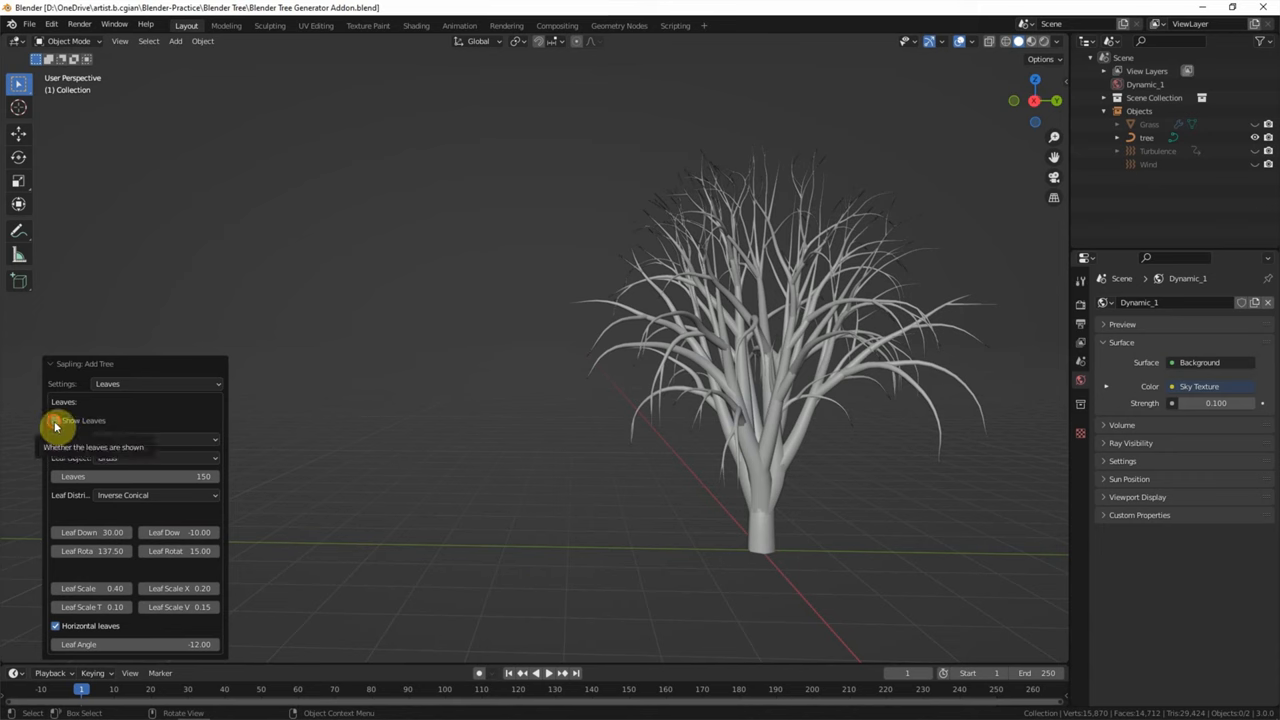
pyautogui.click(56, 420)
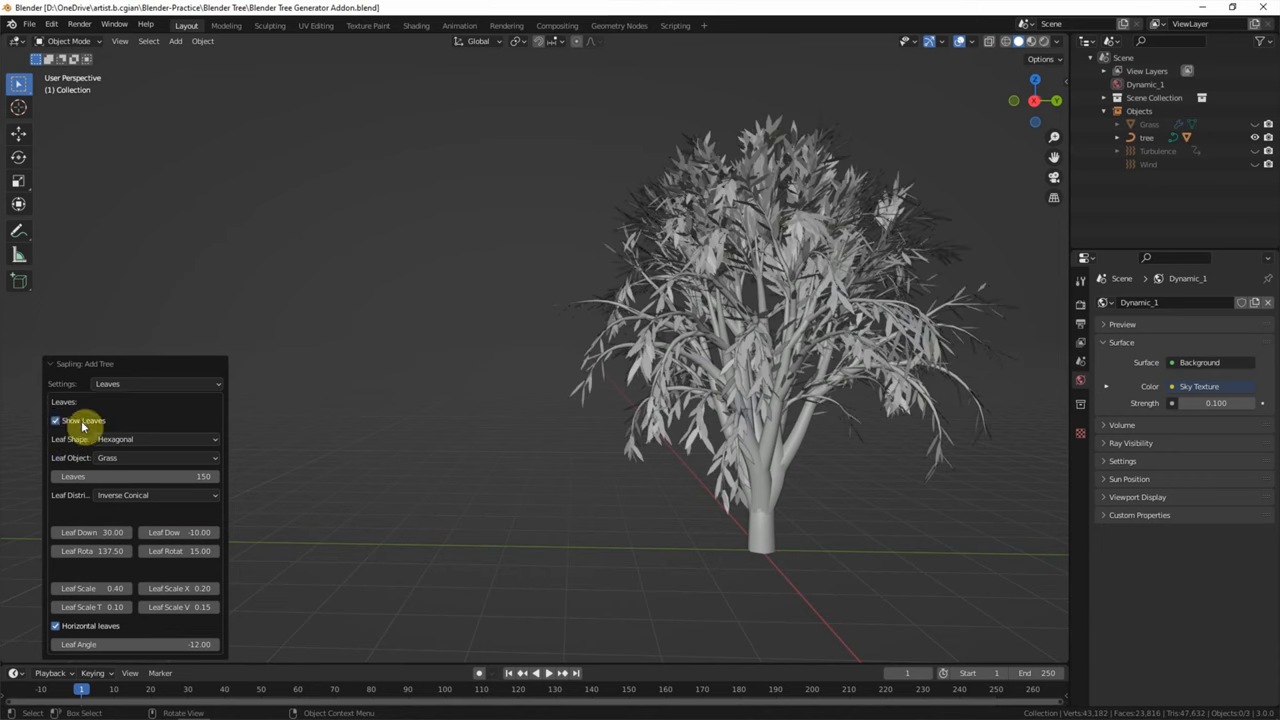
pyautogui.click(155, 439)
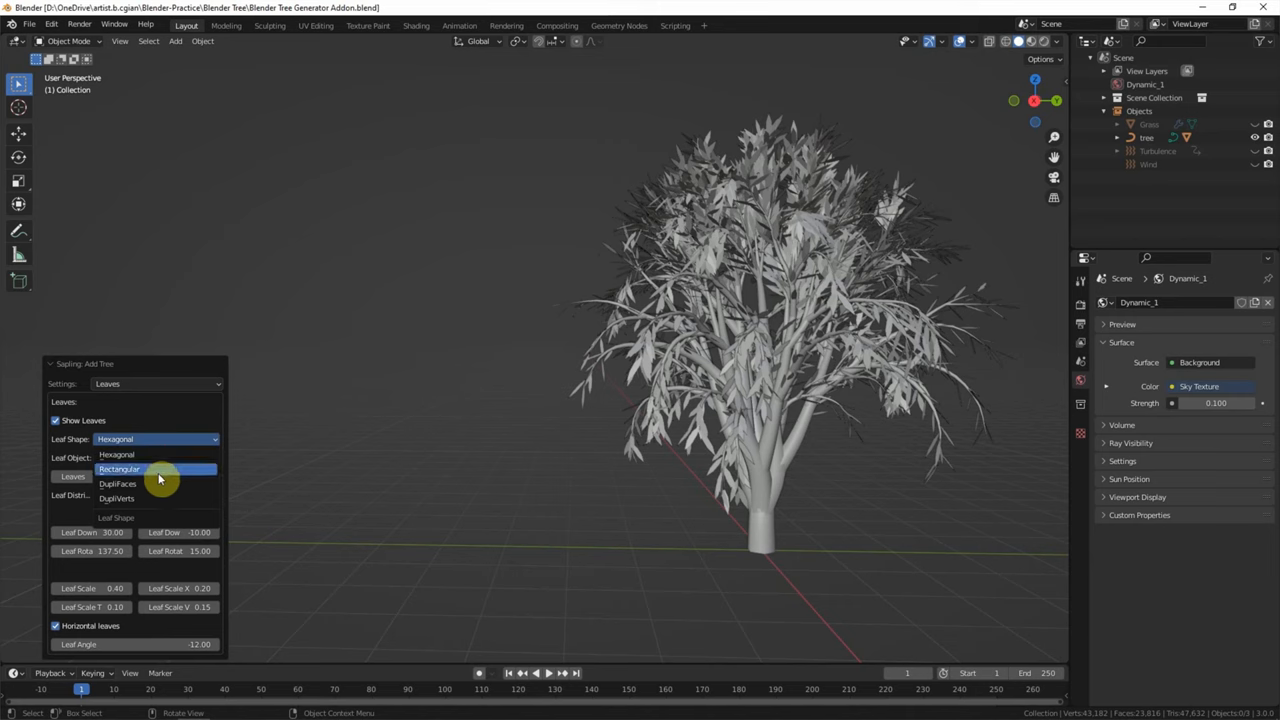
pyautogui.click(118, 469)
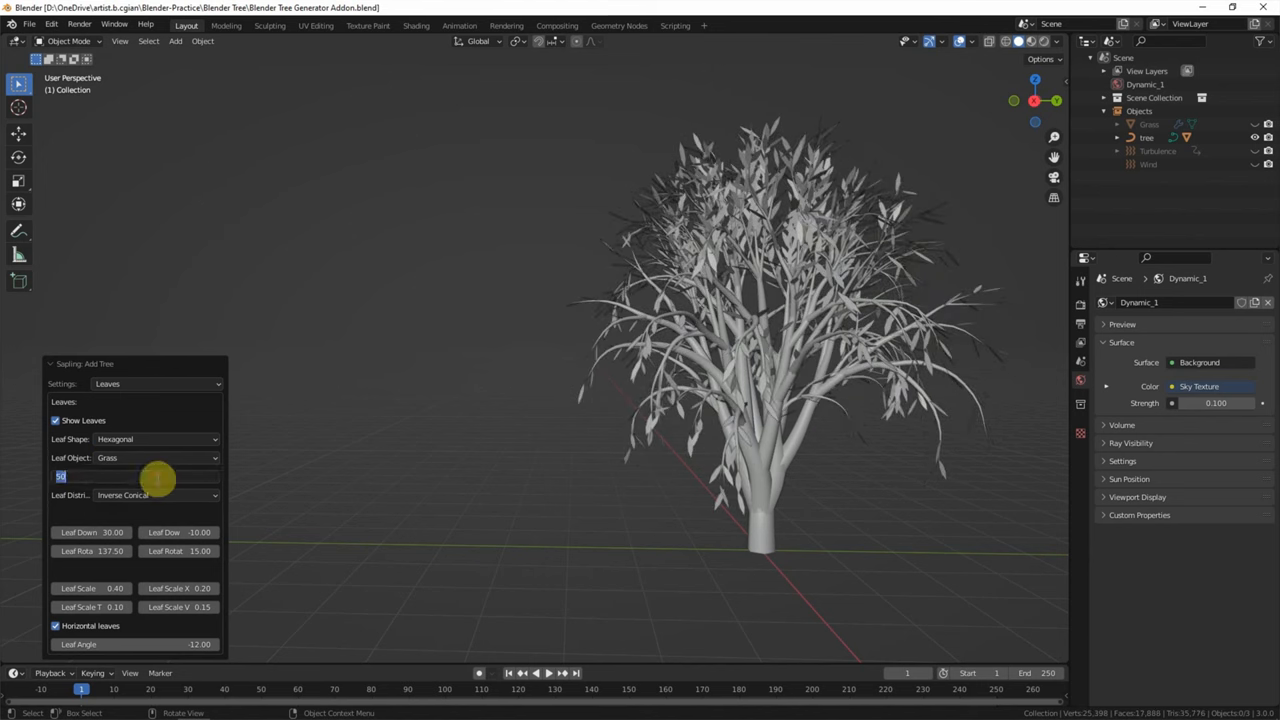
# Set 150 leaves, leaf down 38.01, leaf rotate 136.27 and leaf scale 0.34
pyautogui.write('150')
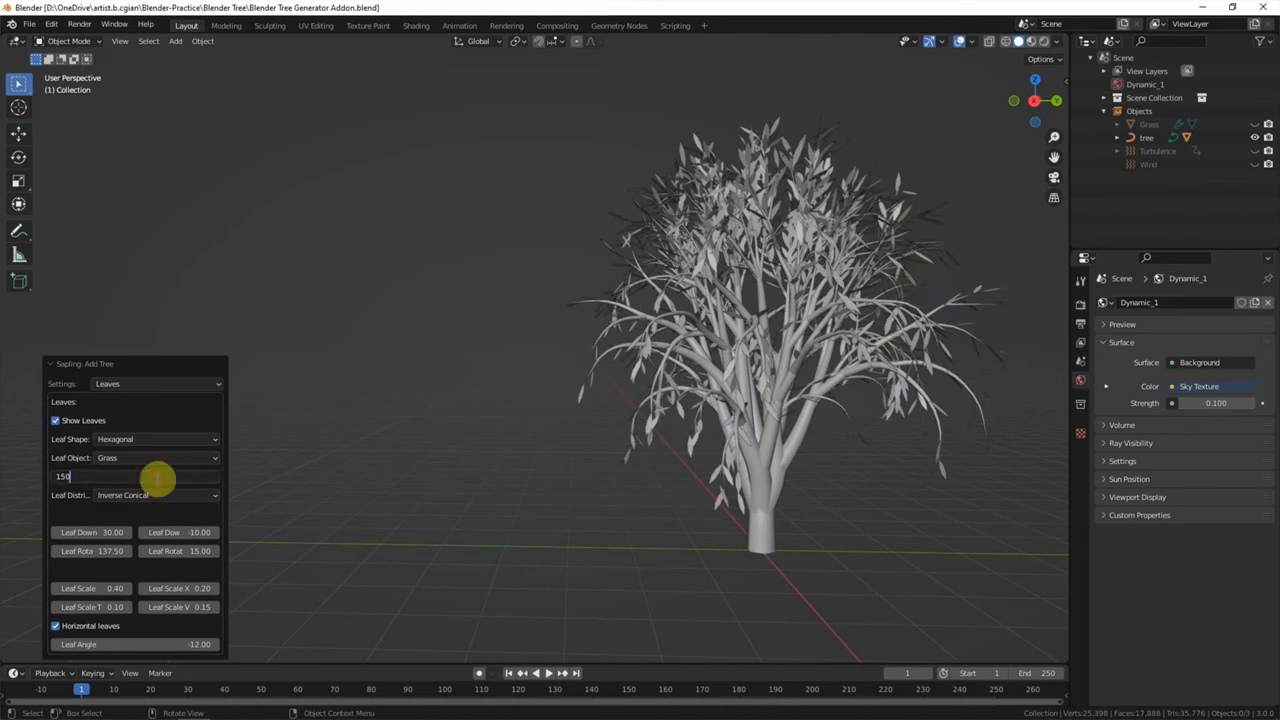
pyautogui.press('Return')
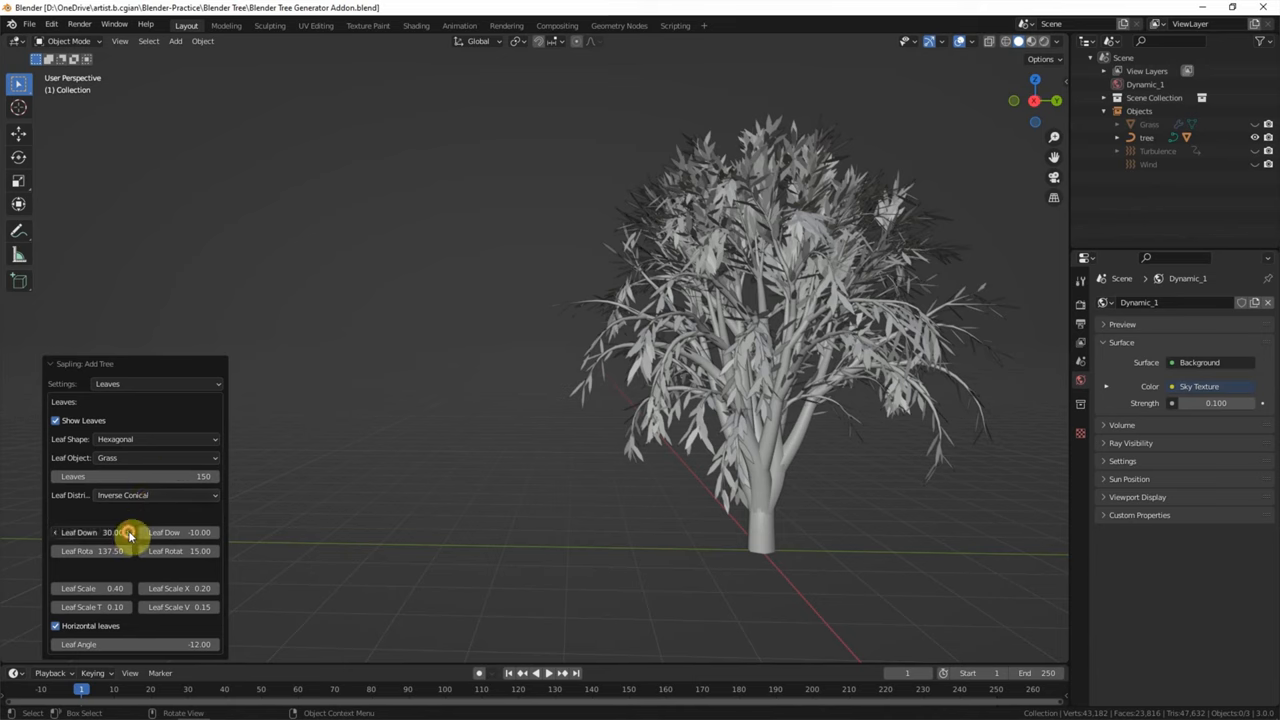
pyautogui.moveTo(110, 531); pyautogui.dragTo(130, 531)
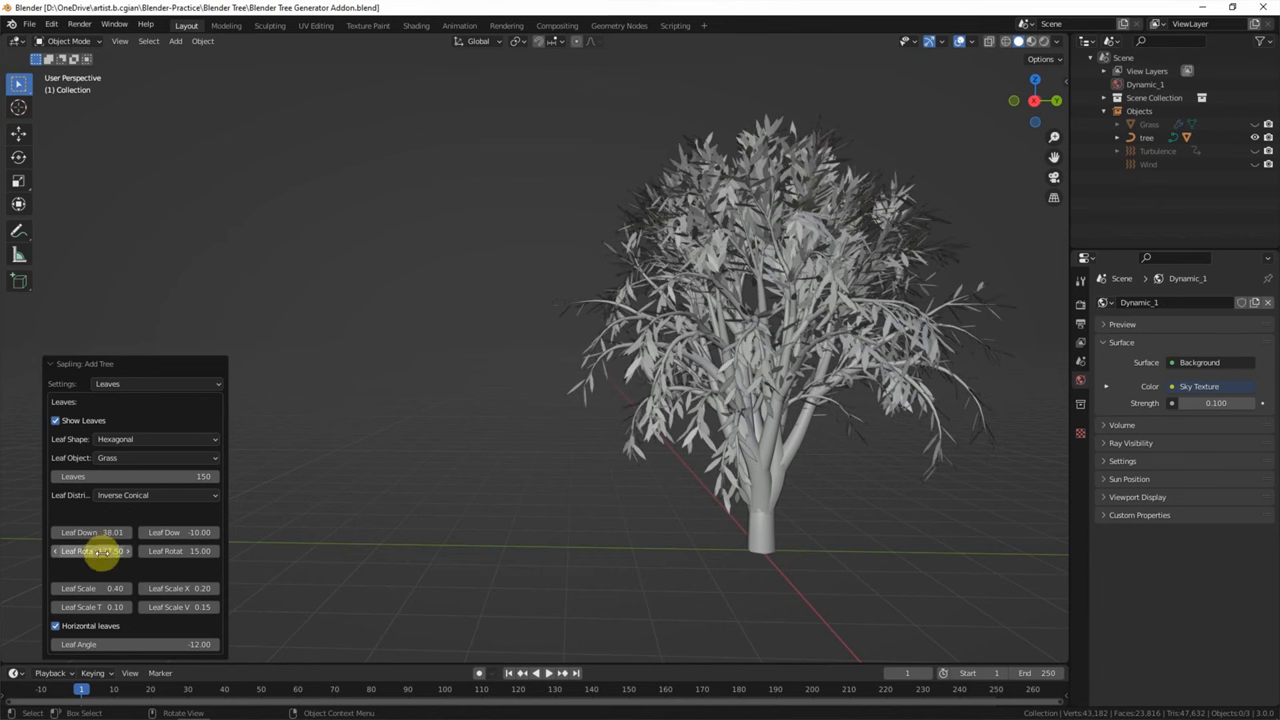
pyautogui.moveTo(90, 551); pyautogui.dragTo(130, 551)
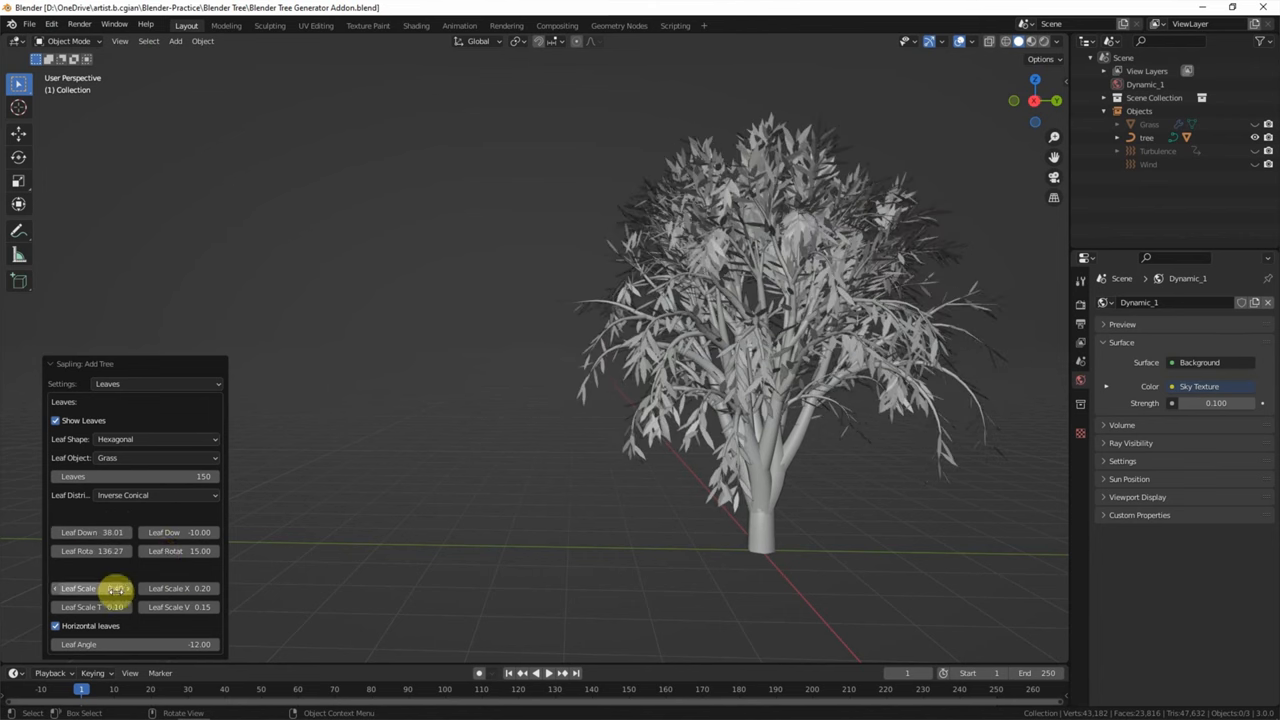
pyautogui.moveTo(115, 588); pyautogui.dragTo(55, 588)
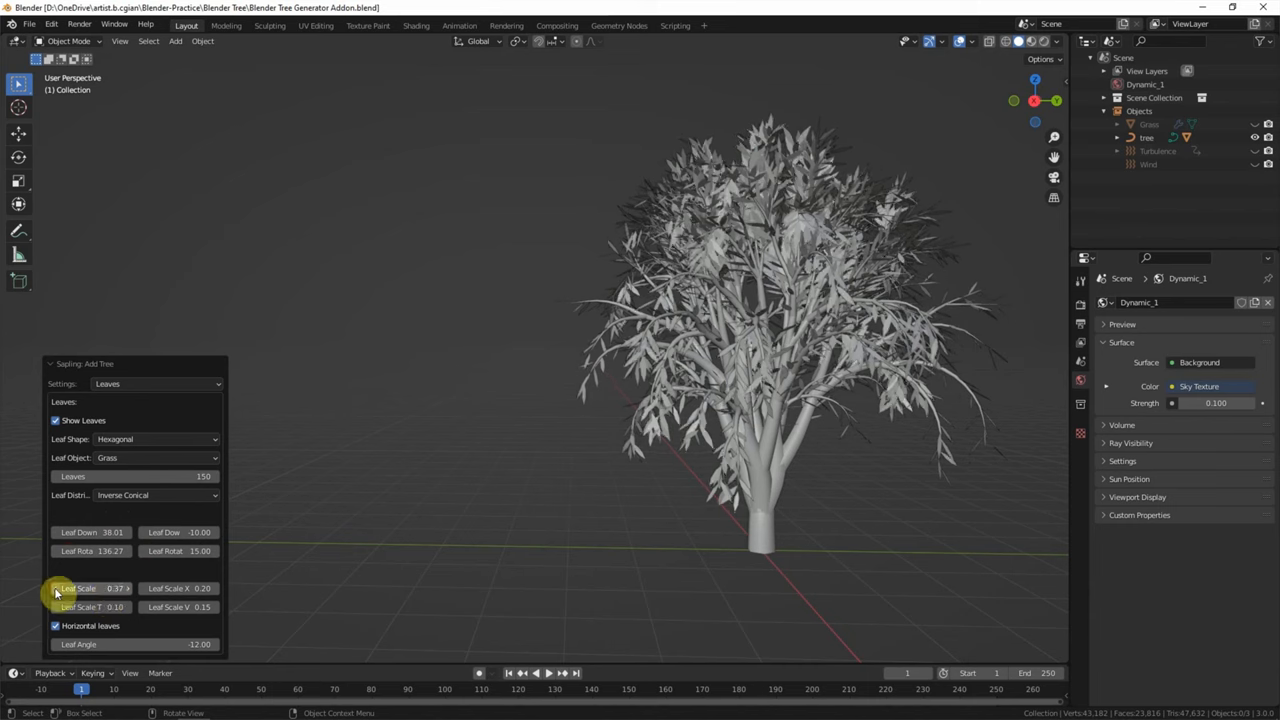
pyautogui.moveTo(90, 588); pyautogui.dragTo(175, 588)
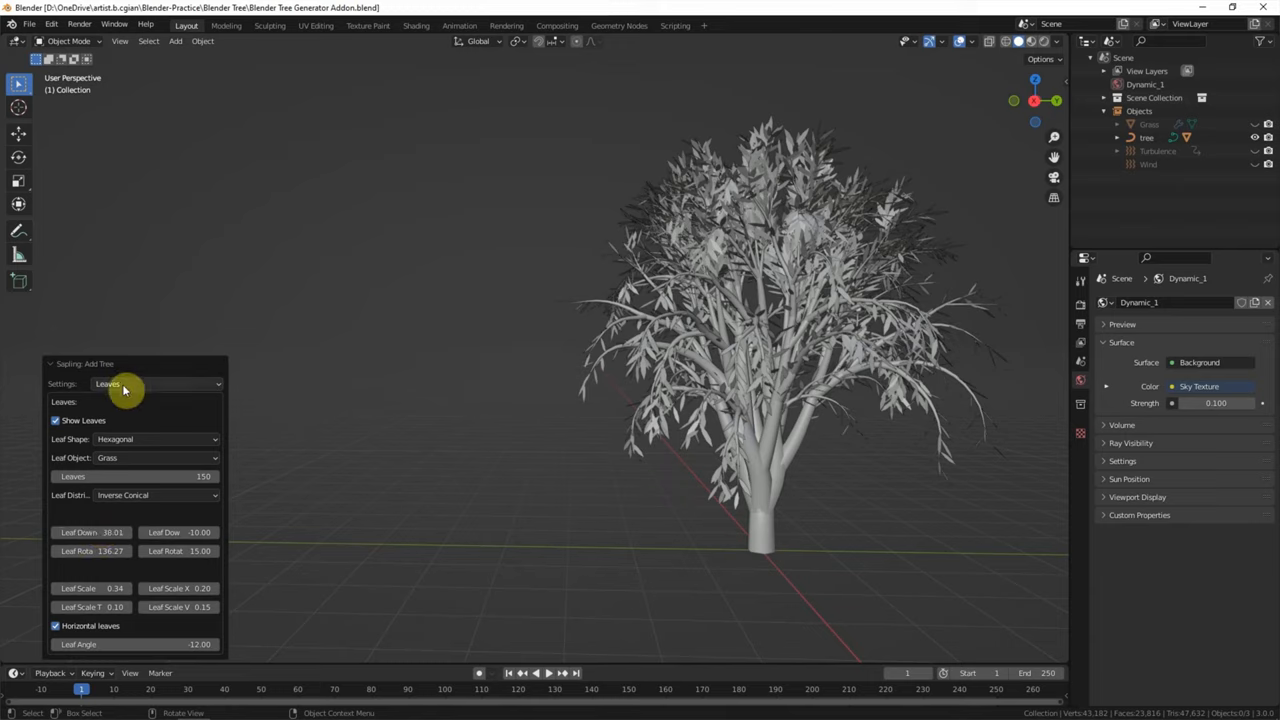
# Tick Use Armature, then enable Armature Animation and Leaf Animation
pyautogui.click(155, 384)
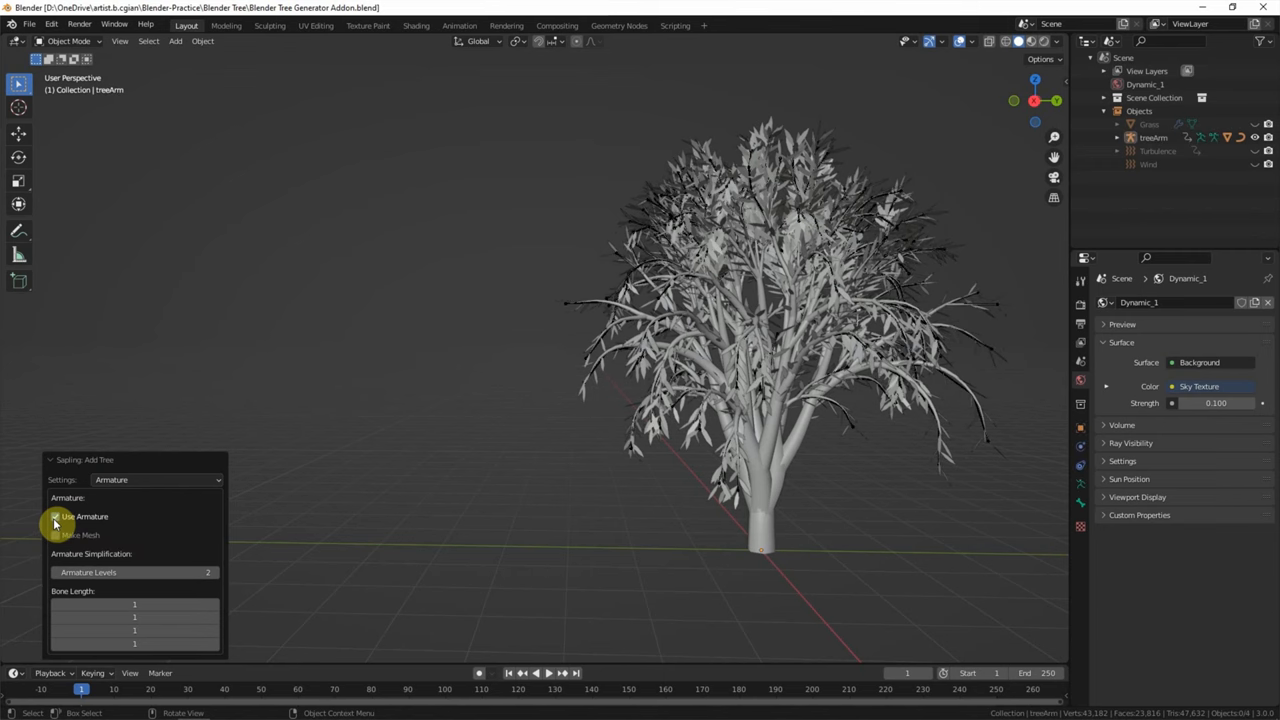
pyautogui.click(155, 479)
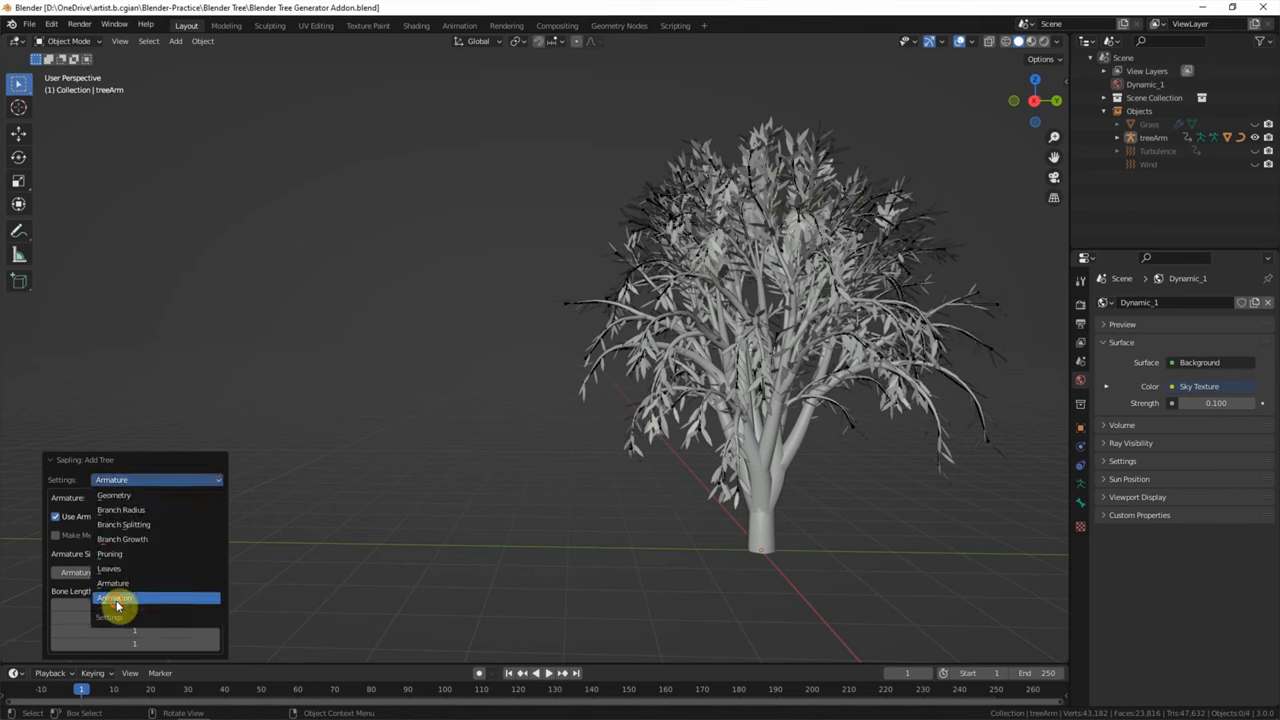
pyautogui.click(114, 597)
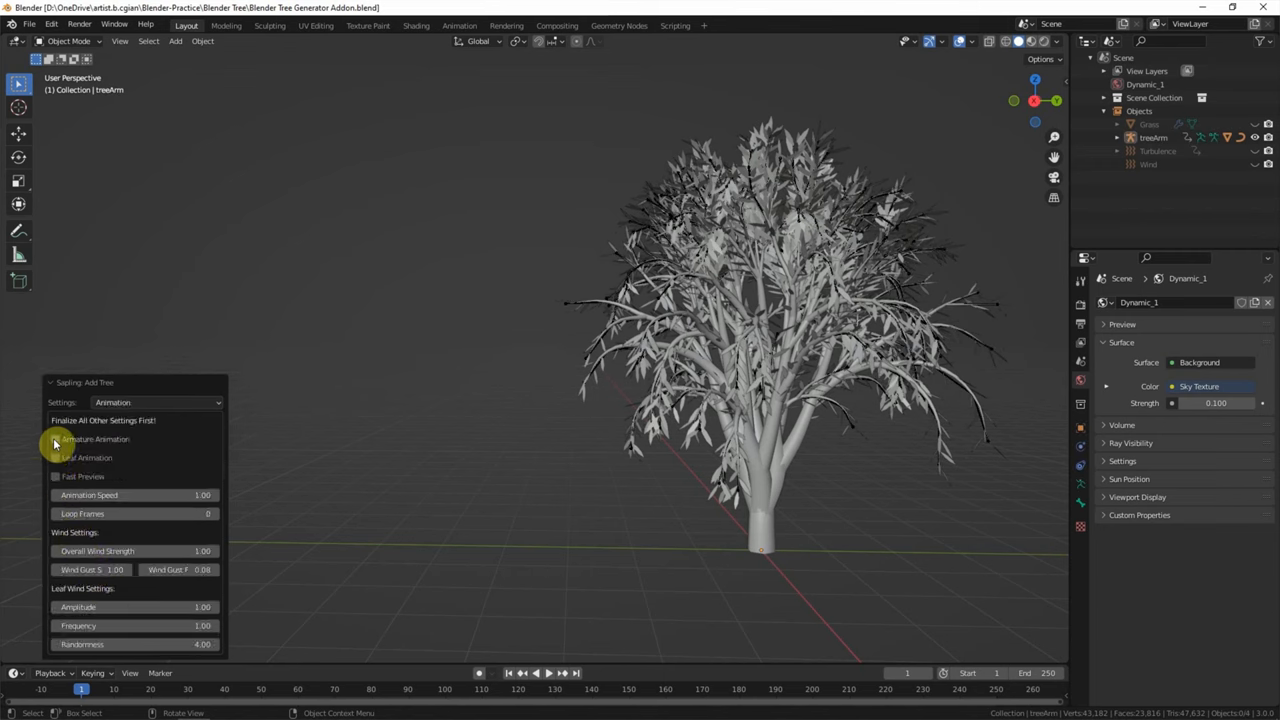
pyautogui.click(55, 439)
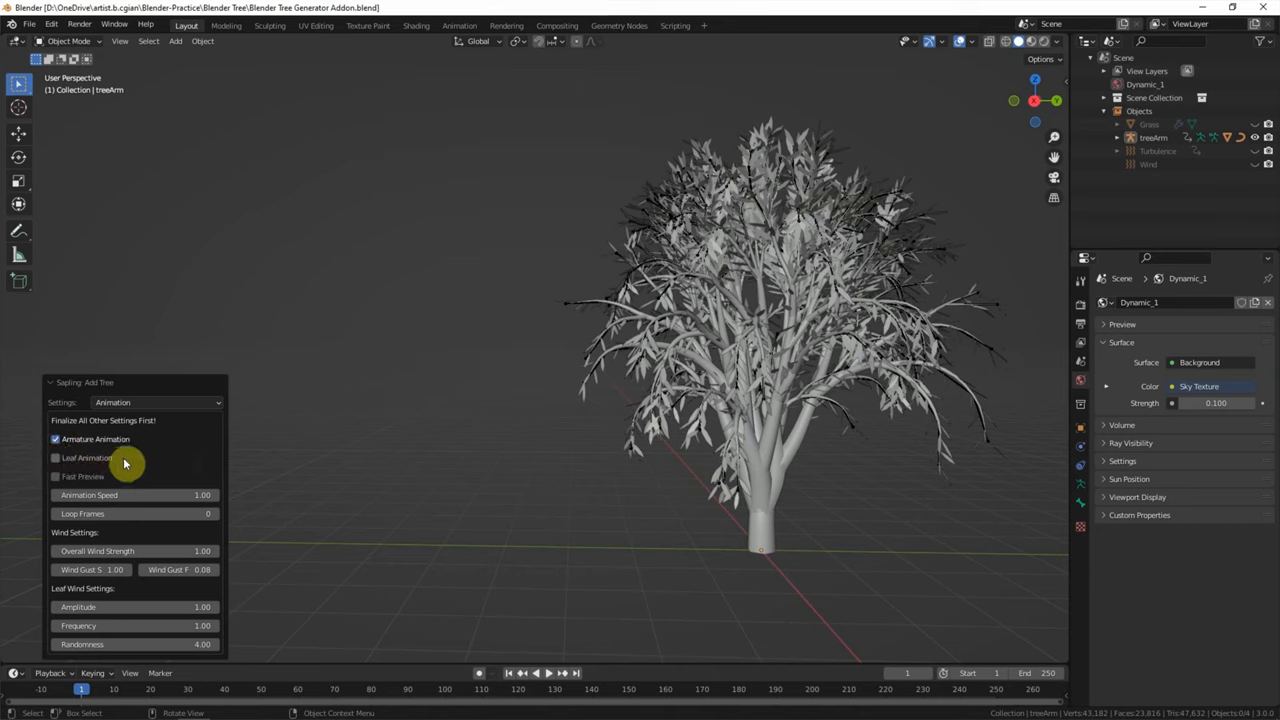
pyautogui.click(56, 458)
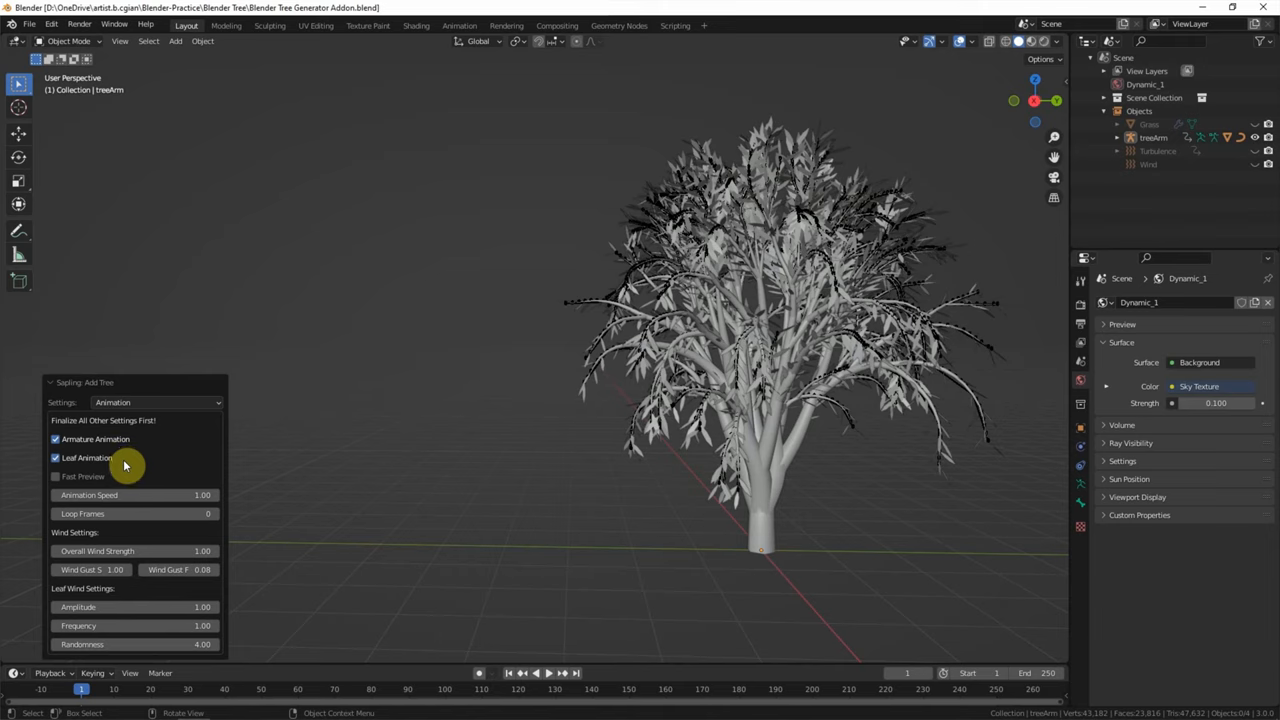
pyautogui.moveTo(511, 667)
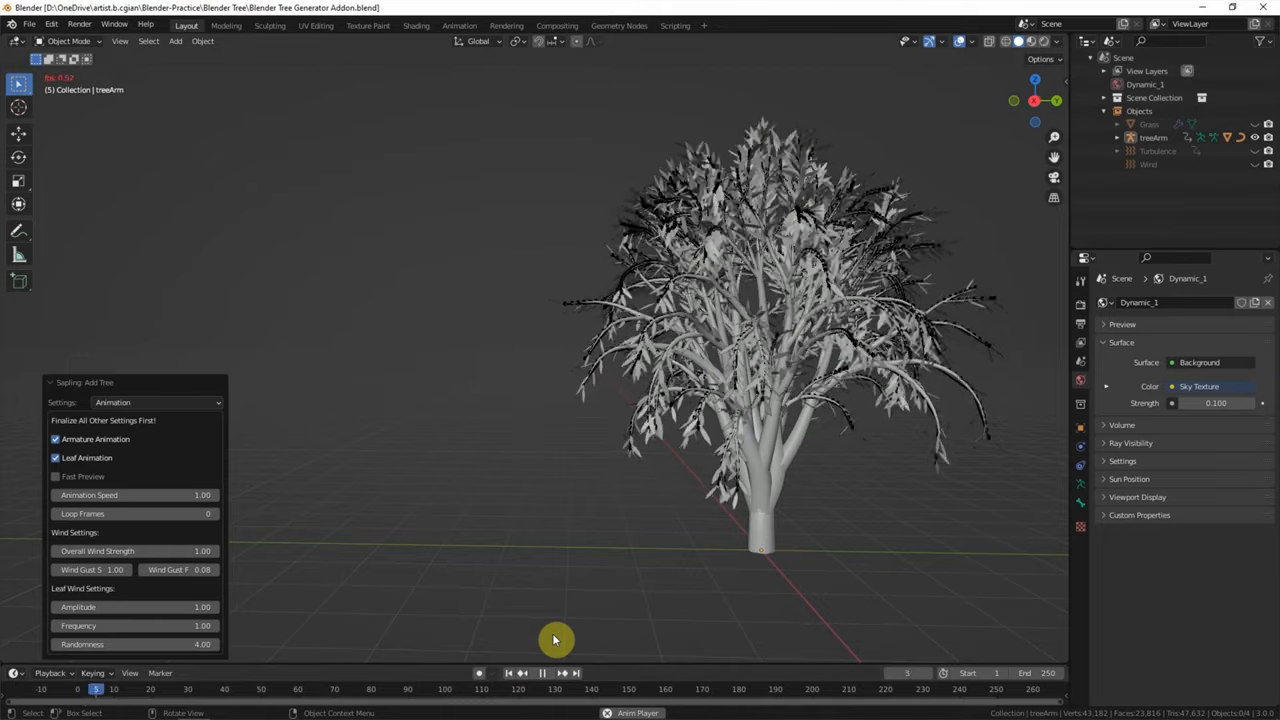
# Play the tree's wind-sway animation, then stop playback back at frame 1
pyautogui.click(543, 673)
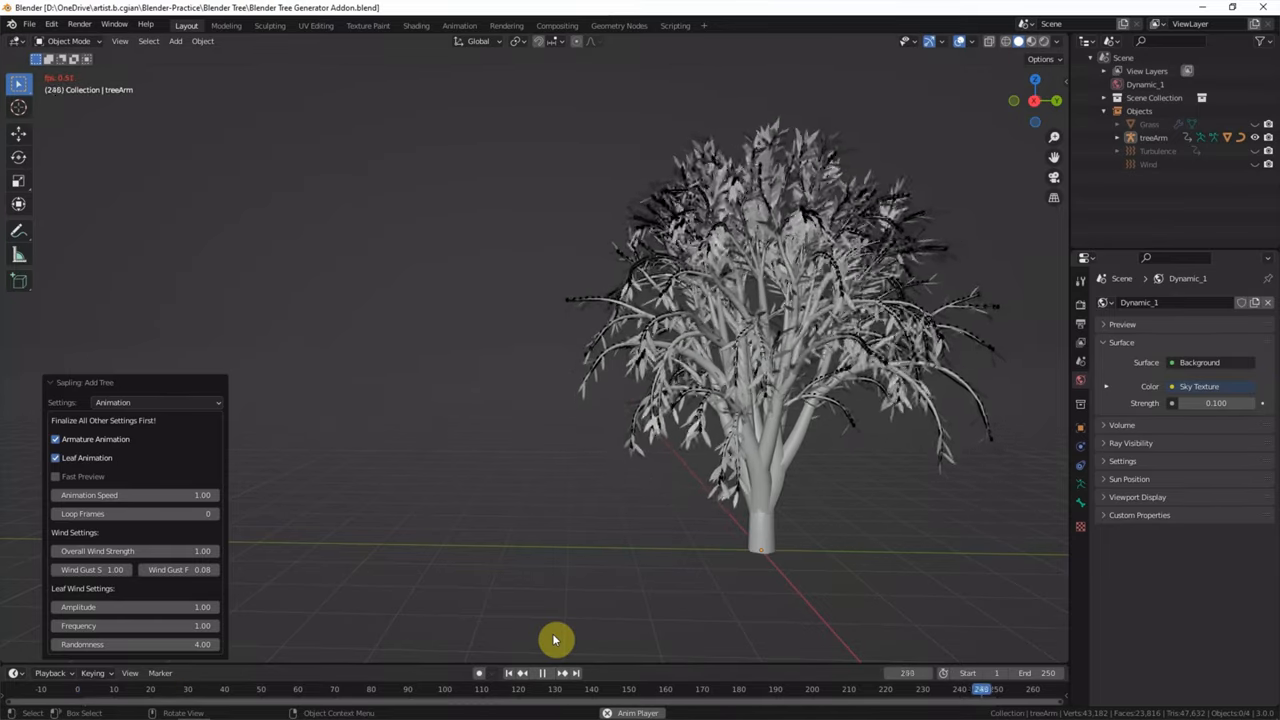
pyautogui.click(508, 673)
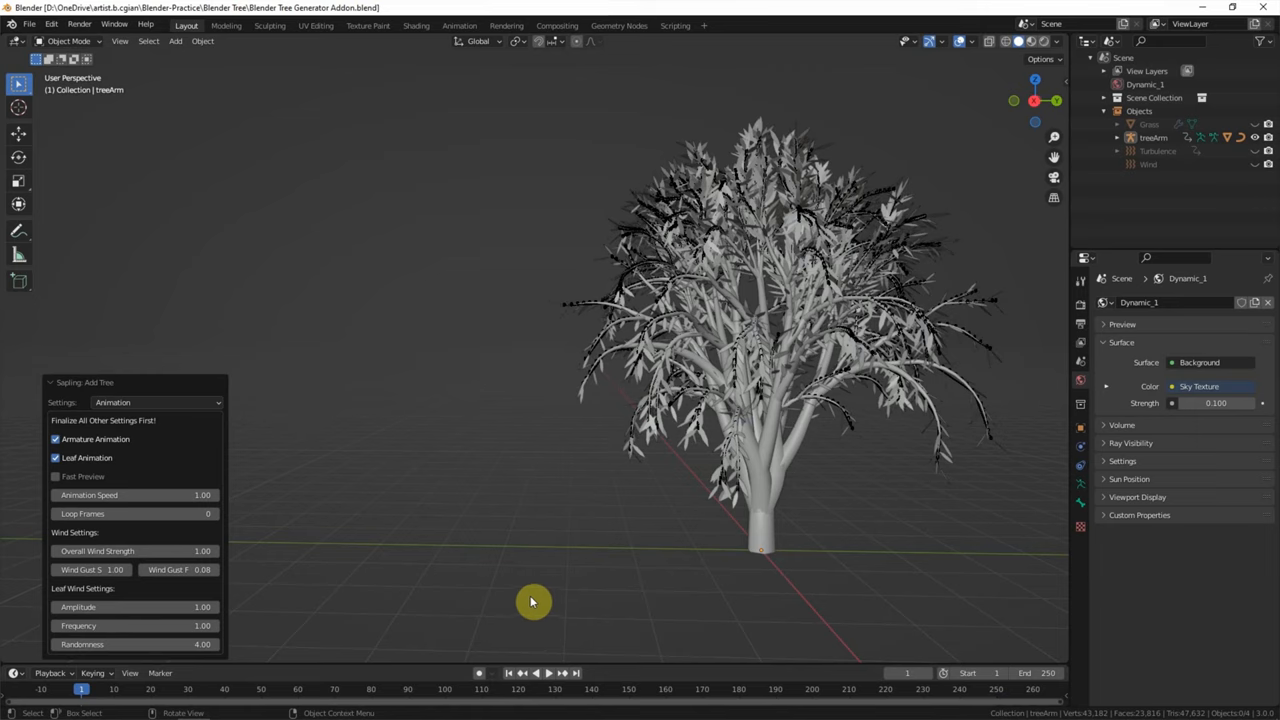
pyautogui.moveTo(967, 65)
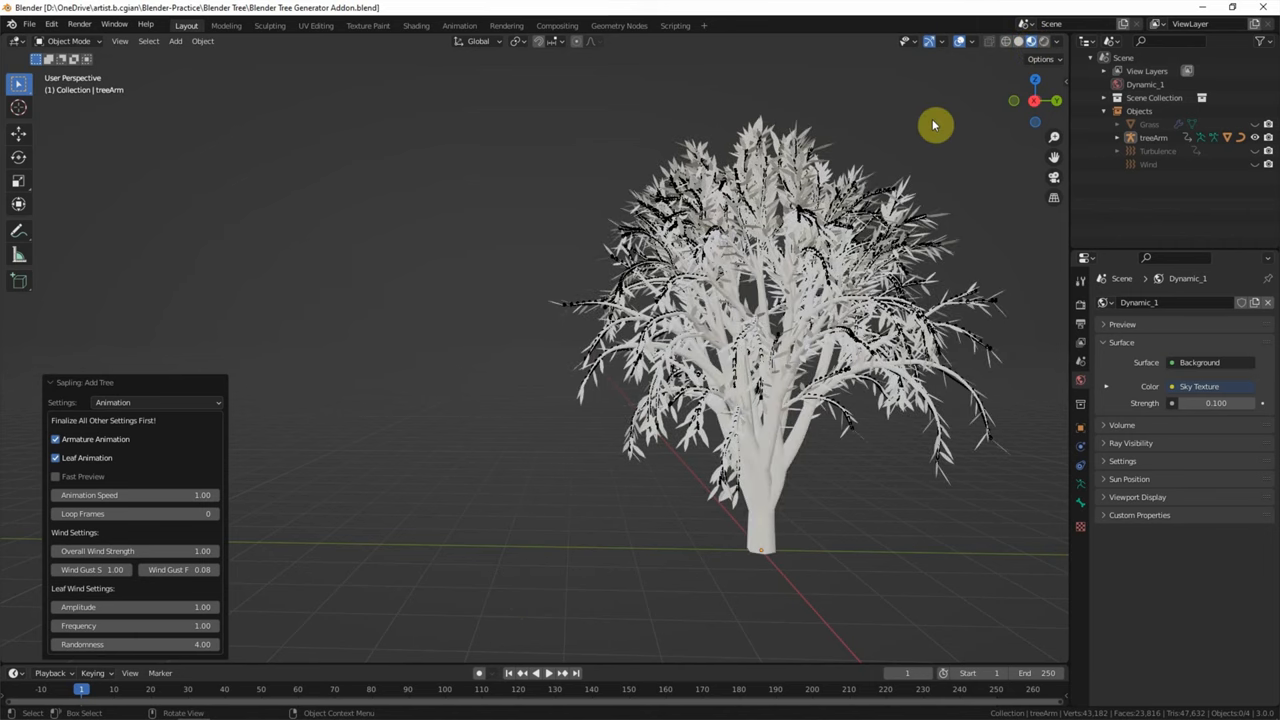
# Give the trunk a new brown material and the leaves a green Material.001
pyautogui.click(770, 510)
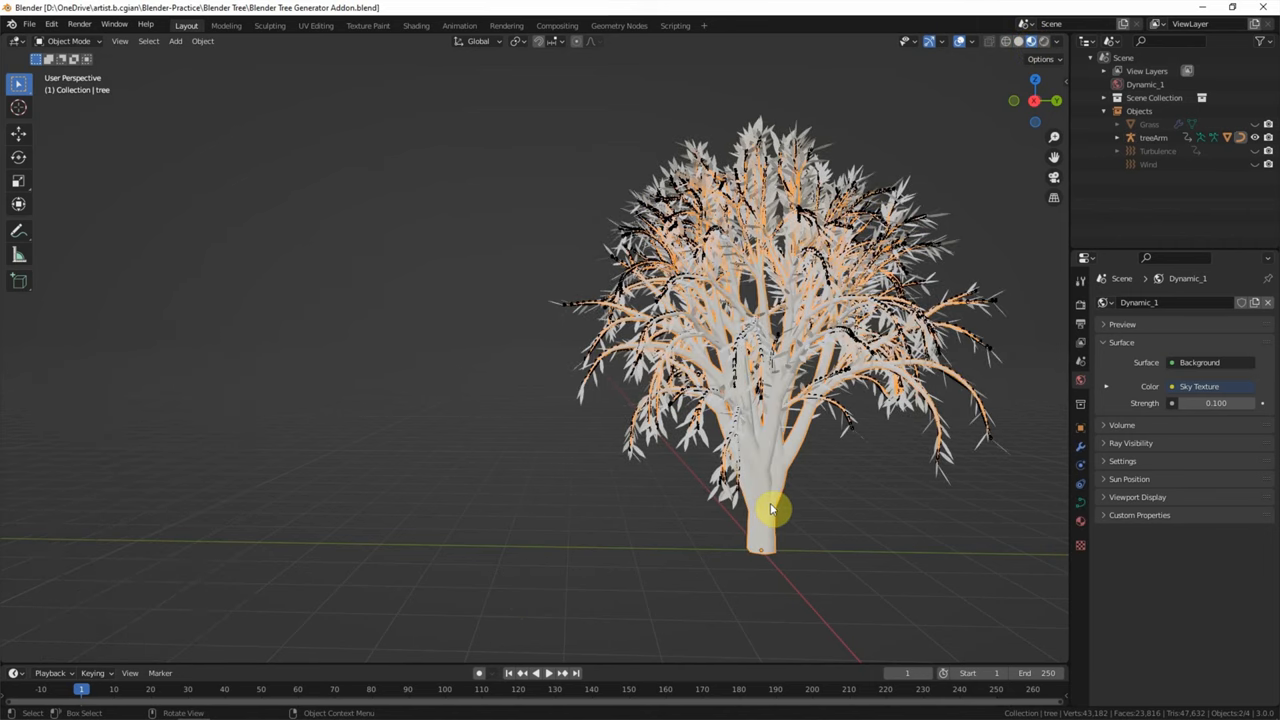
pyautogui.moveTo(793, 511)
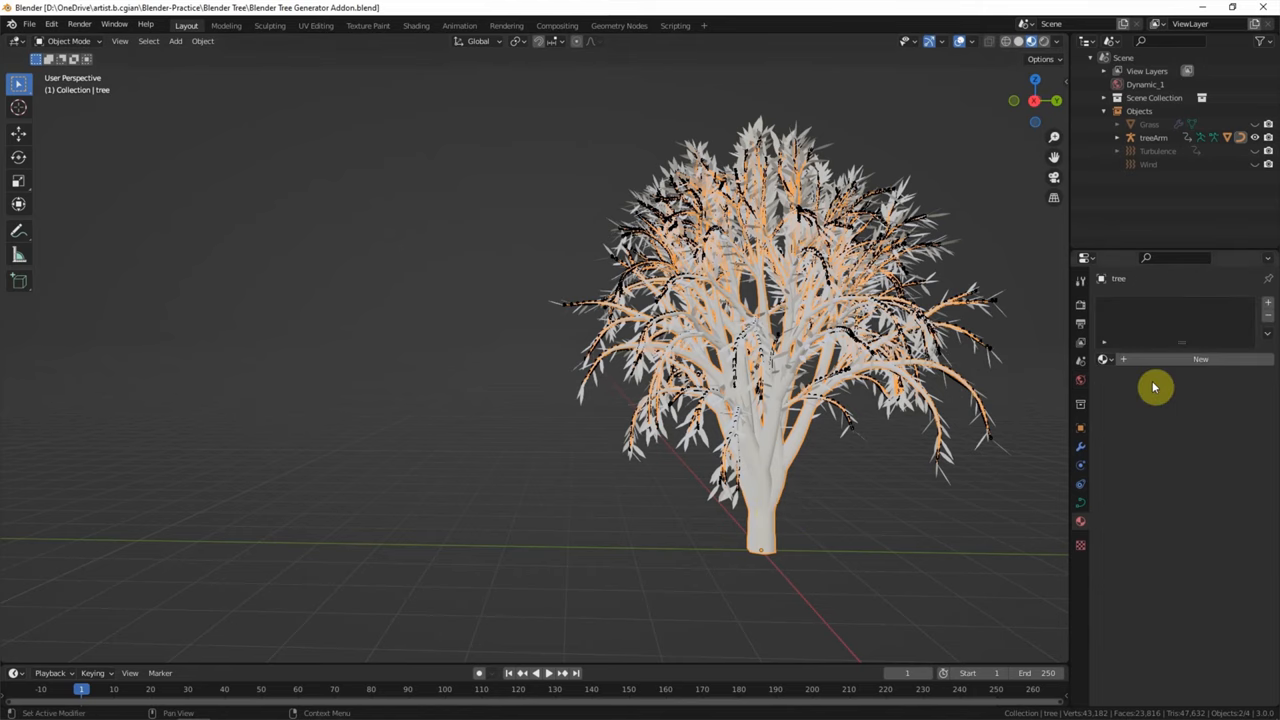
pyautogui.click(1200, 359)
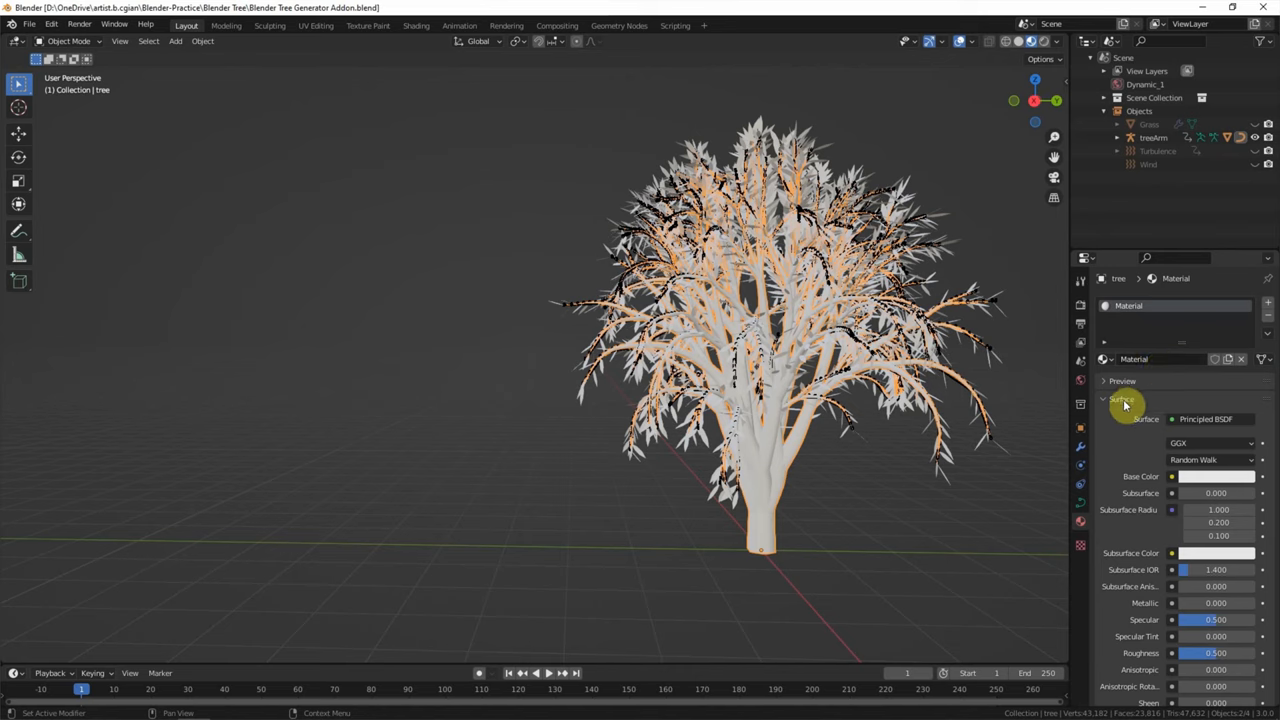
pyautogui.moveTo(1120, 461)
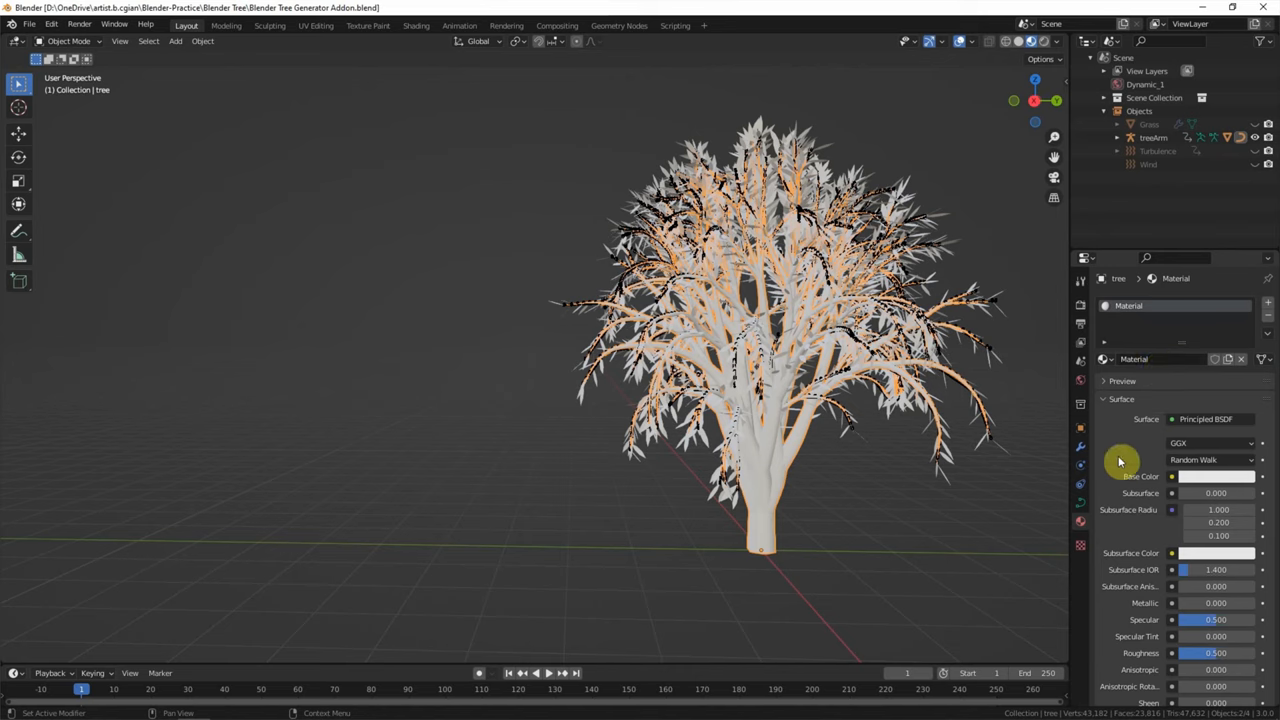
pyautogui.click(1215, 476)
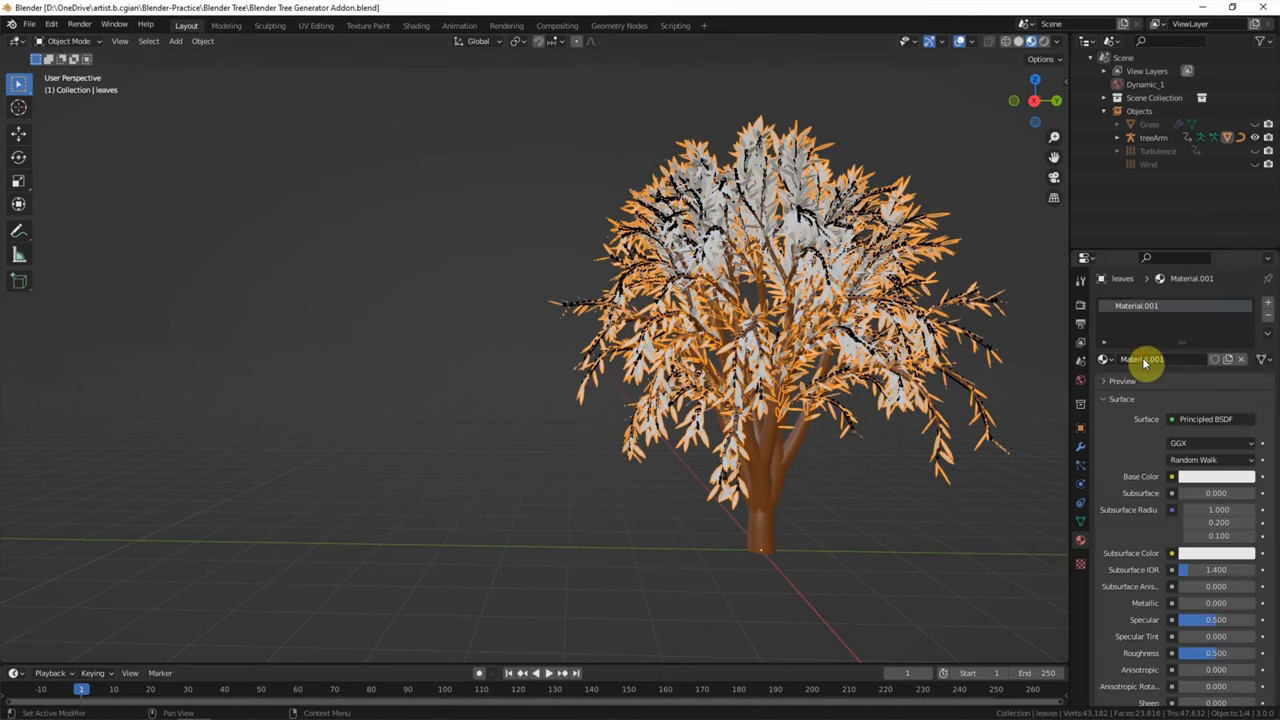
pyautogui.click(1215, 476)
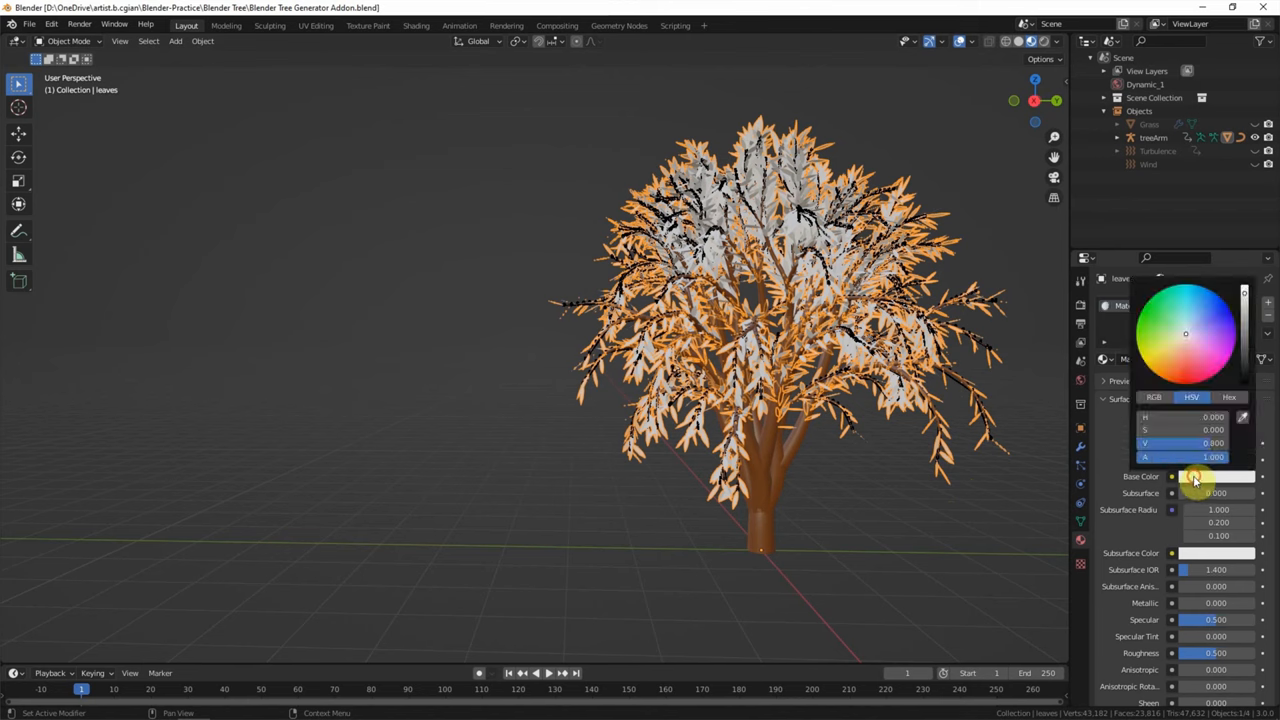
pyautogui.click(1145, 335)
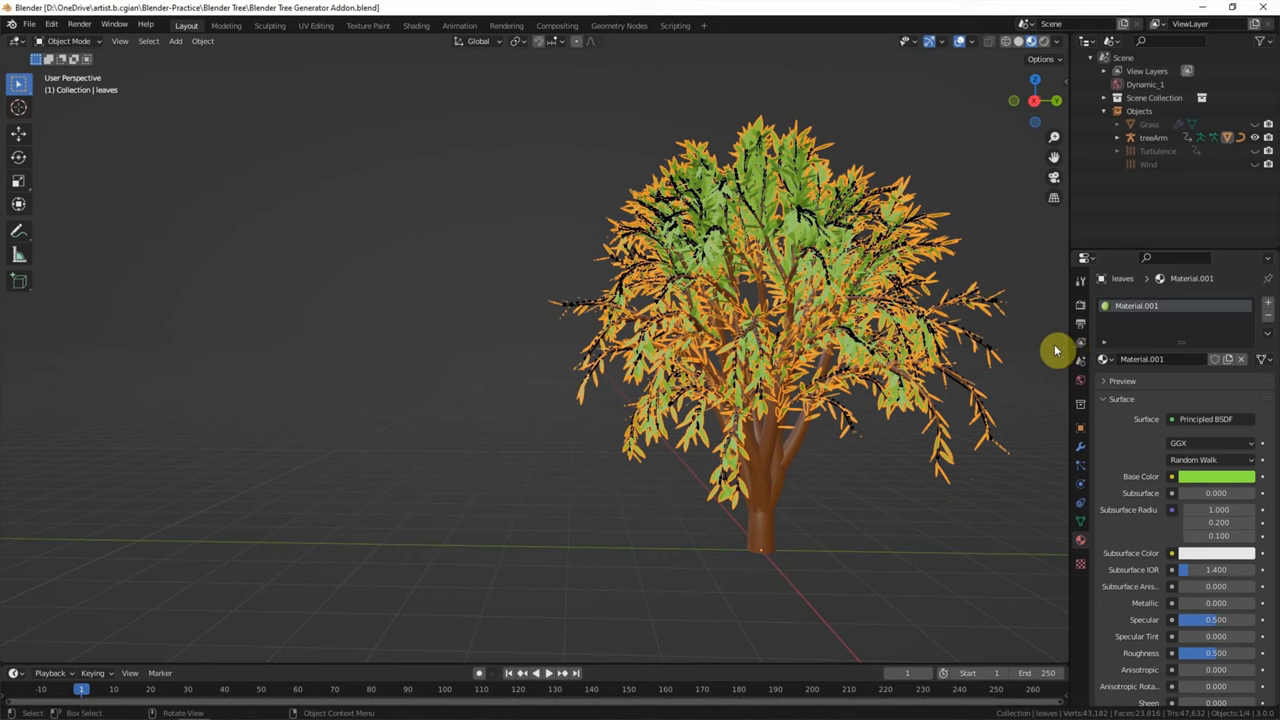
pyautogui.moveTo(1033, 378)
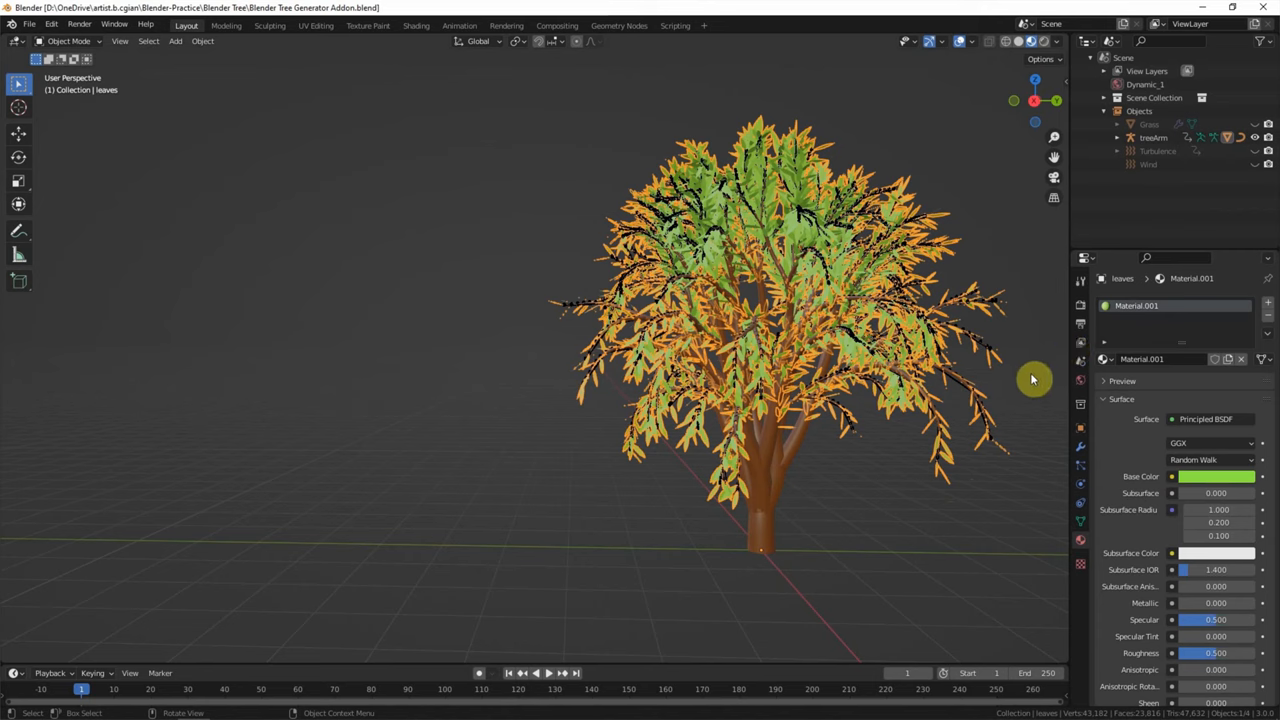
pyautogui.moveTo(378, 387)
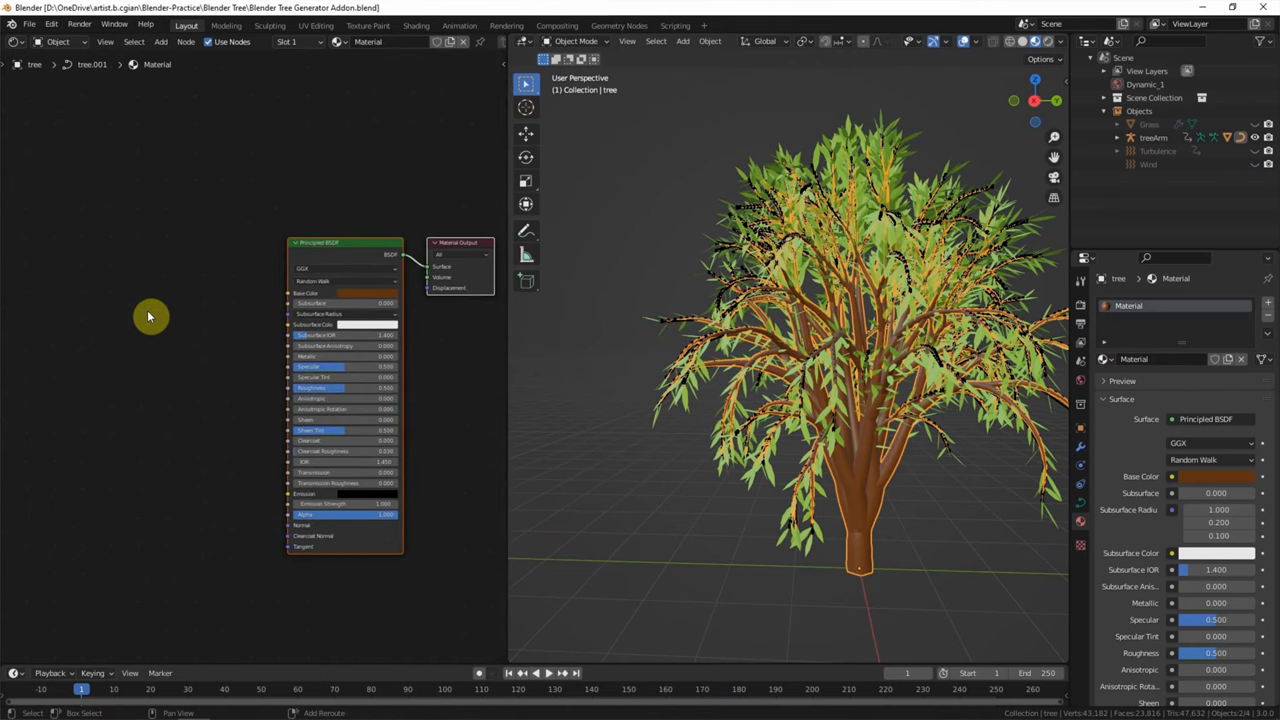
# Add an Image Texture node loading tree-bark.jpg from the texture folder
pyautogui.write('img')
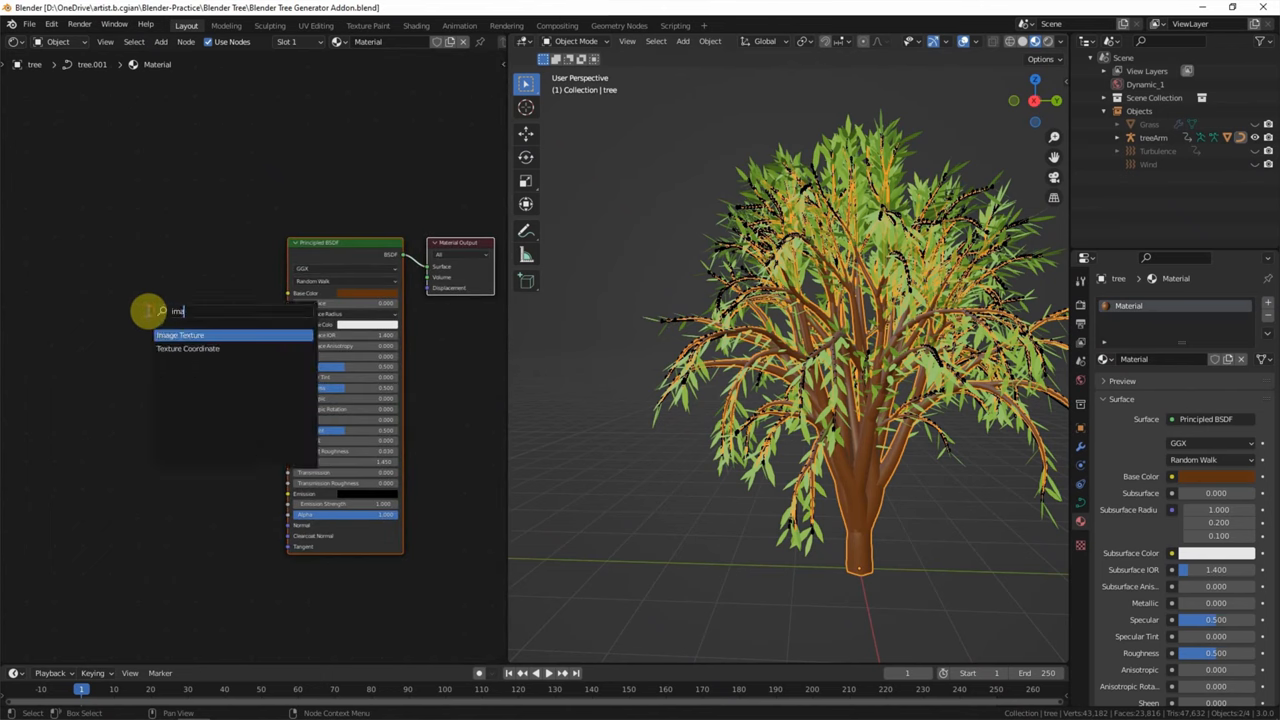
pyautogui.click(180, 335)
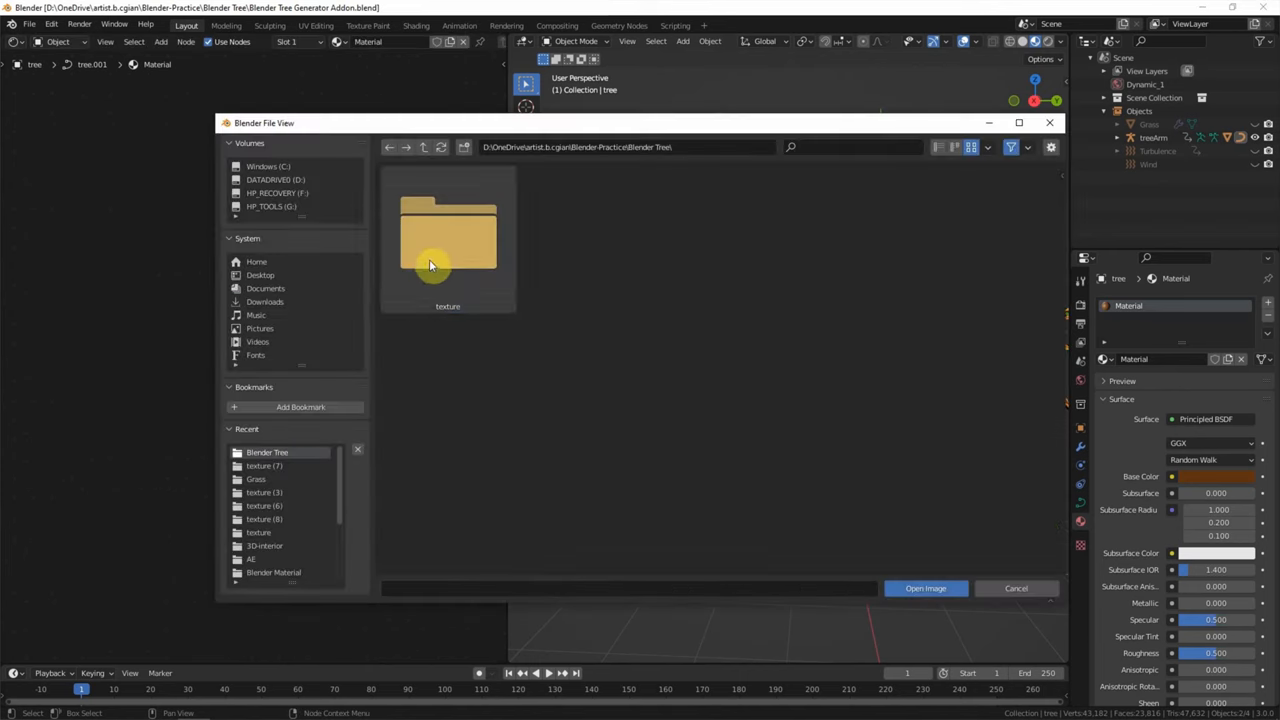
pyautogui.doubleClick(447, 235)
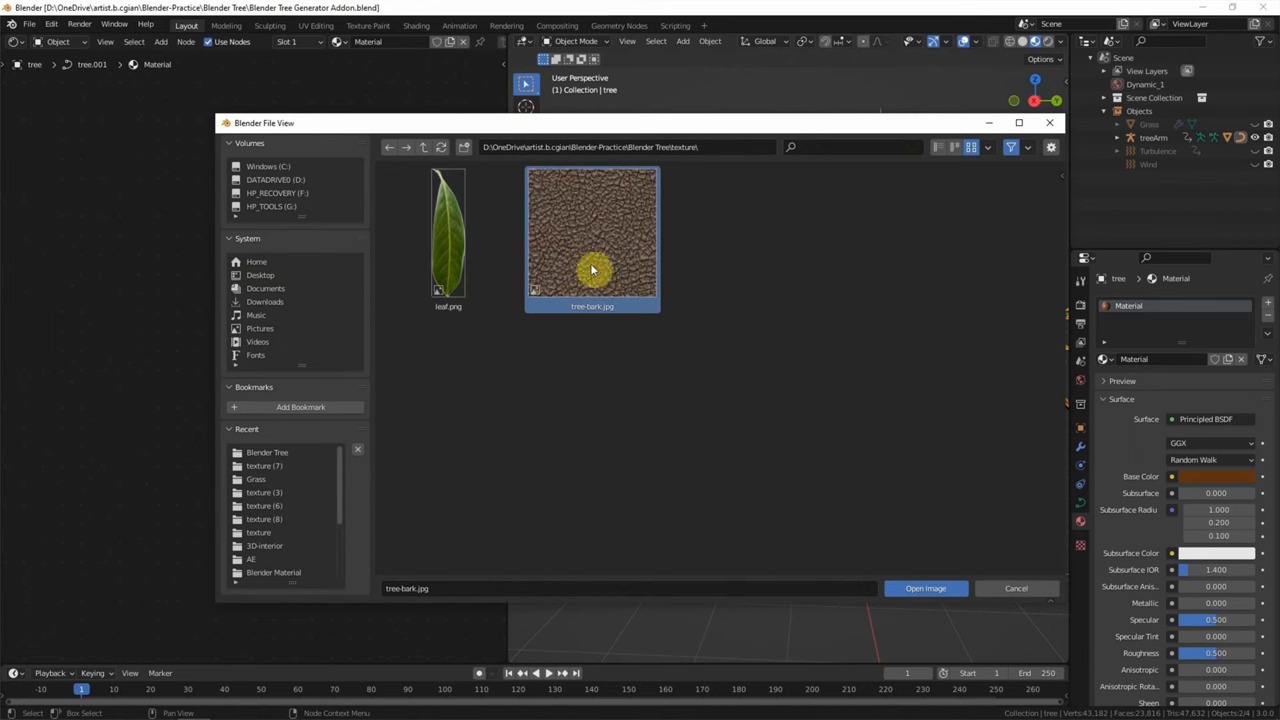
pyautogui.click(924, 588)
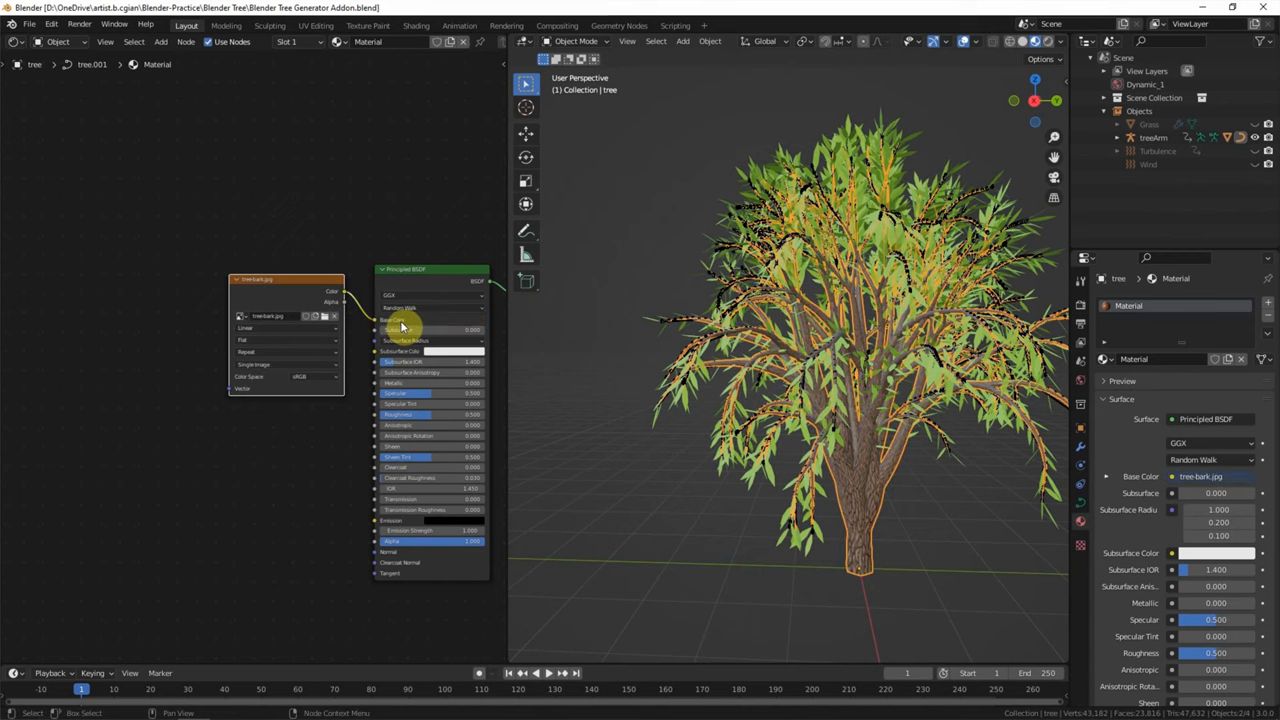
pyautogui.moveTo(856, 541)
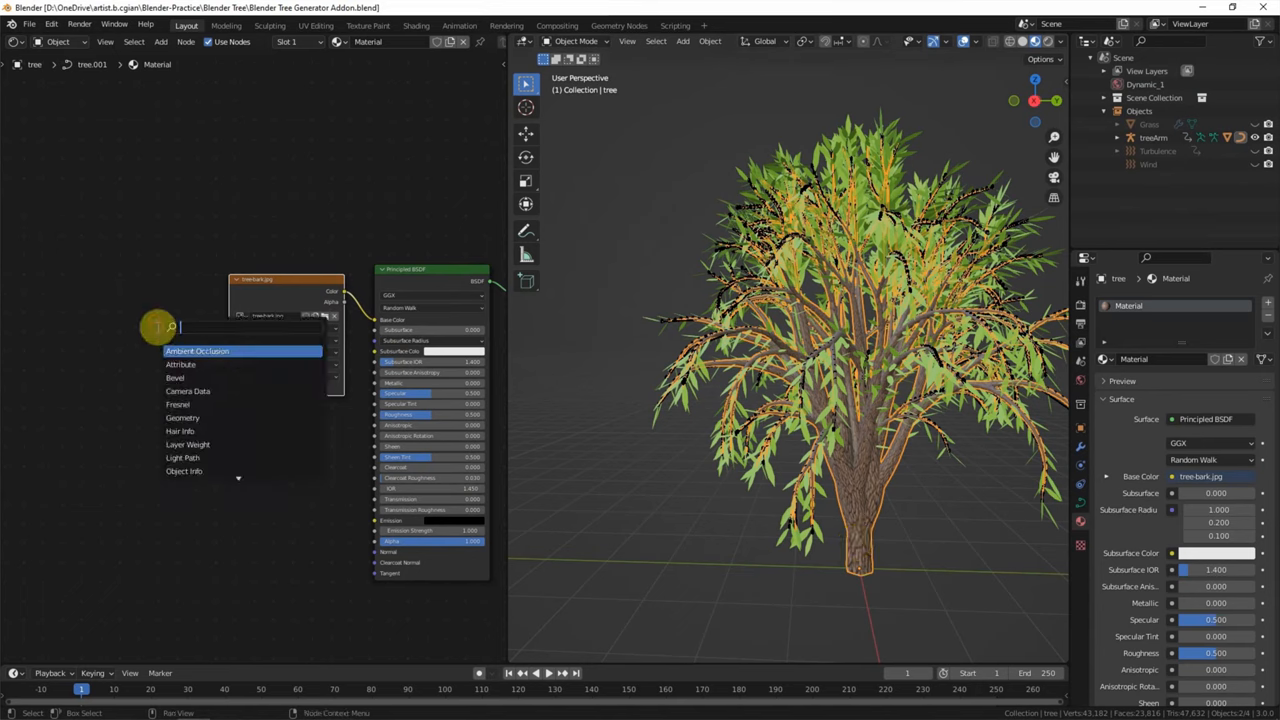
pyautogui.write('mapping')
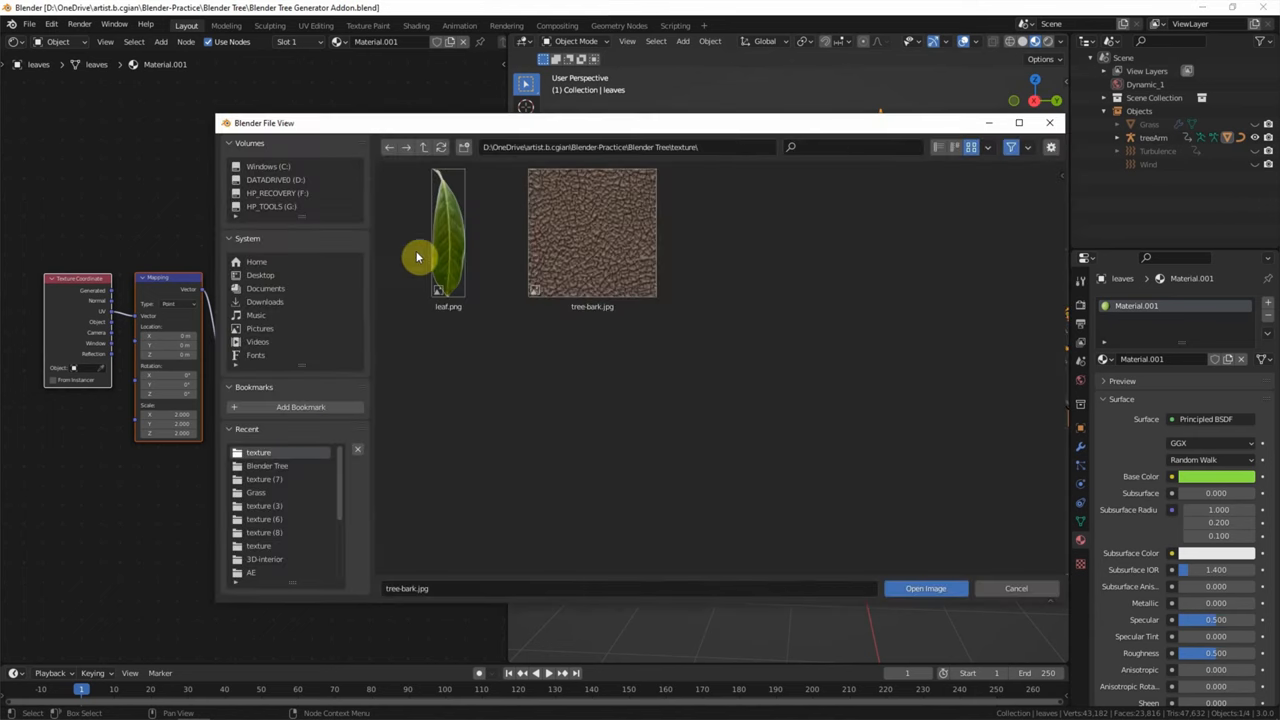
# Load leaf.png into the Image Texture node and link its Color to Base Color
pyautogui.click(448, 240)
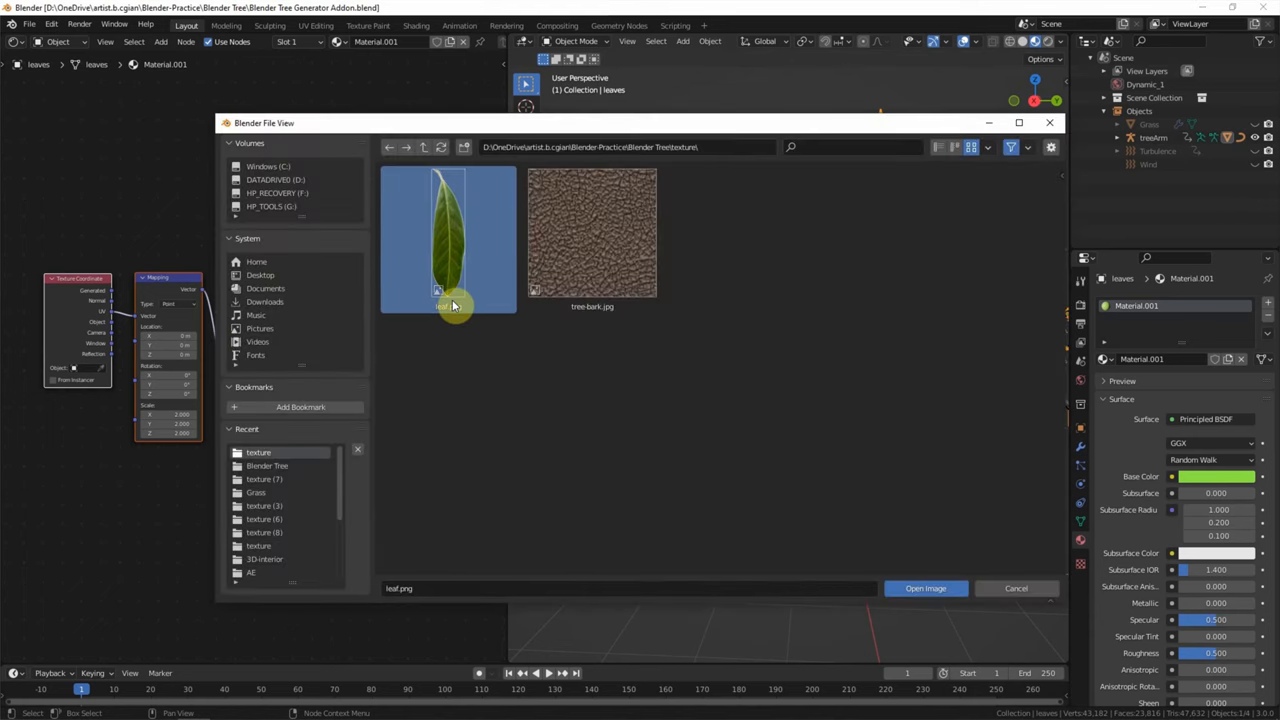
pyautogui.click(924, 588)
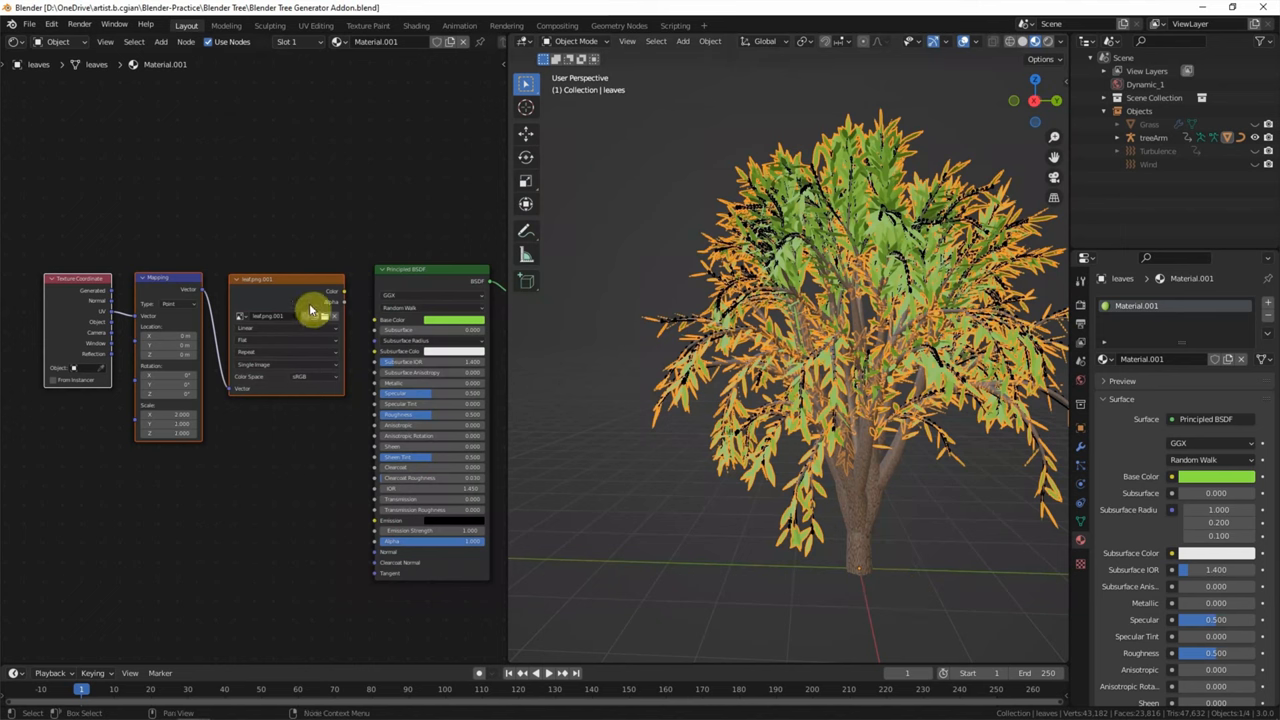
pyautogui.moveTo(312, 312); pyautogui.dragTo(363, 300)
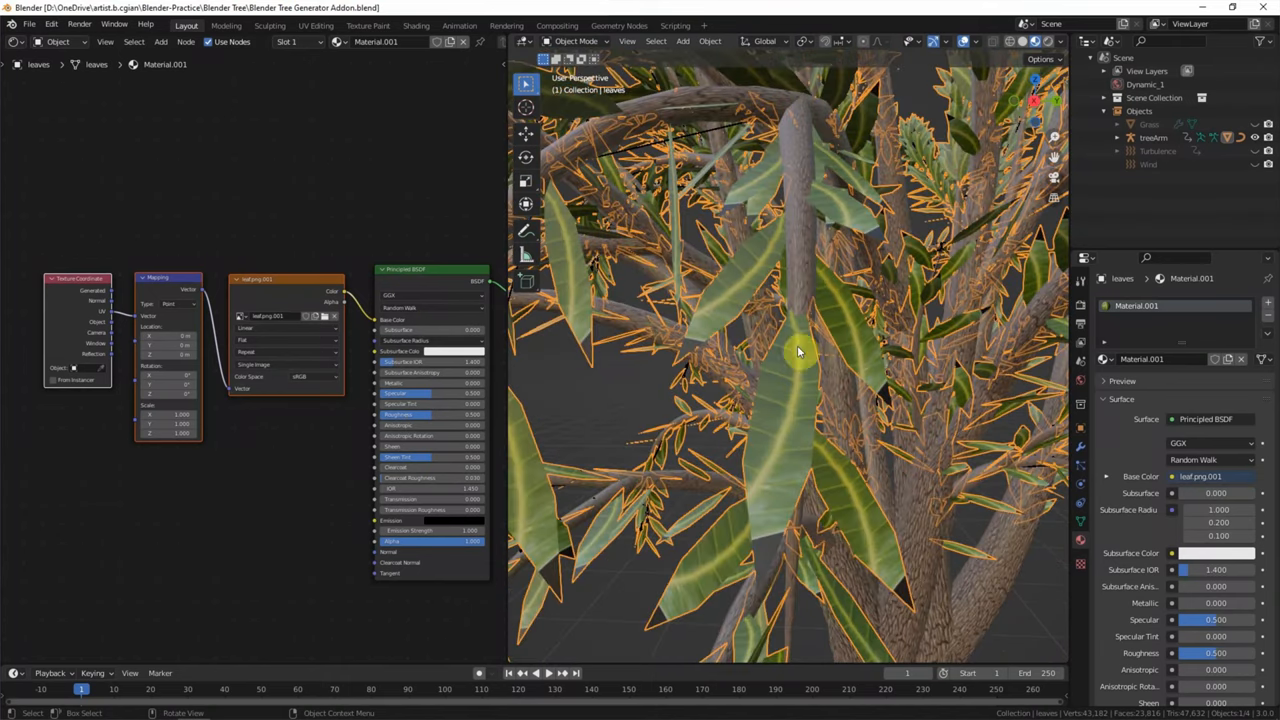
pyautogui.moveTo(810, 357)
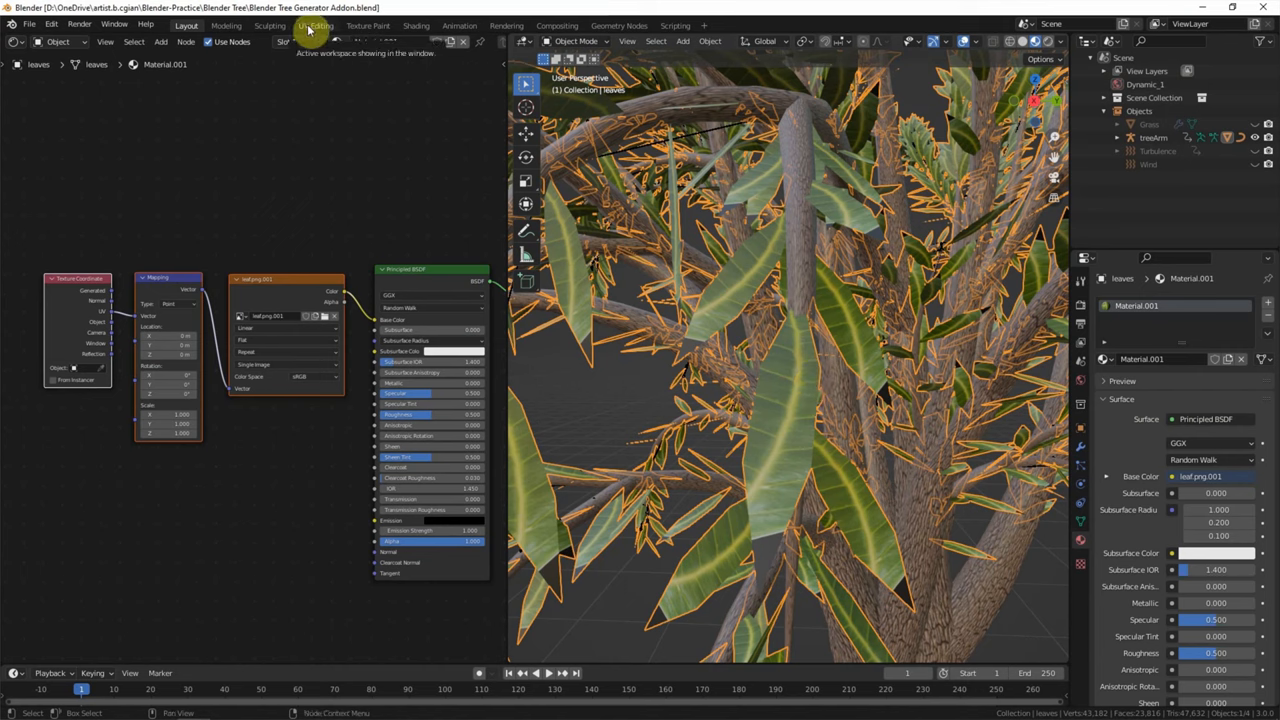
# In UV Editing, scale and rotate the leaf UV islands to fit leaf.png
pyautogui.click(316, 25)
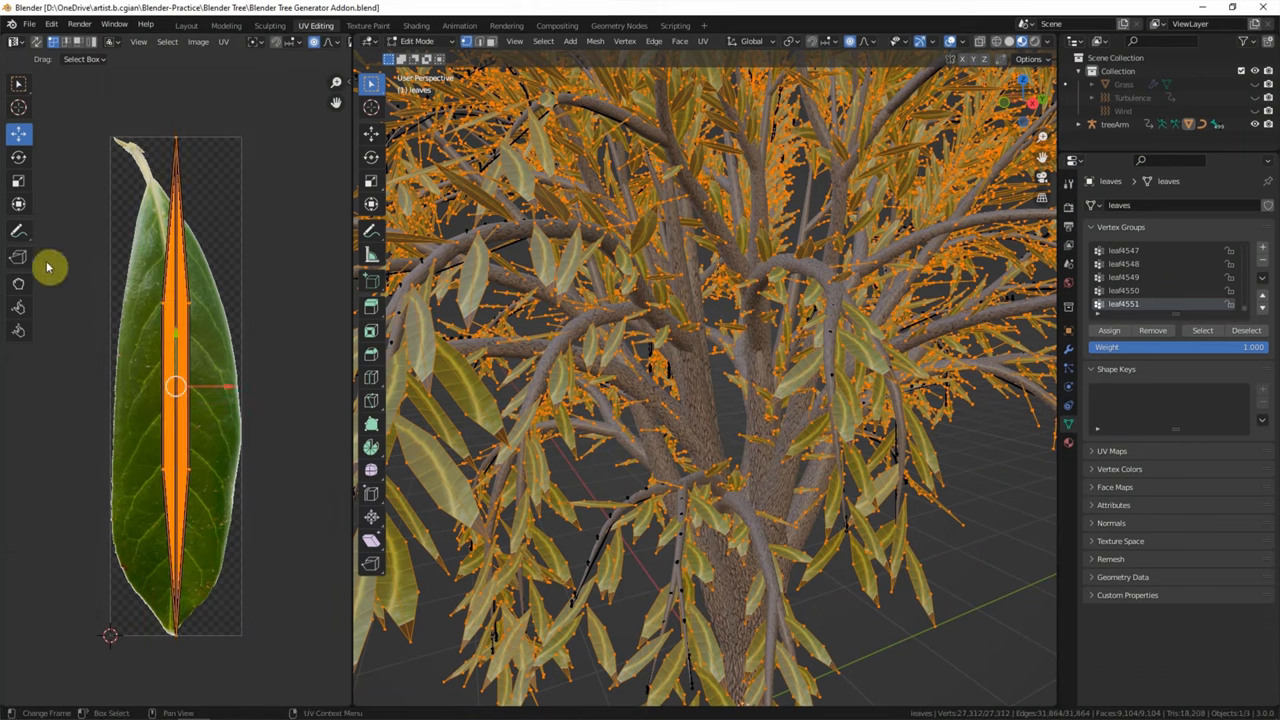
pyautogui.press('s')
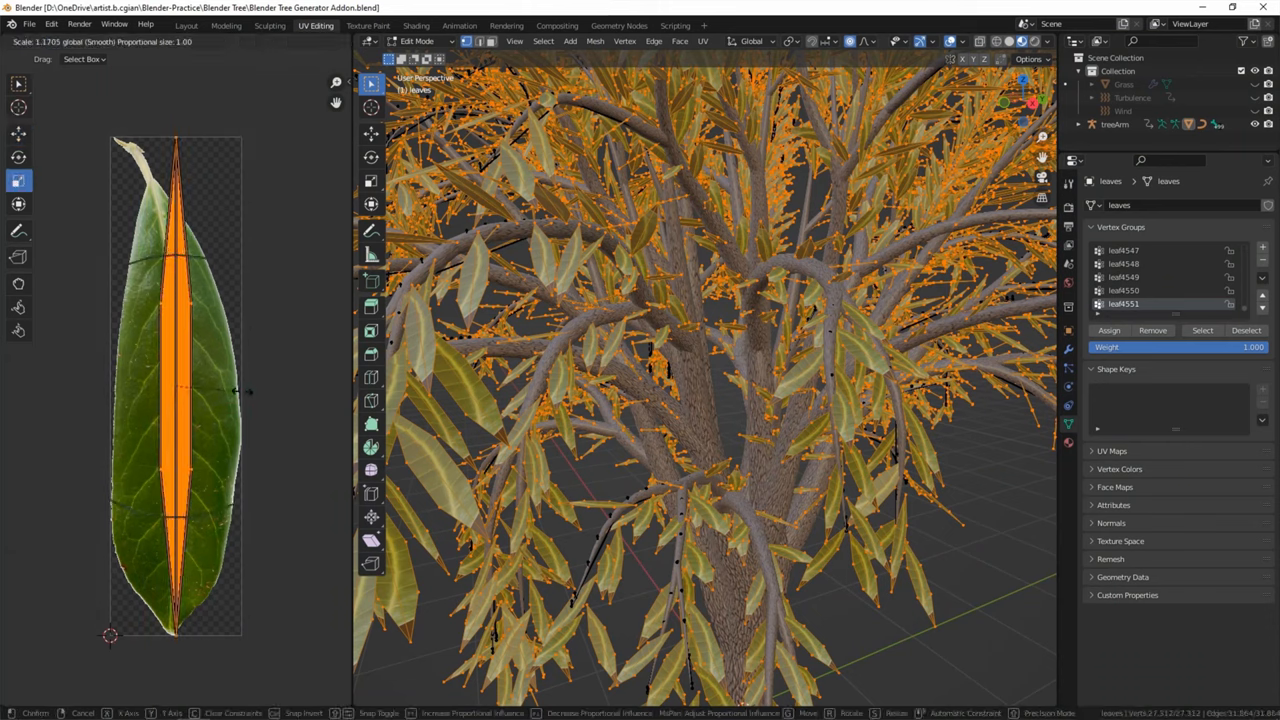
pyautogui.moveTo(20, 404)
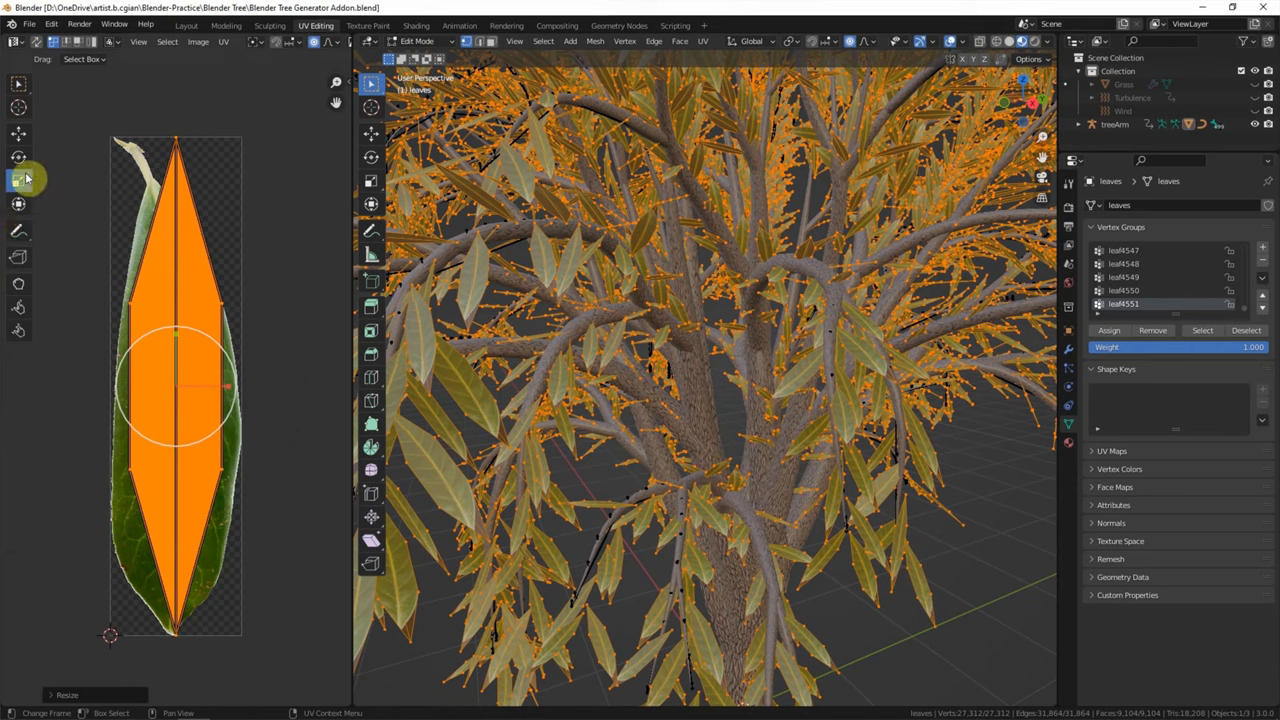
pyautogui.press('r')
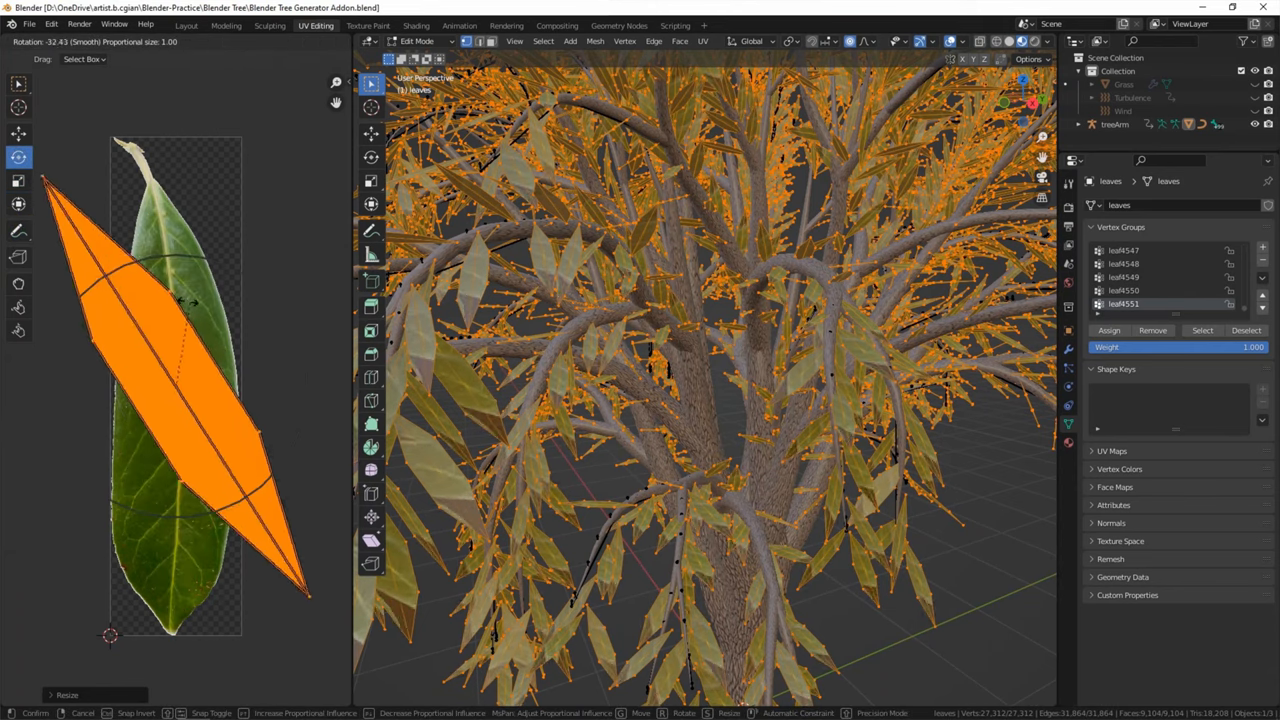
pyautogui.moveTo(120, 400)
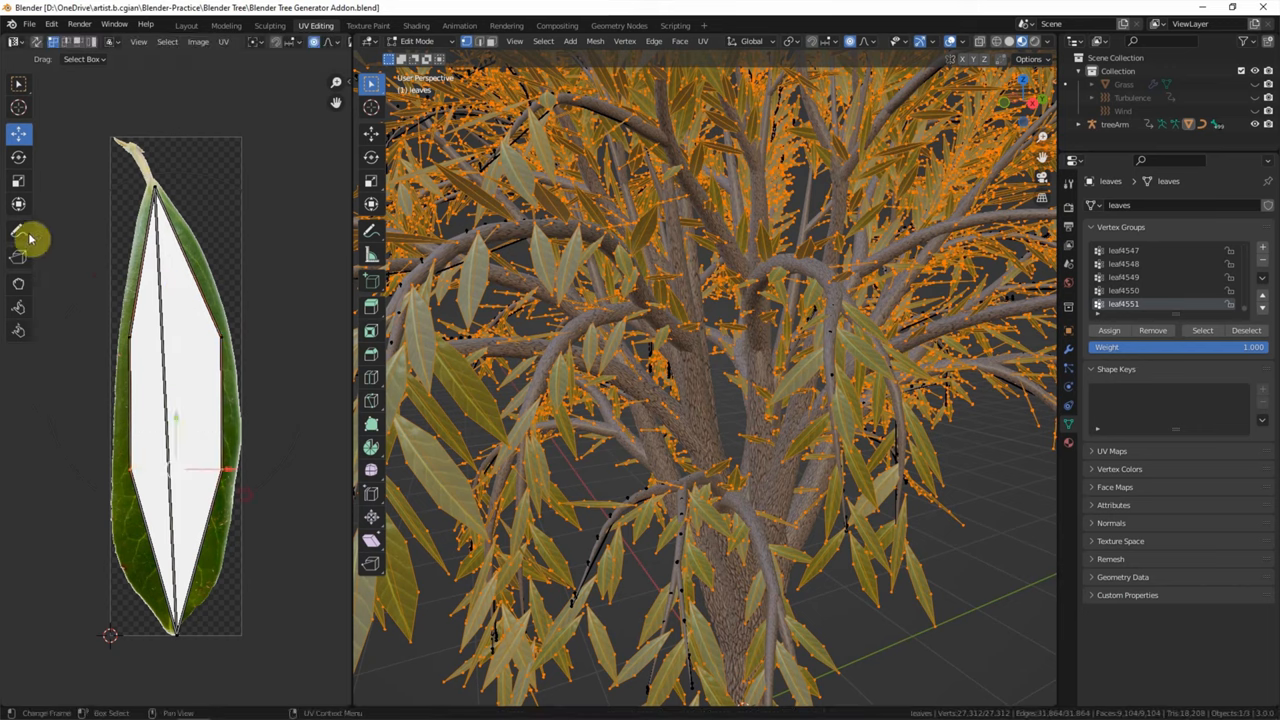
pyautogui.press('s')
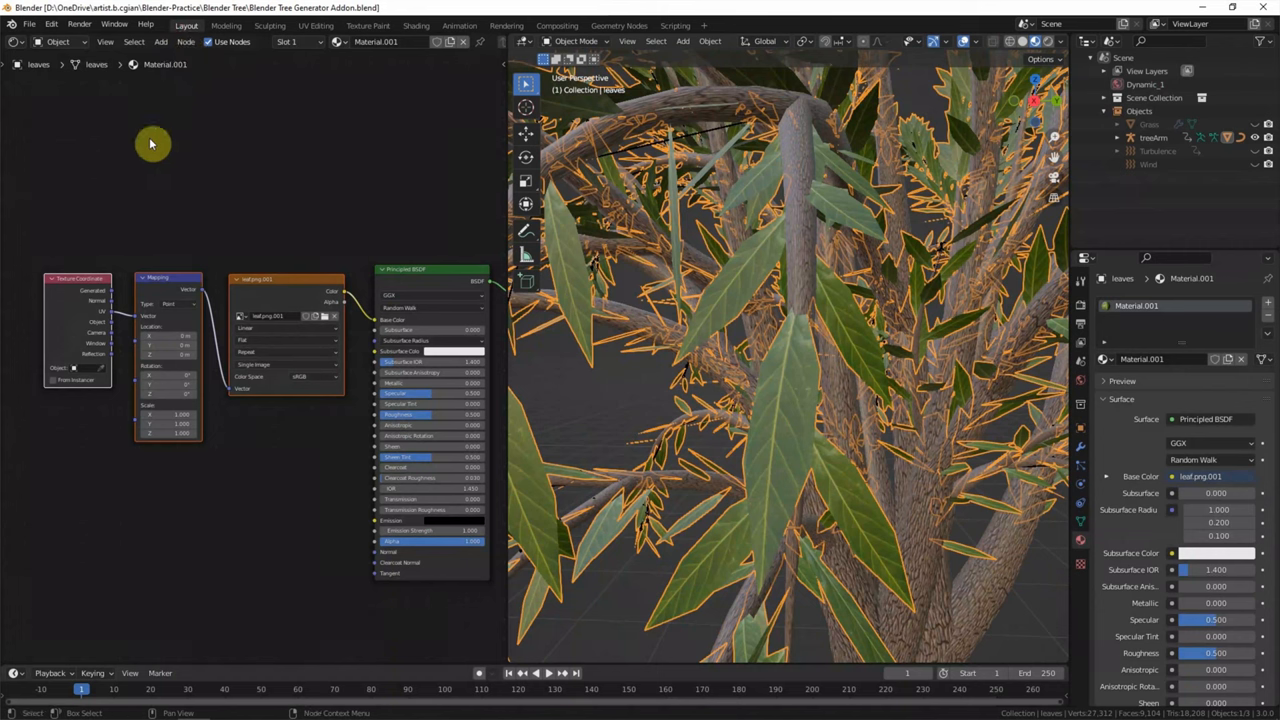
# Zoom the viewport out to see the textured tree on the grass field
pyautogui.scroll(-3)
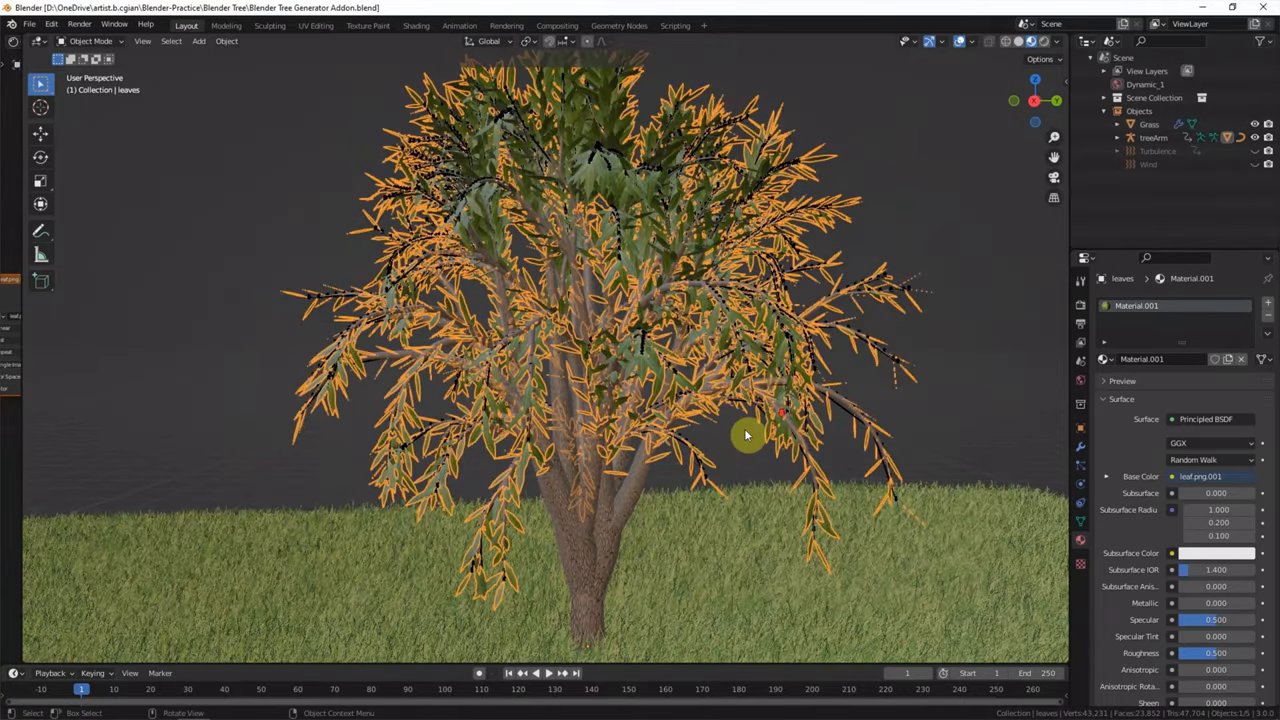
pyautogui.scroll(-3)
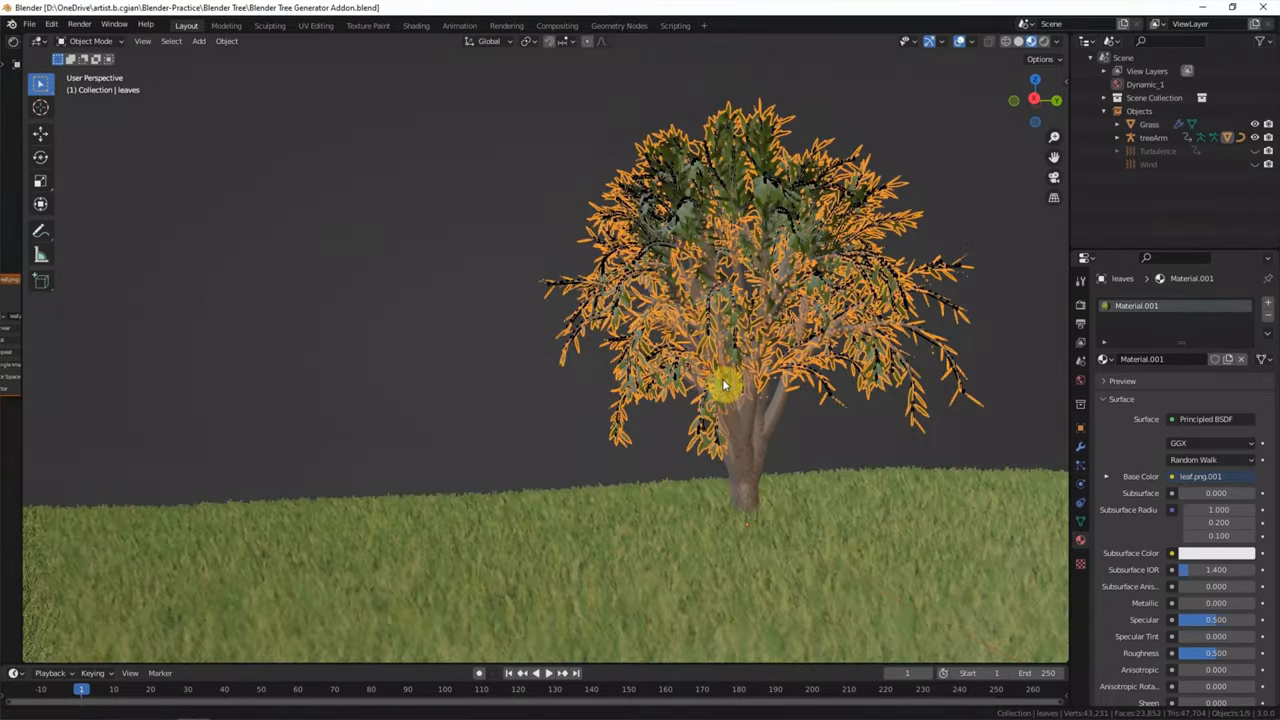